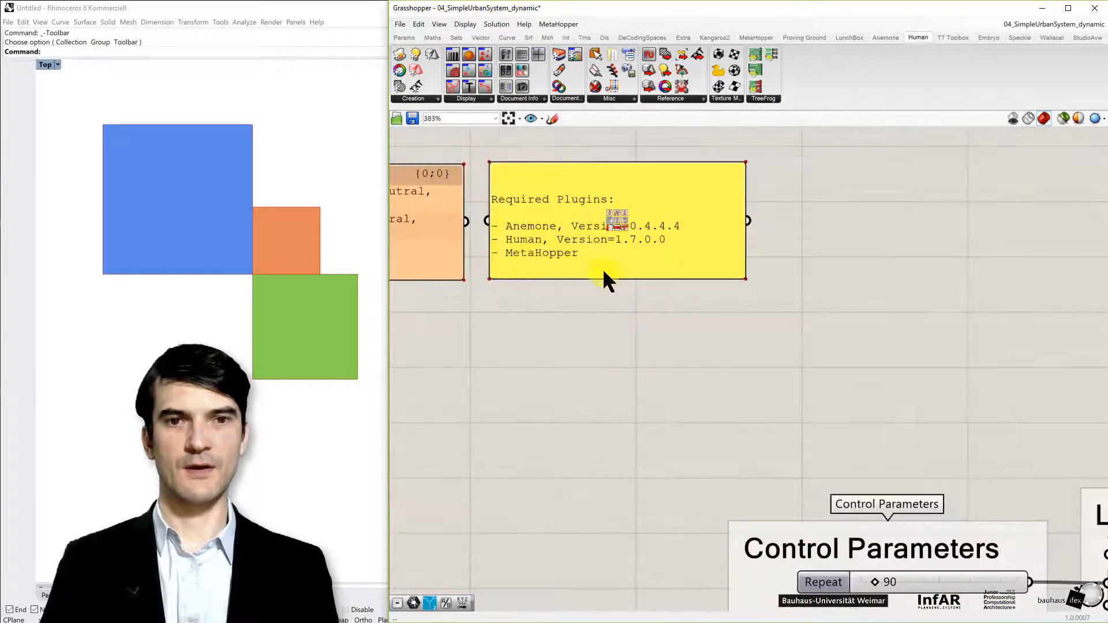
mouse_move(255, 304)
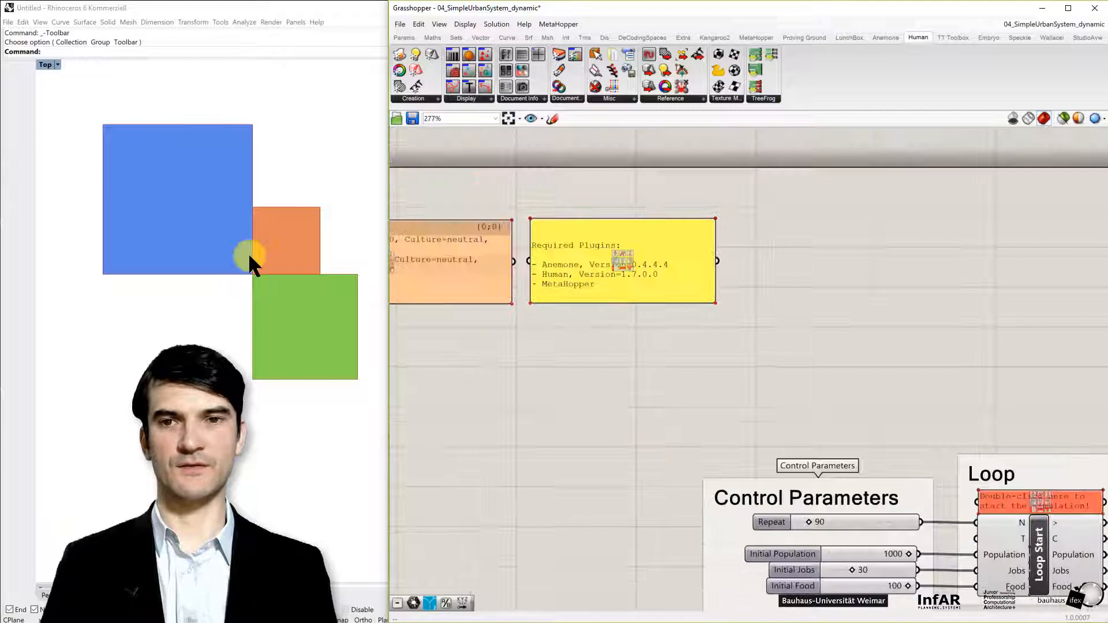
Step: Zoom out from the Required Plugins note to view the full urban dynamics definition
scroll("down", 3)
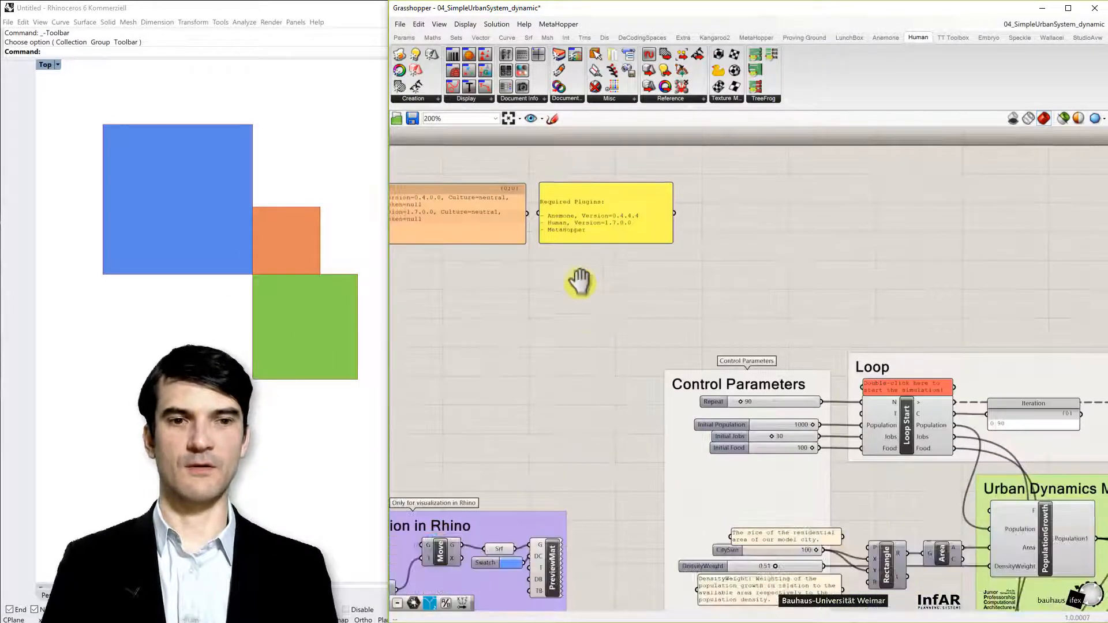
scroll("down", 3)
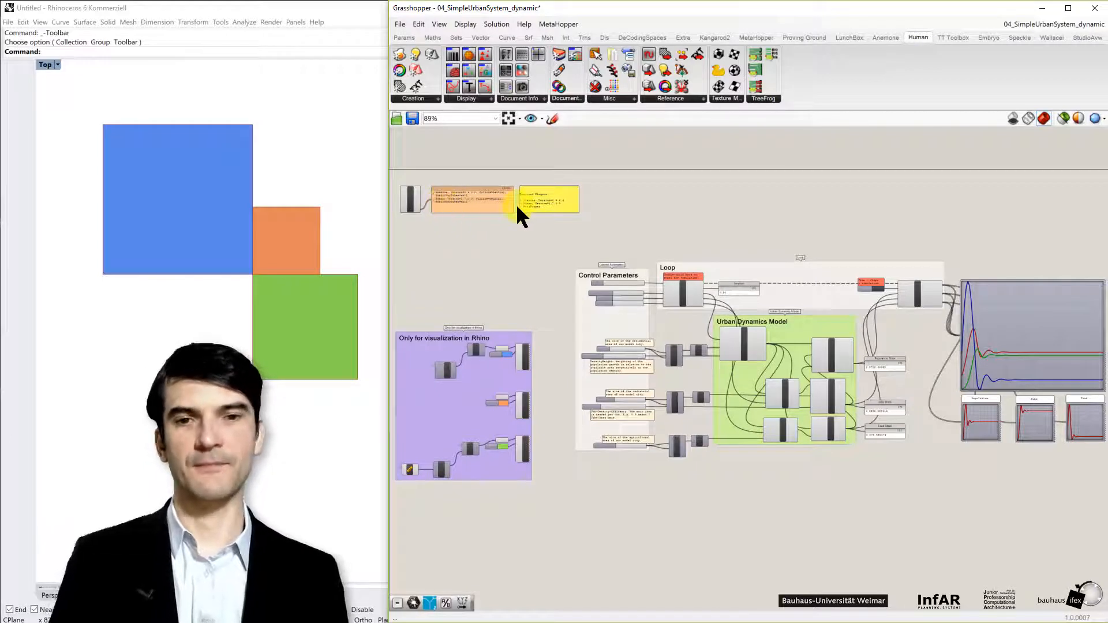
mouse_move(779, 574)
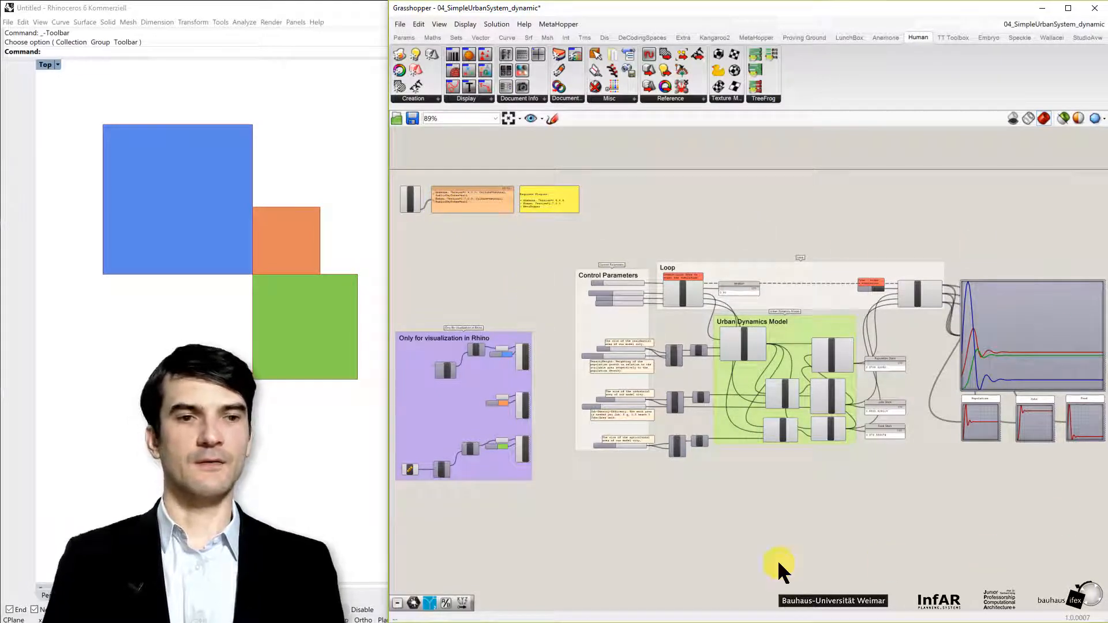
mouse_move(459, 548)
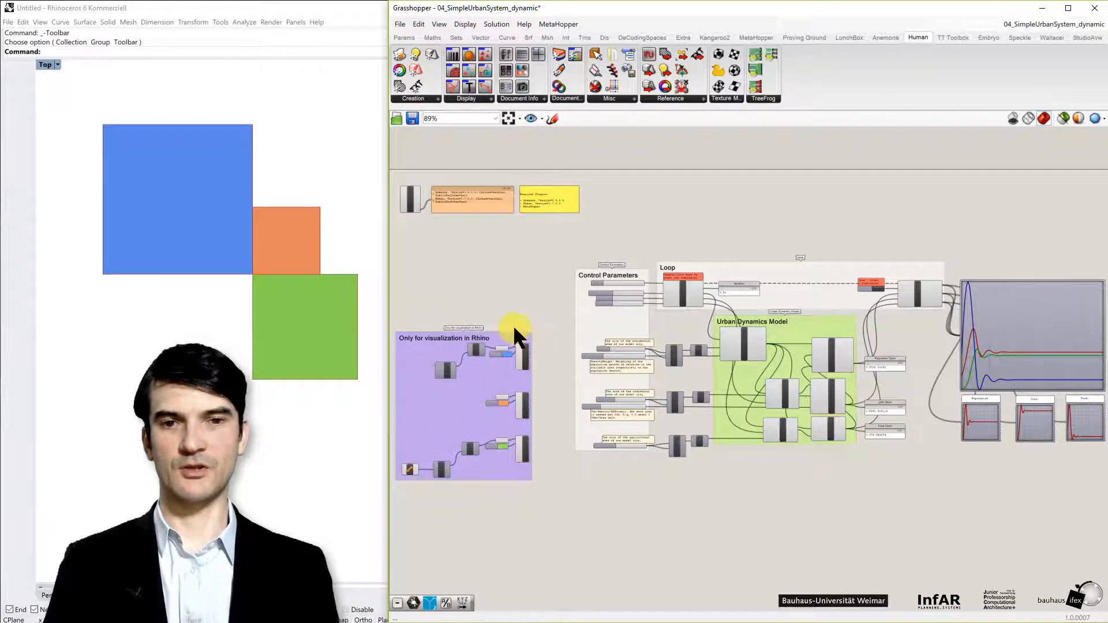
mouse_move(514, 369)
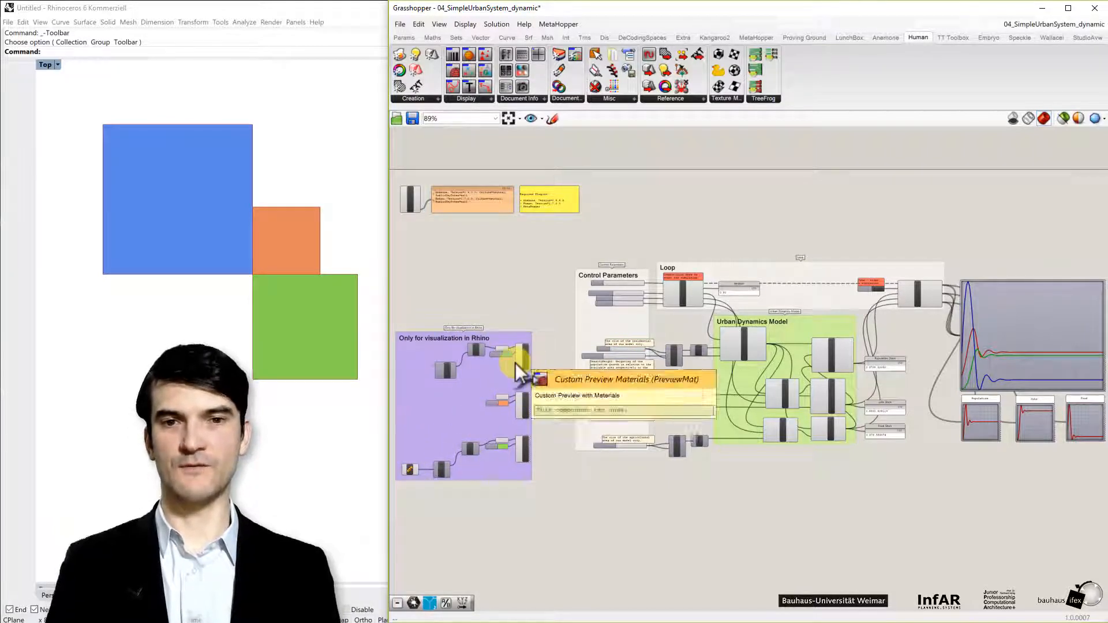
mouse_move(511, 371)
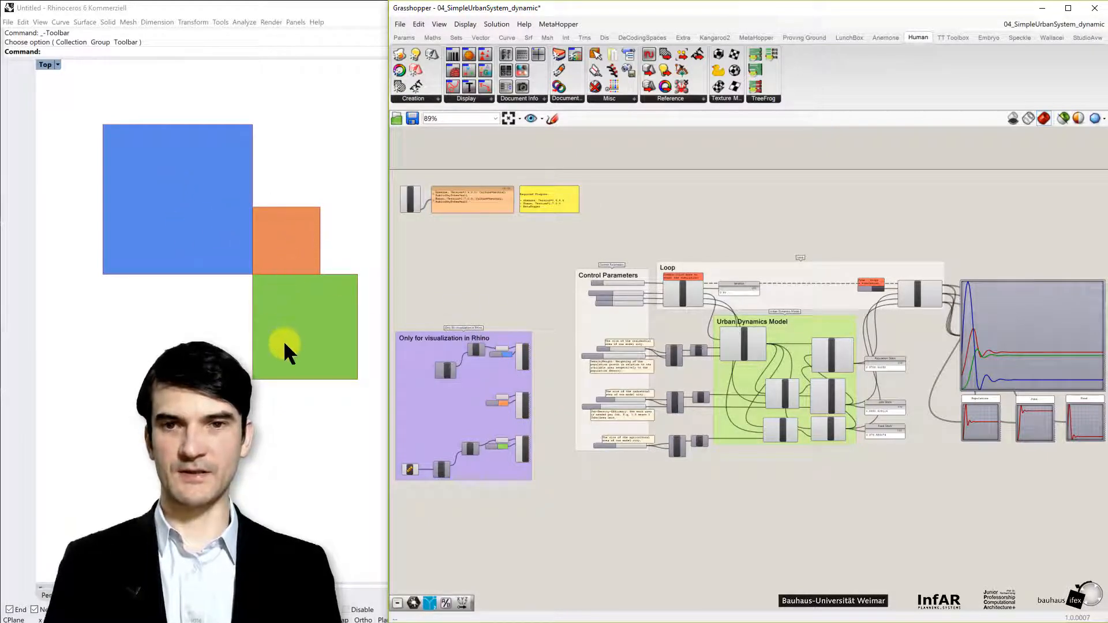
mouse_move(237, 241)
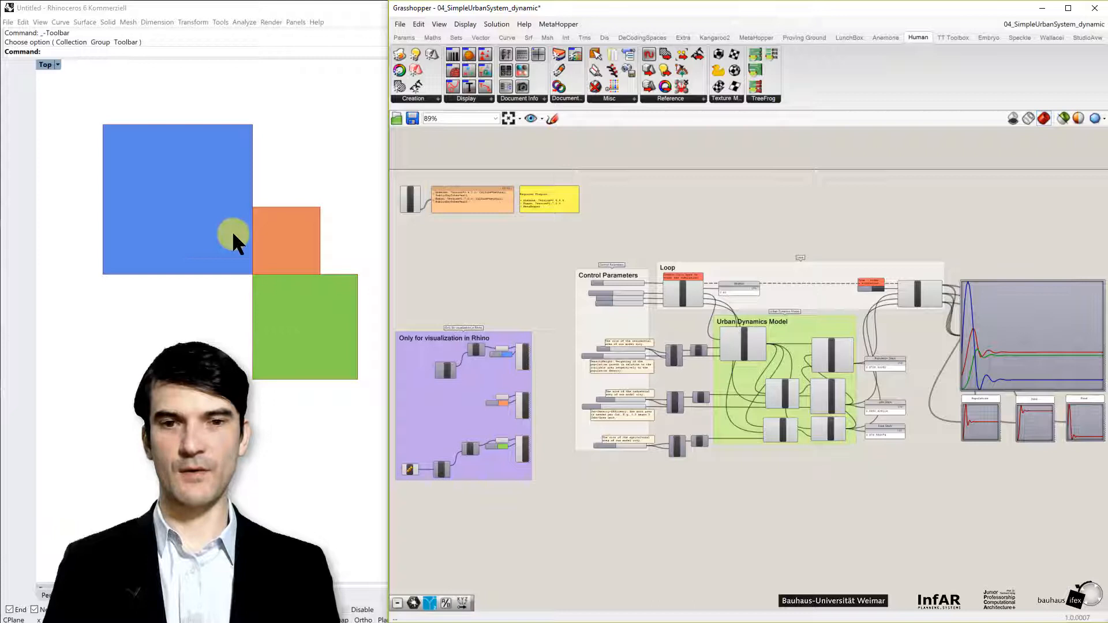
mouse_move(433, 380)
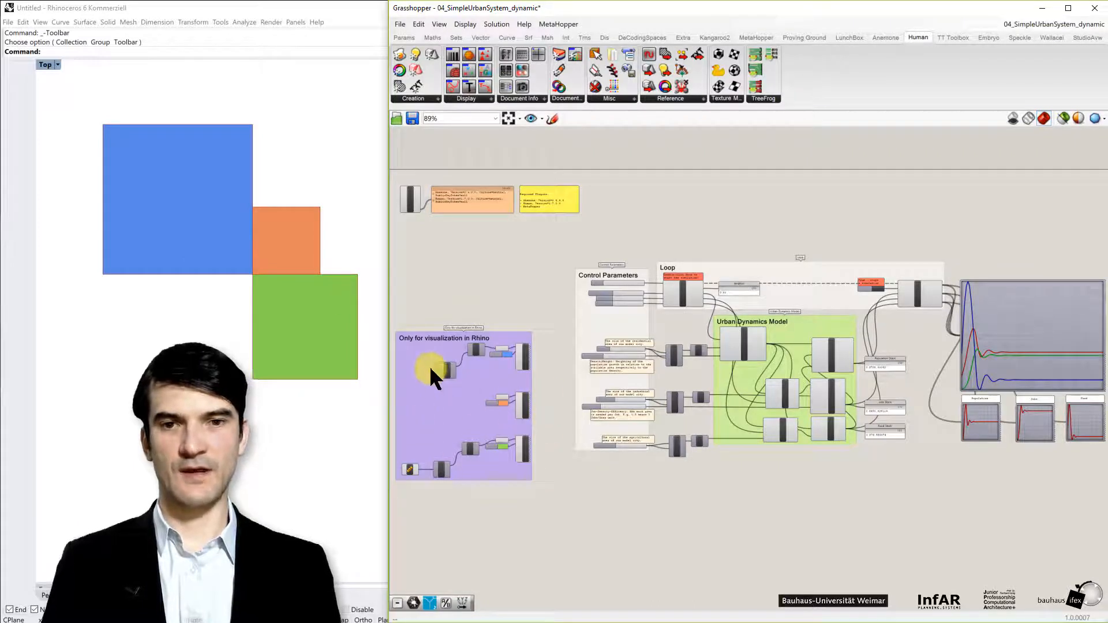
mouse_move(833, 354)
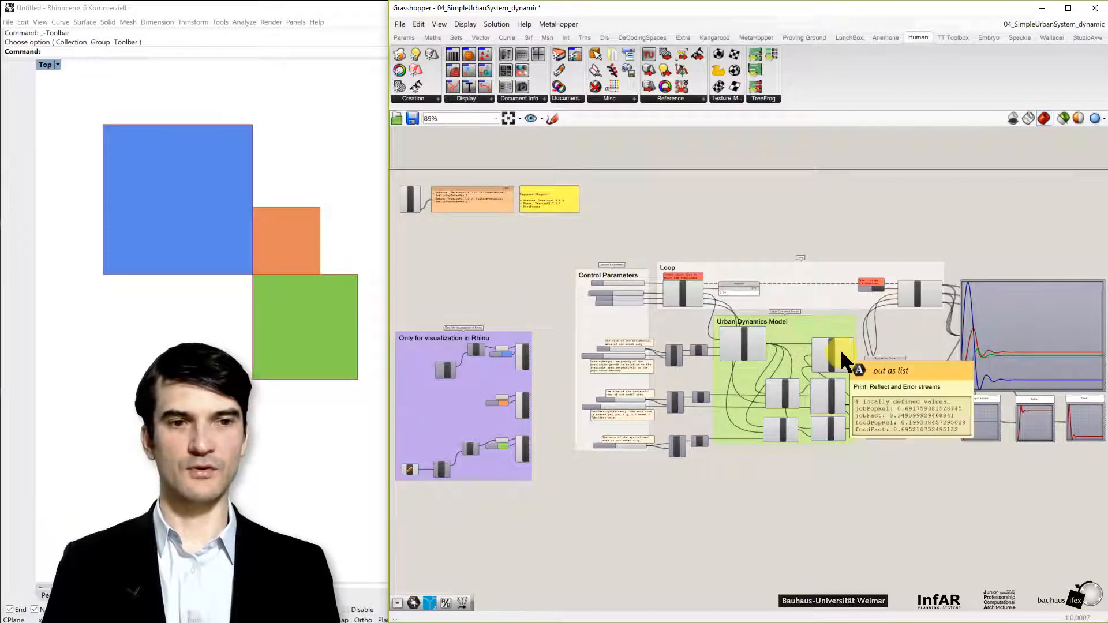
mouse_move(629, 354)
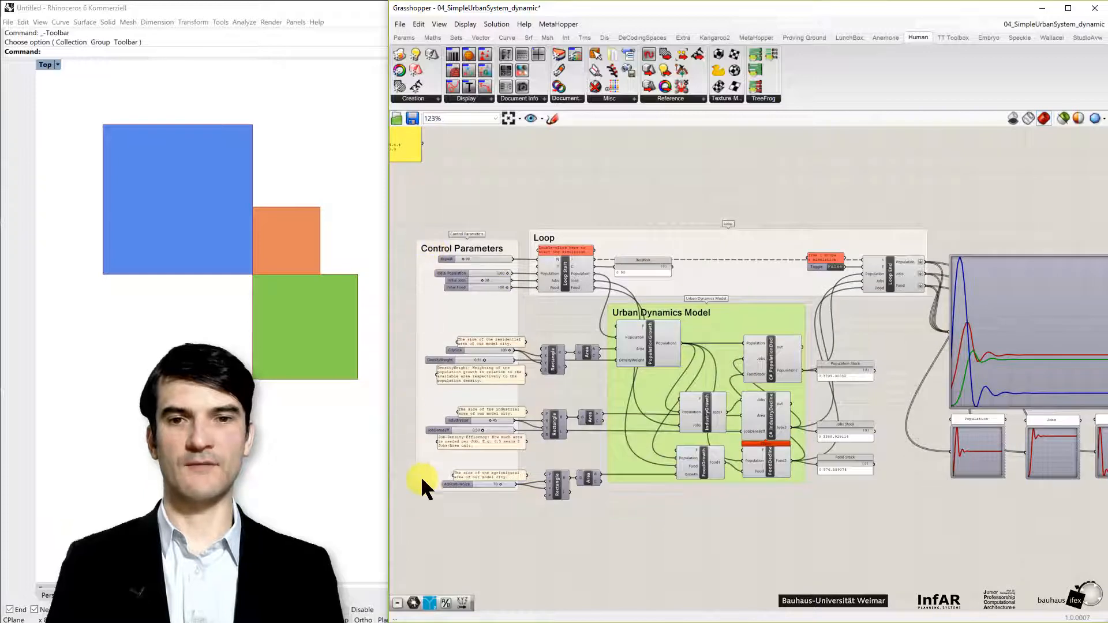
mouse_move(478, 257)
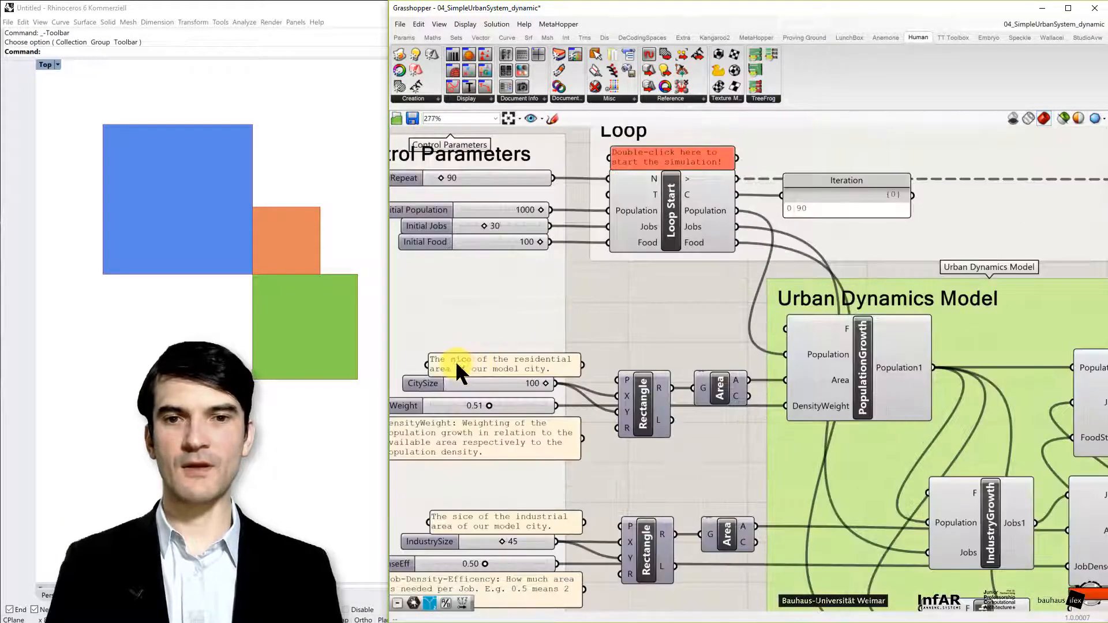
mouse_move(534, 370)
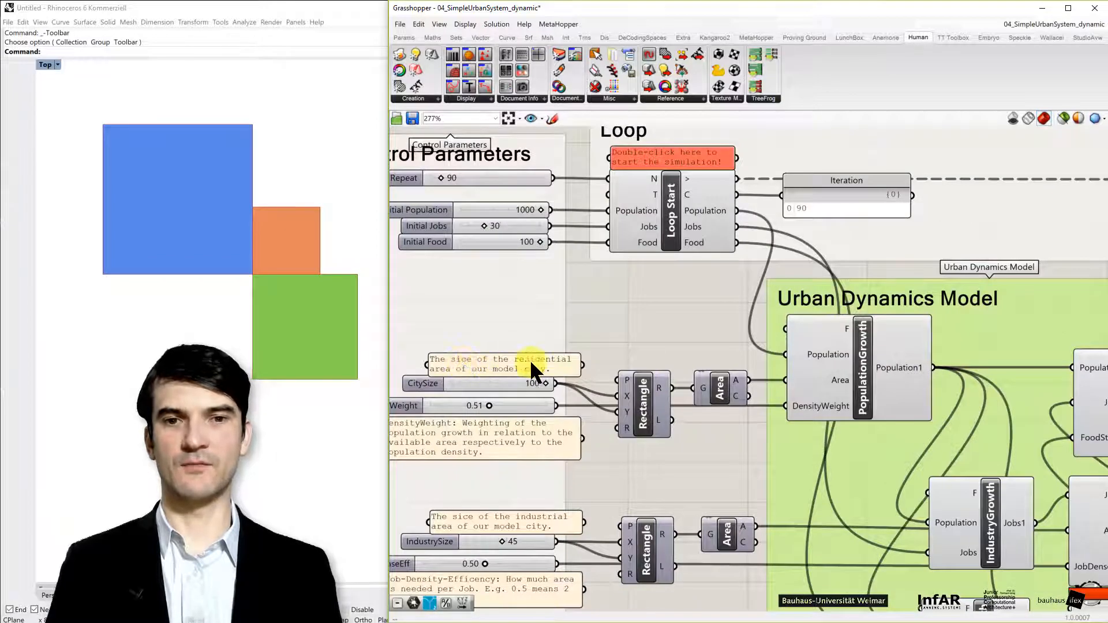
mouse_move(449, 387)
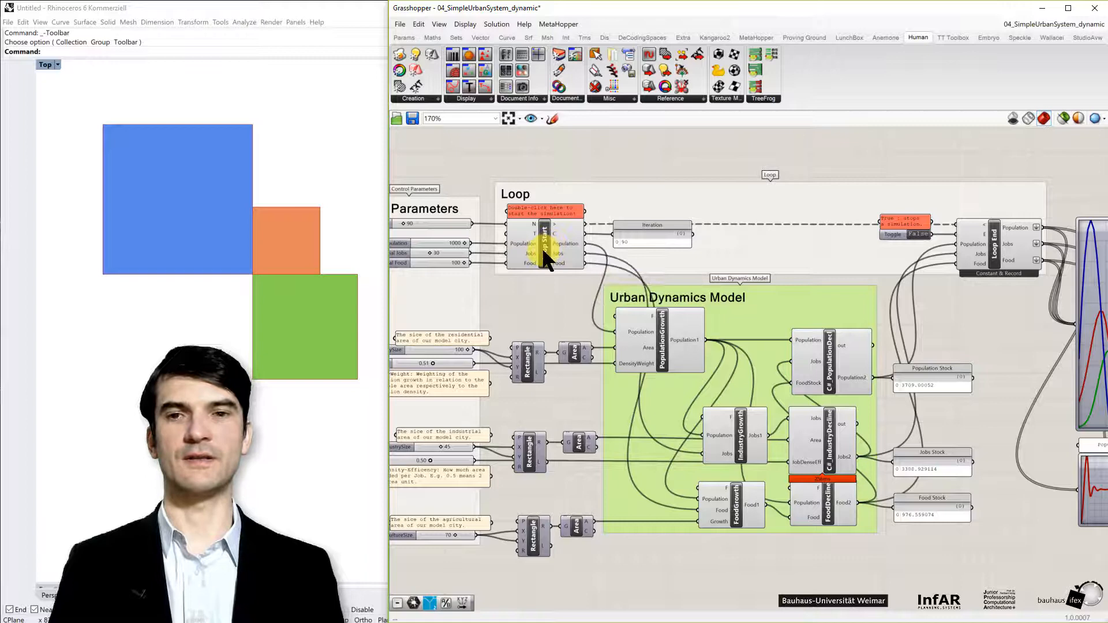
mouse_move(544, 251)
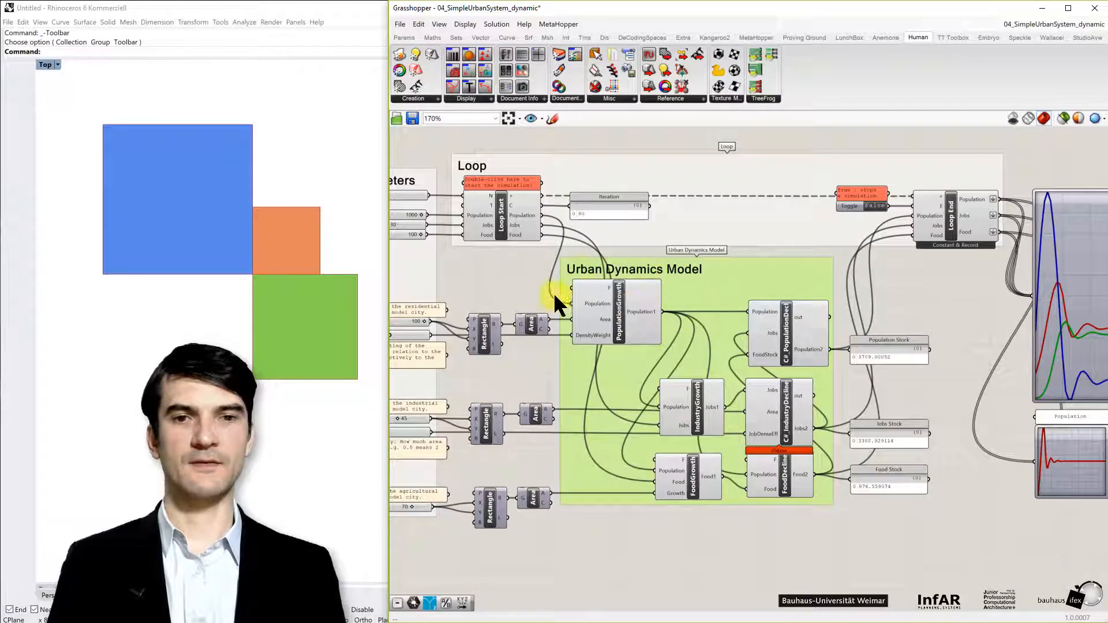
mouse_move(632, 231)
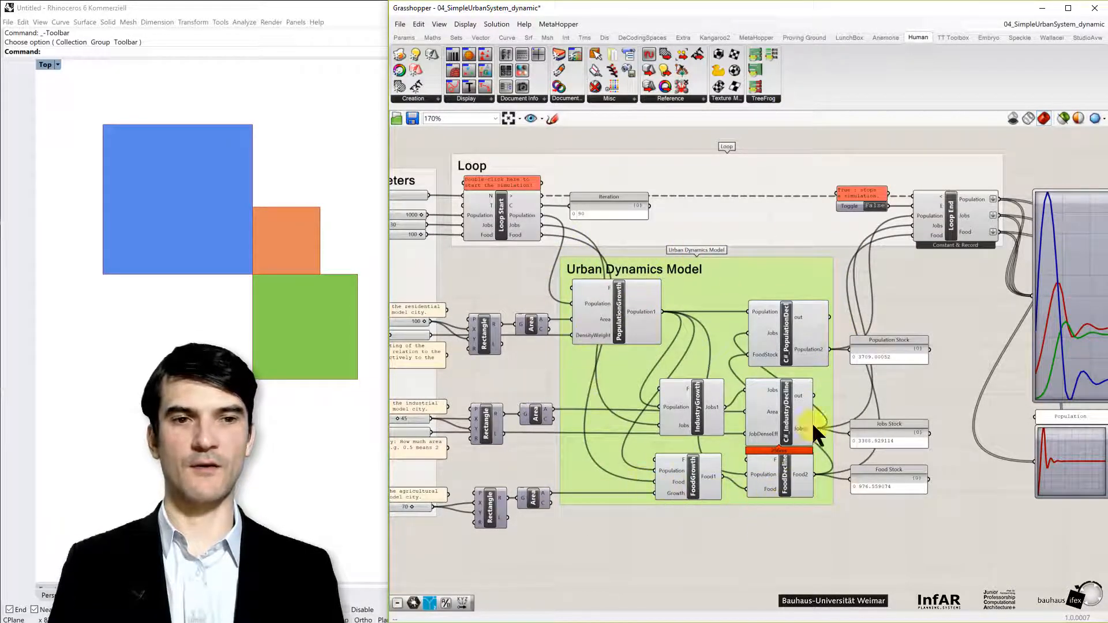
mouse_move(764, 271)
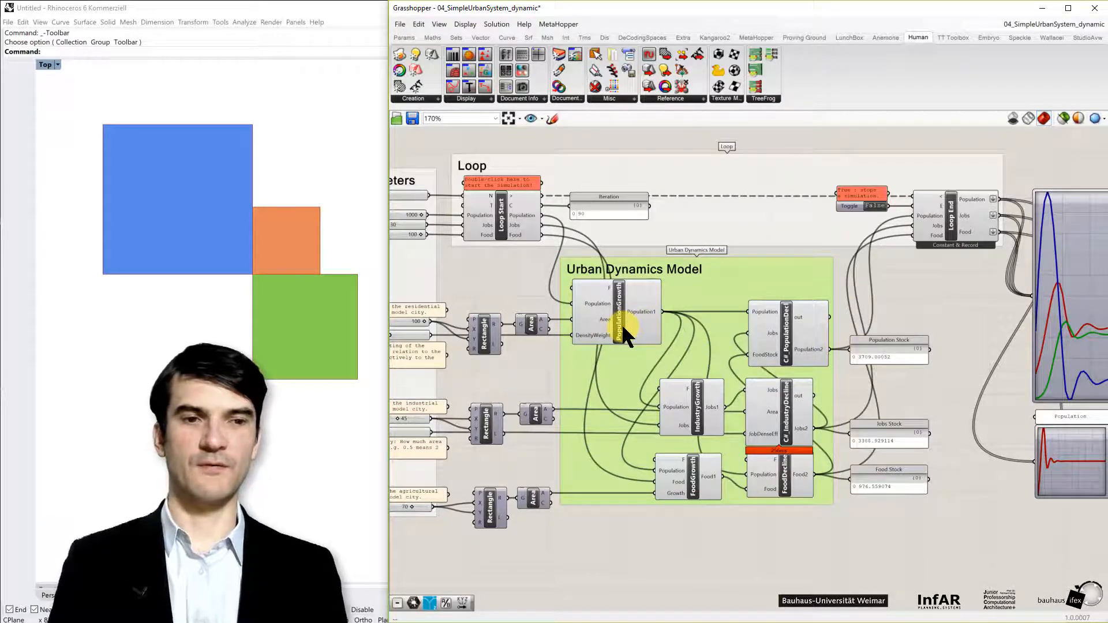
mouse_move(637, 389)
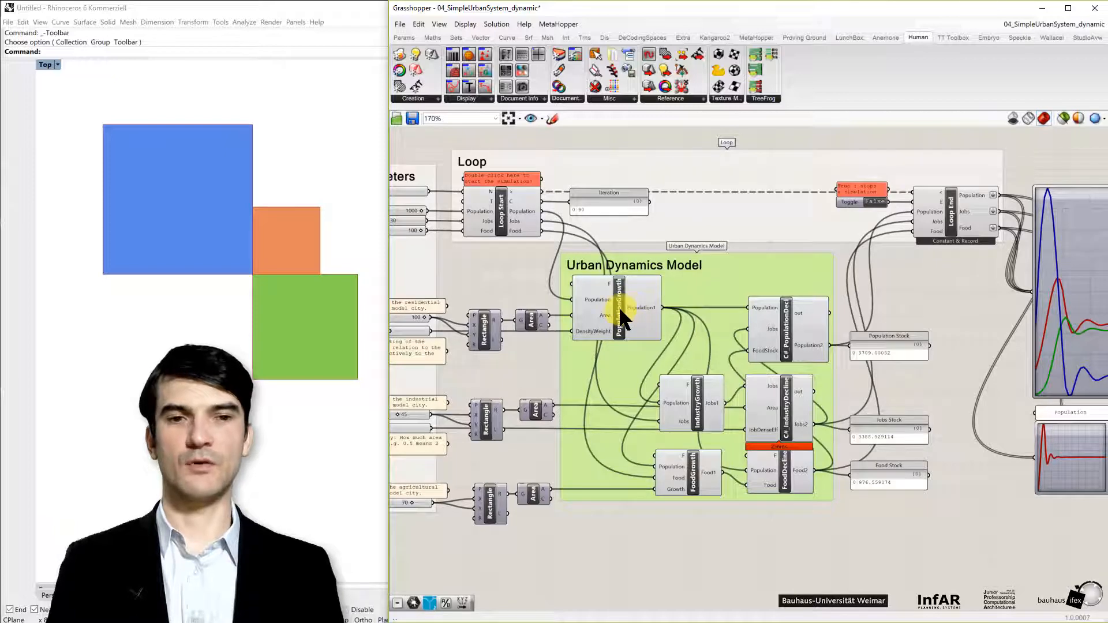
mouse_move(745, 336)
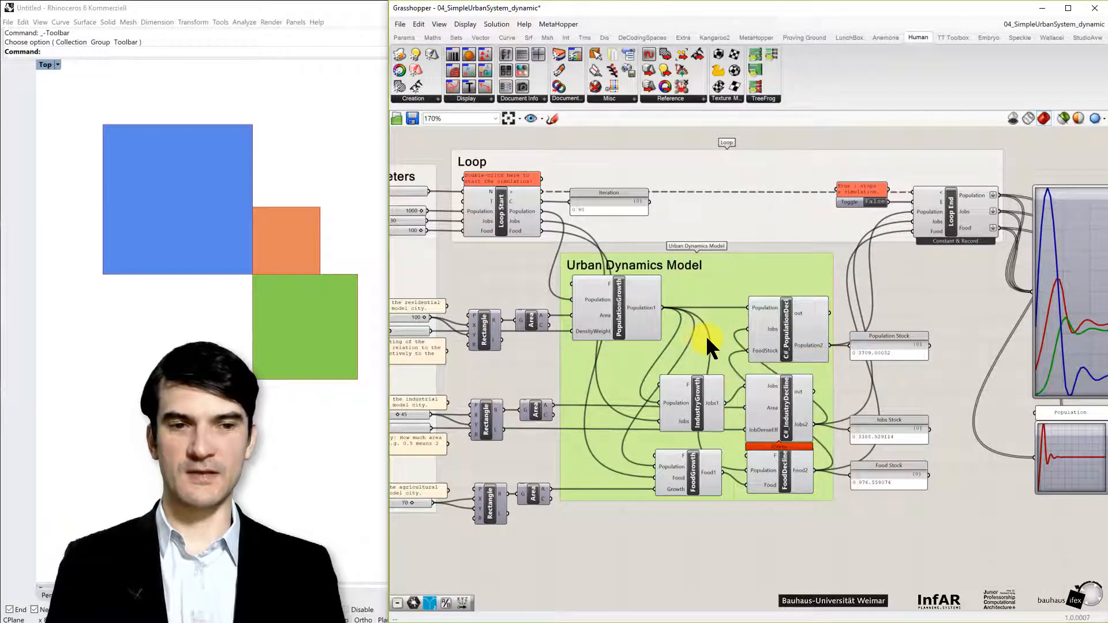
mouse_move(605, 310)
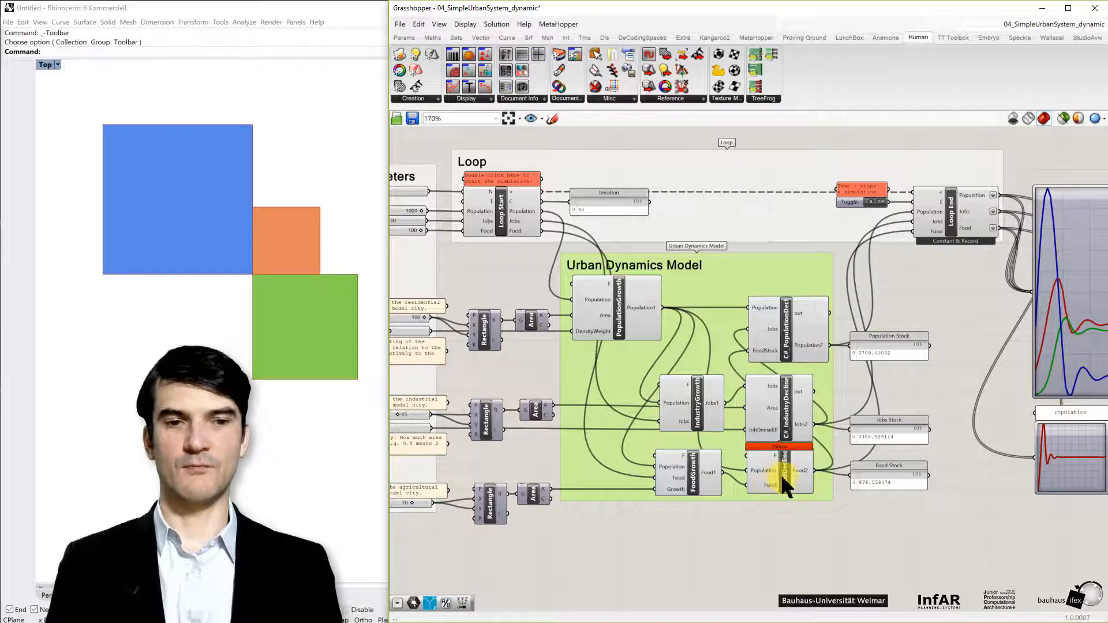
mouse_move(678, 543)
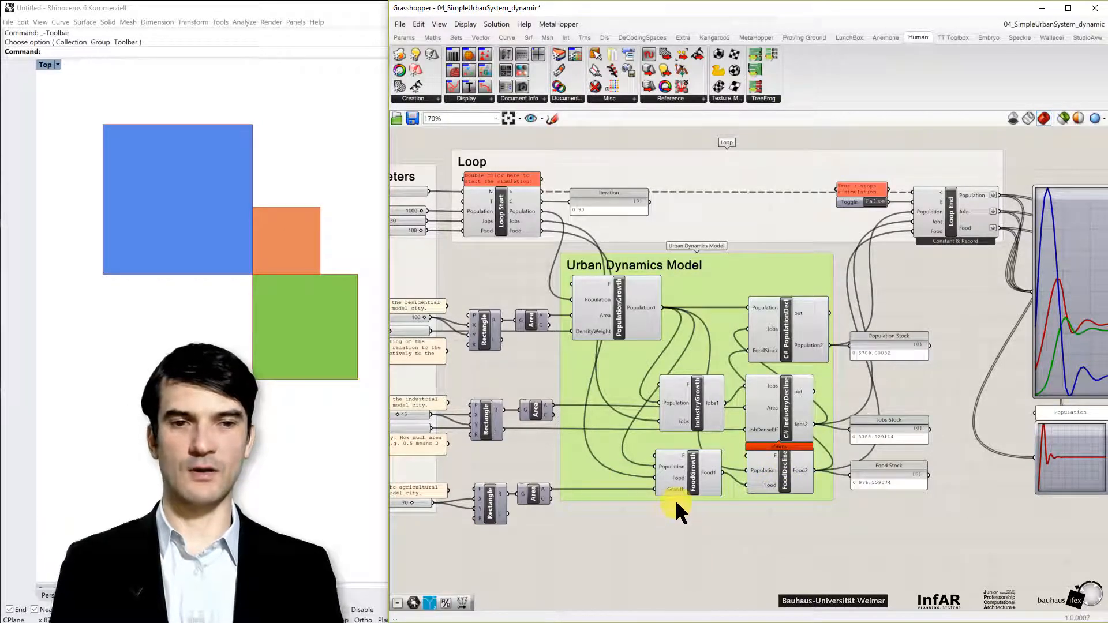
mouse_move(308, 329)
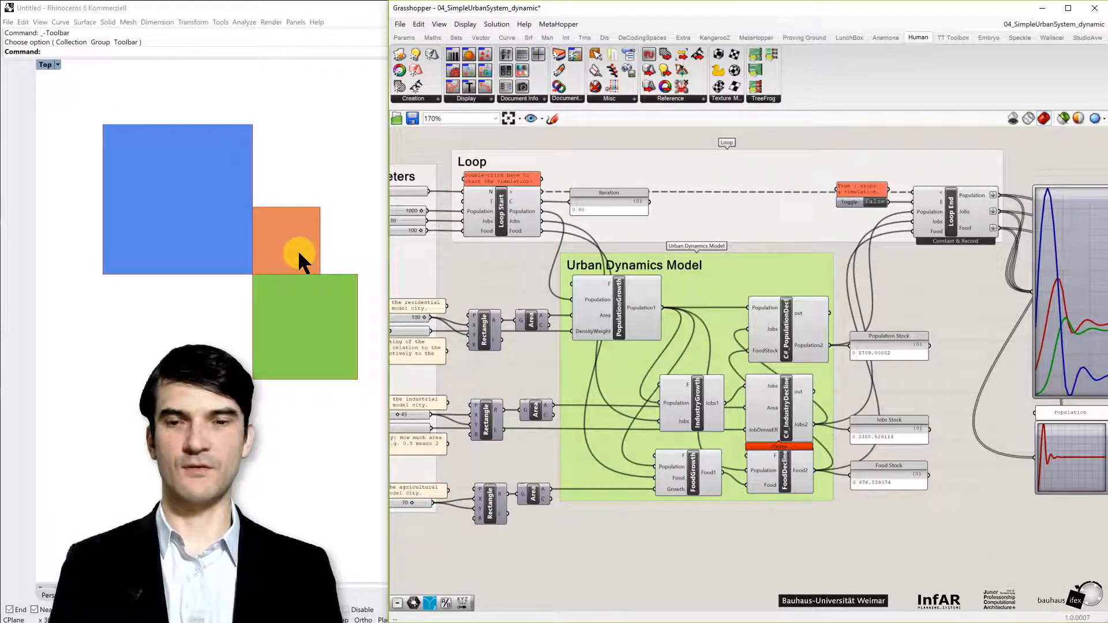
mouse_move(300, 296)
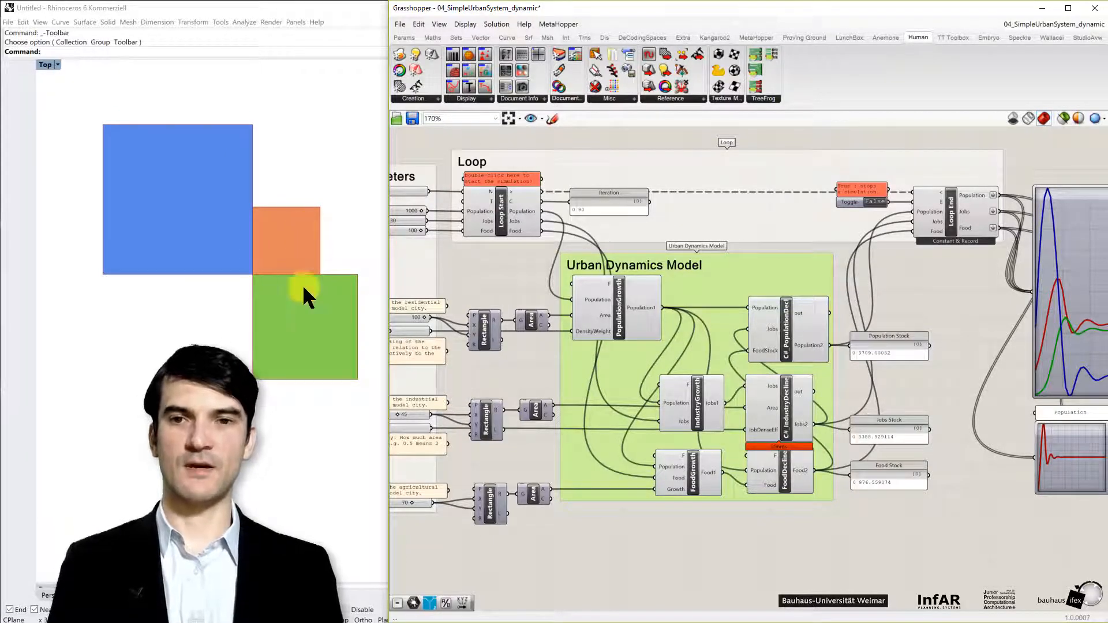
mouse_move(293, 357)
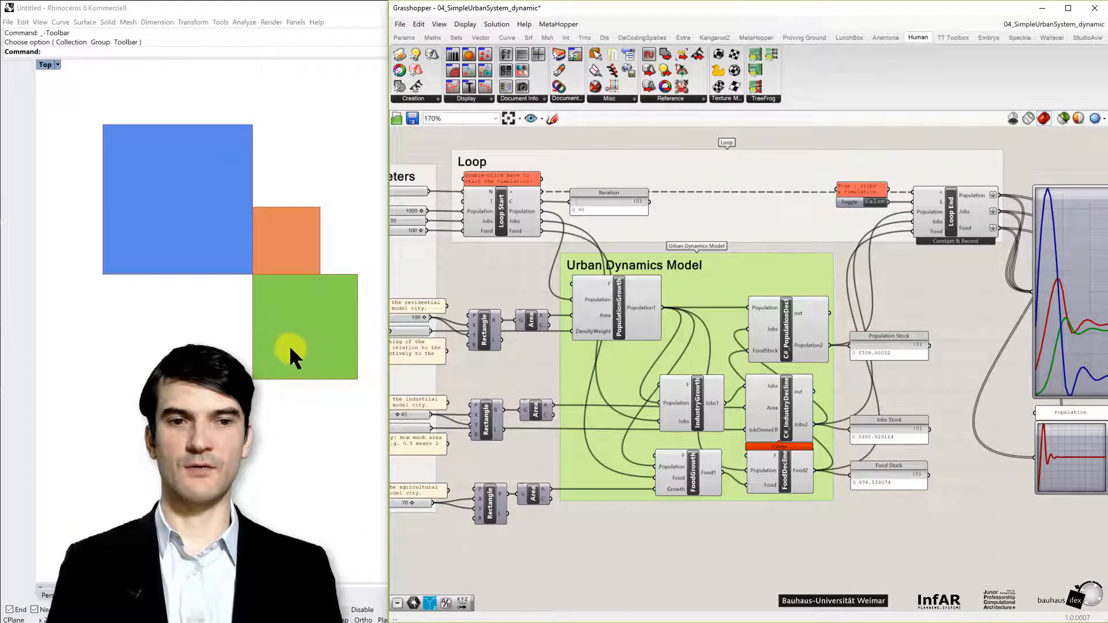
mouse_move(298, 321)
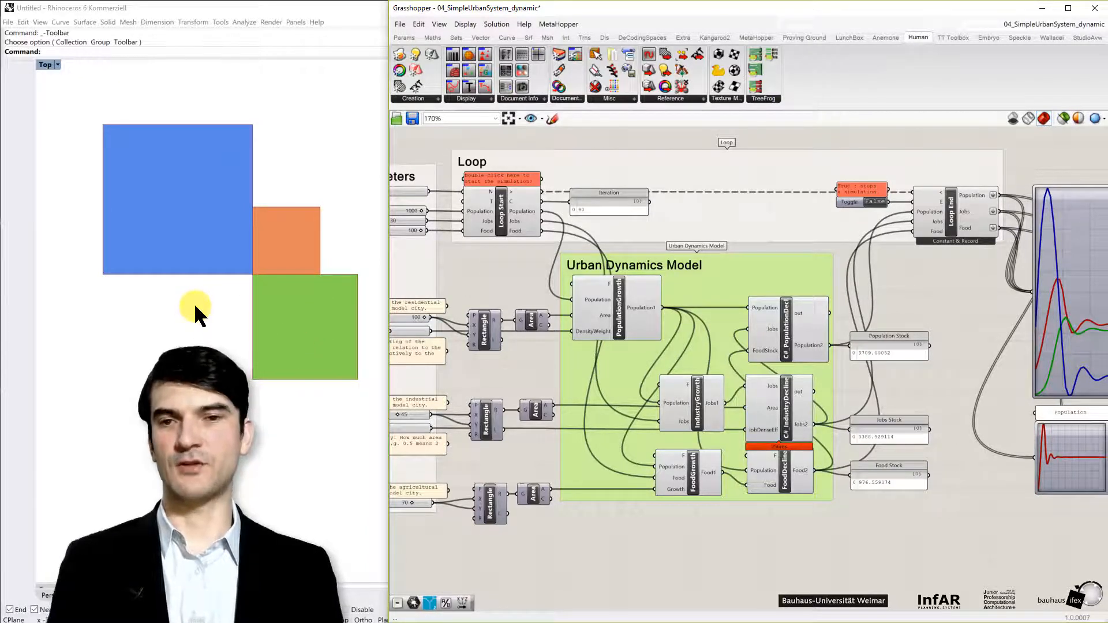
mouse_move(635, 457)
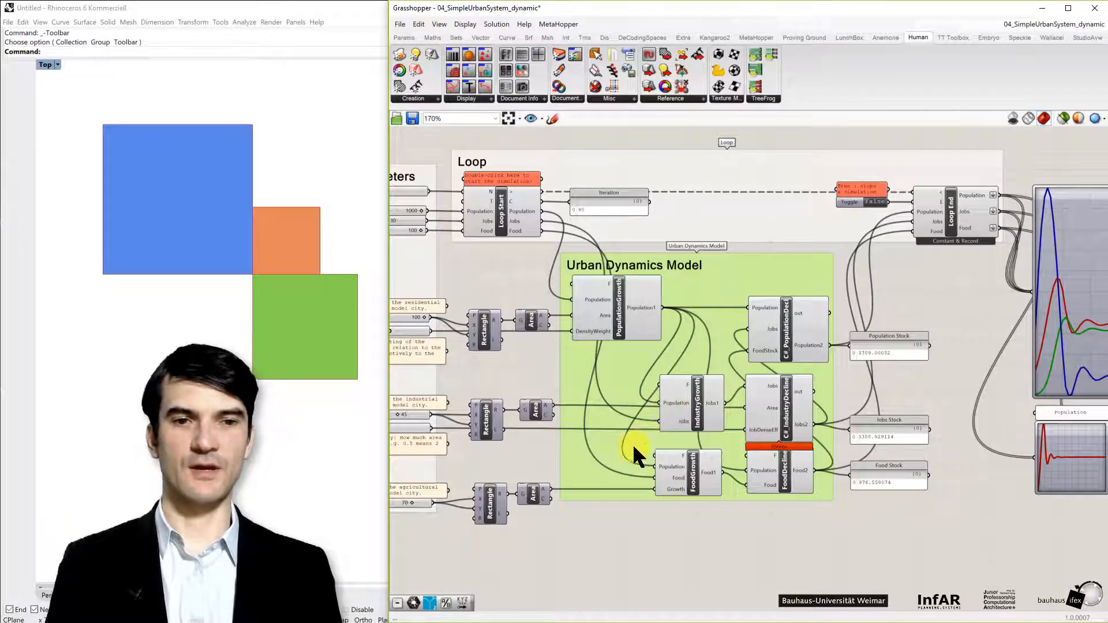
mouse_move(732, 535)
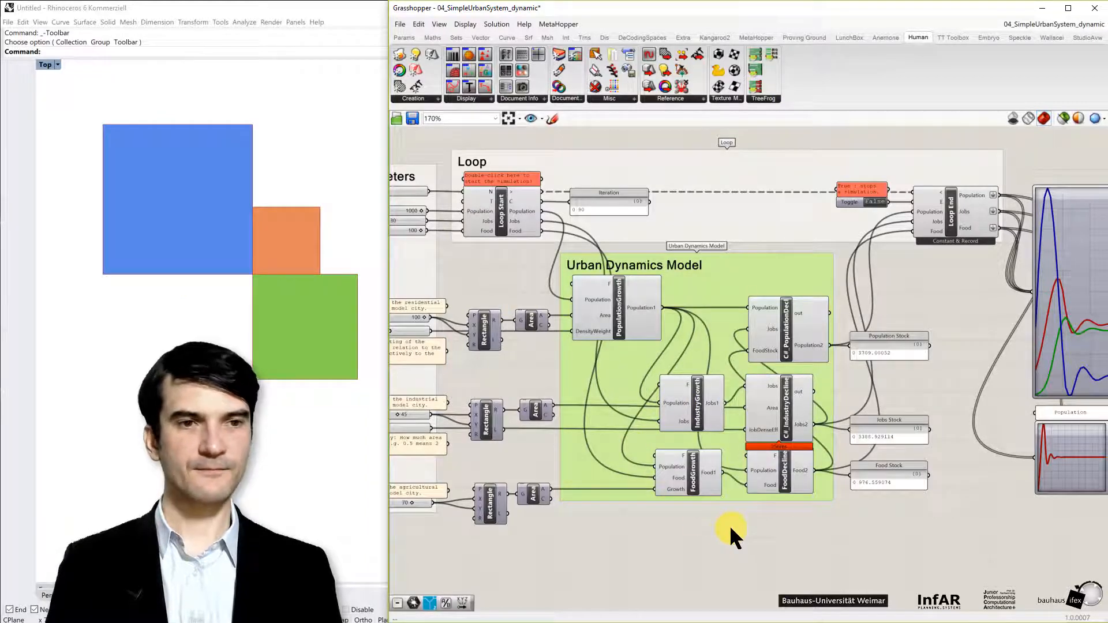
left_click_drag(735, 533, 750, 530)
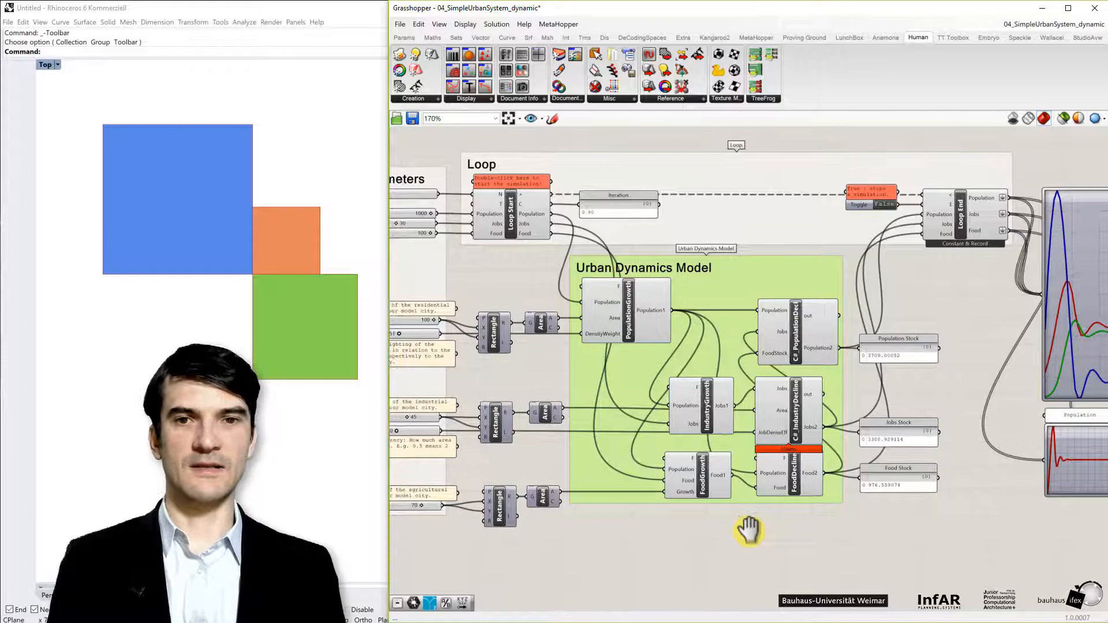
scroll("down", 3)
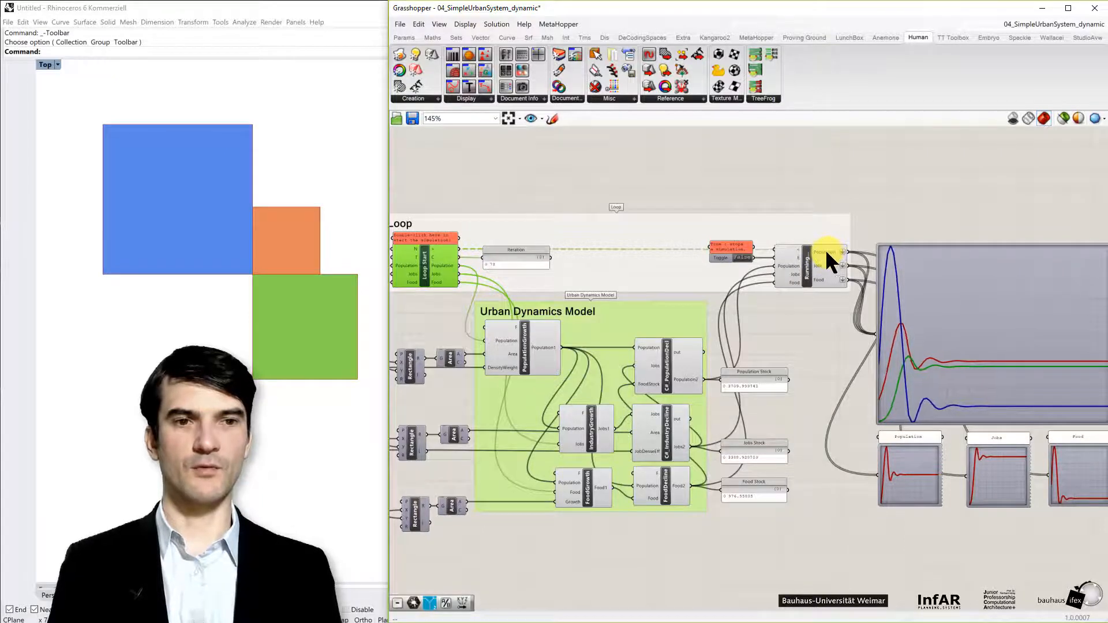
mouse_move(831, 252)
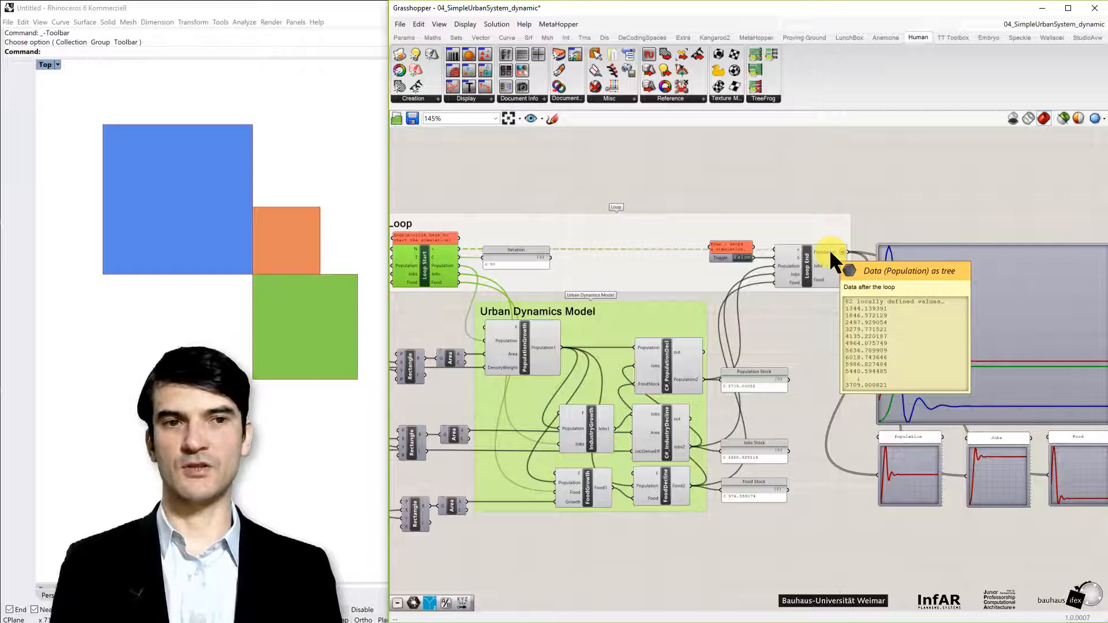
mouse_move(823, 273)
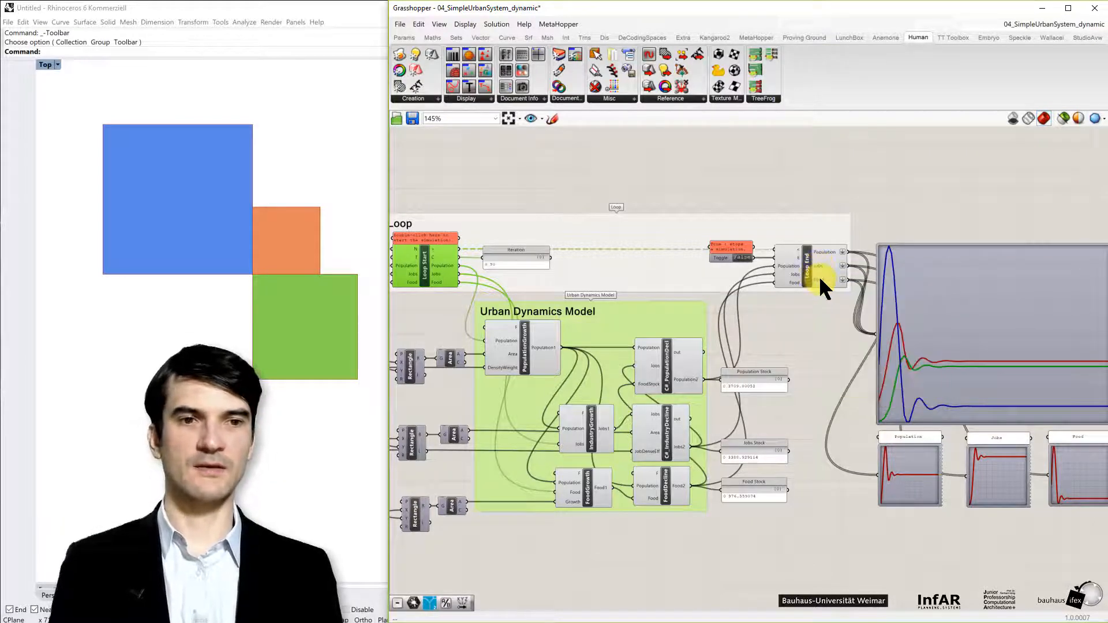
mouse_move(823, 286)
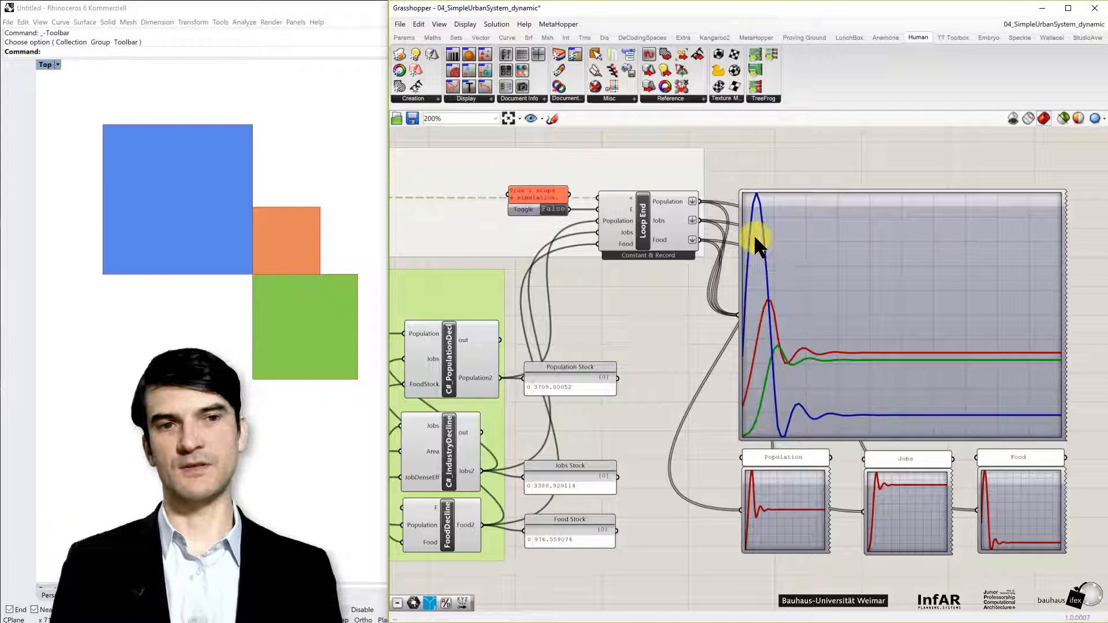
mouse_move(781, 374)
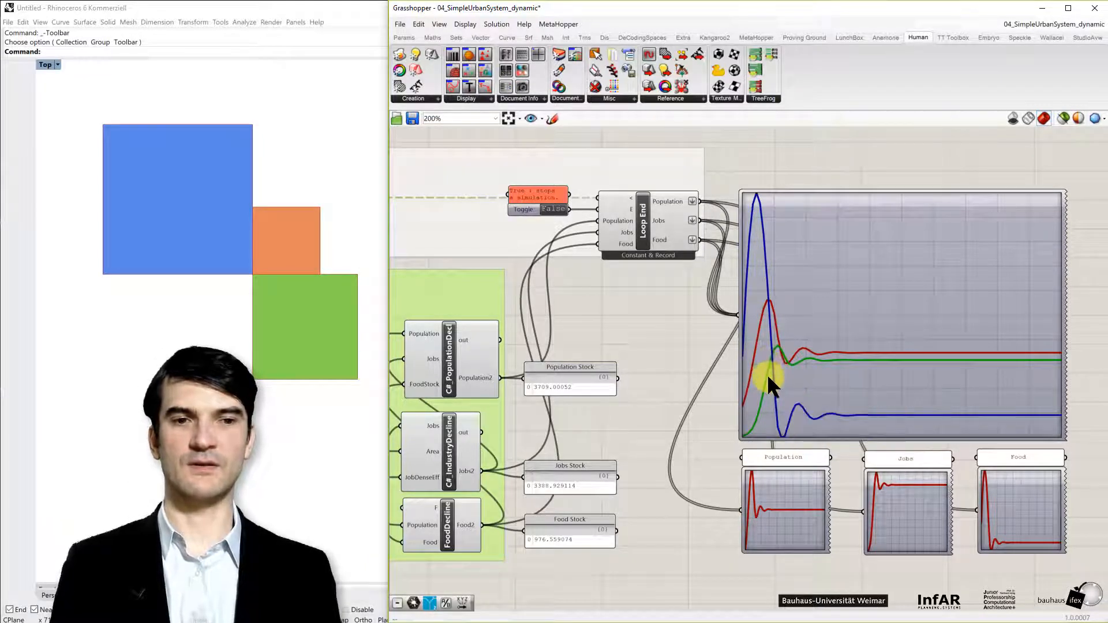
mouse_move(768, 383)
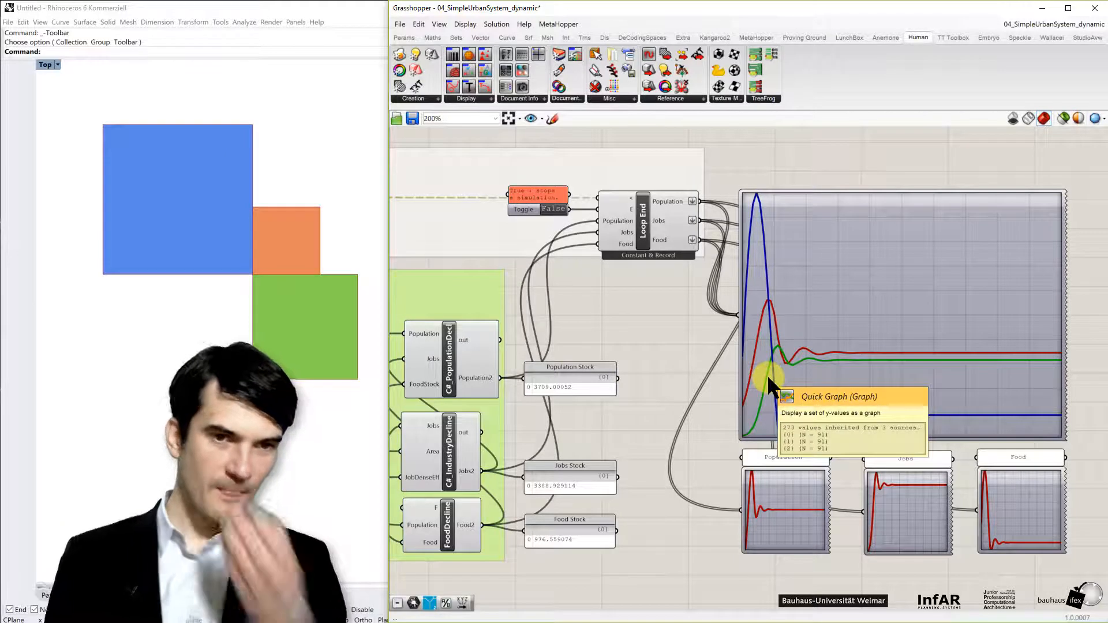
mouse_move(844, 360)
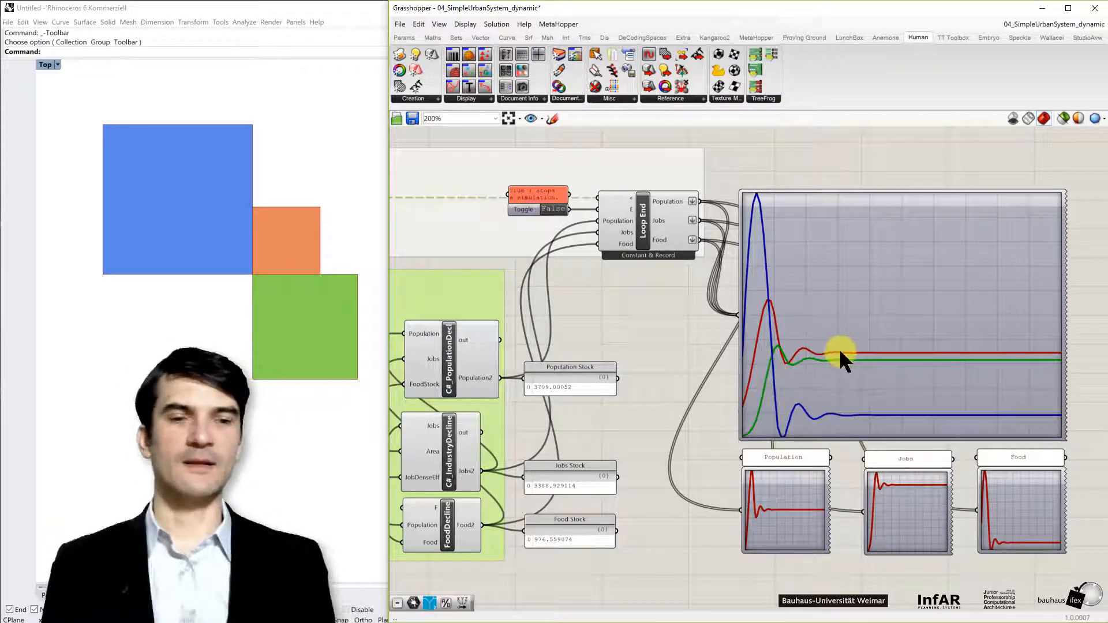
mouse_move(936, 381)
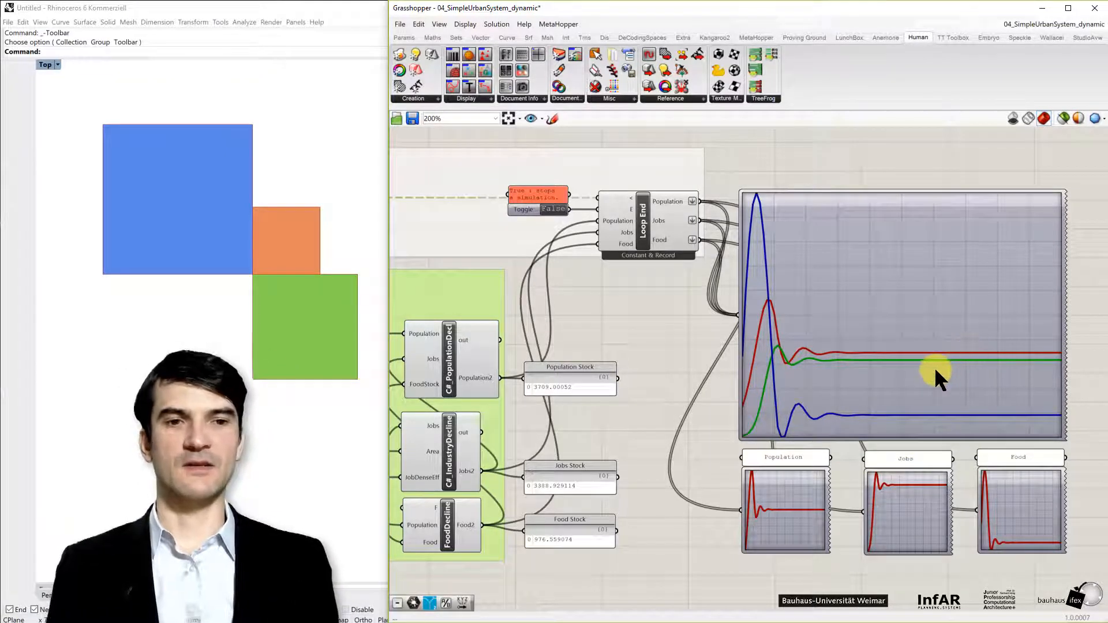
mouse_move(859, 354)
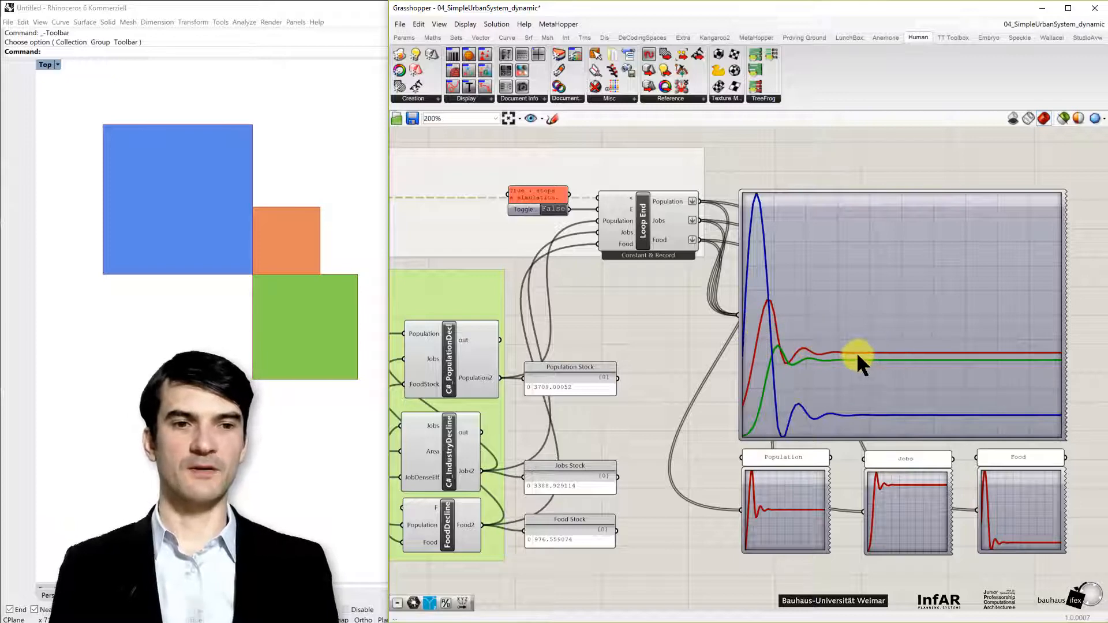
mouse_move(894, 354)
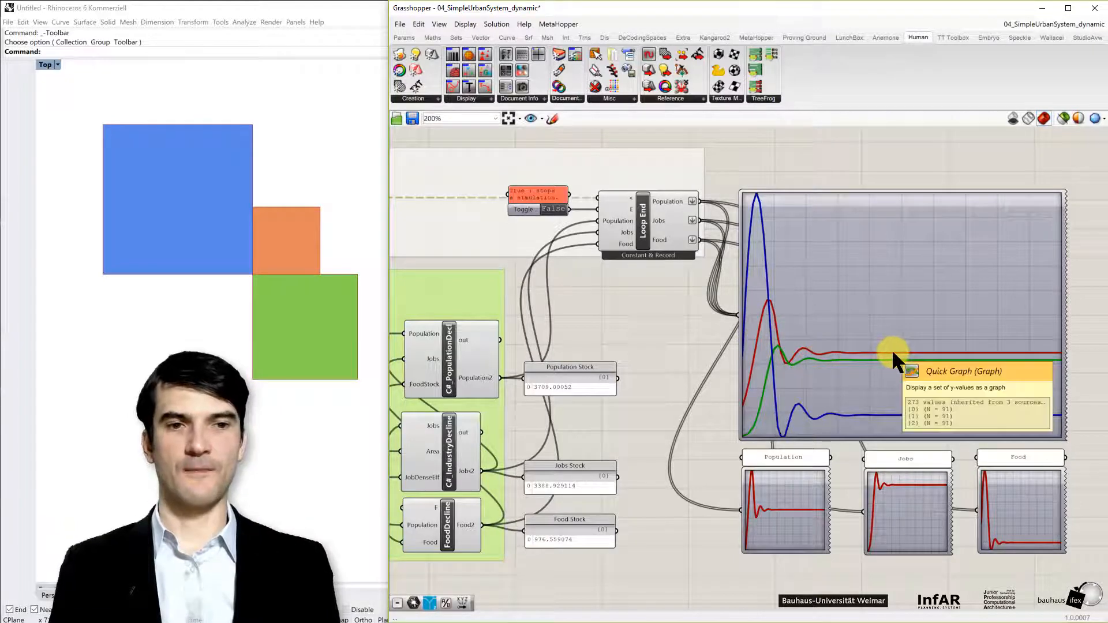
mouse_move(596, 522)
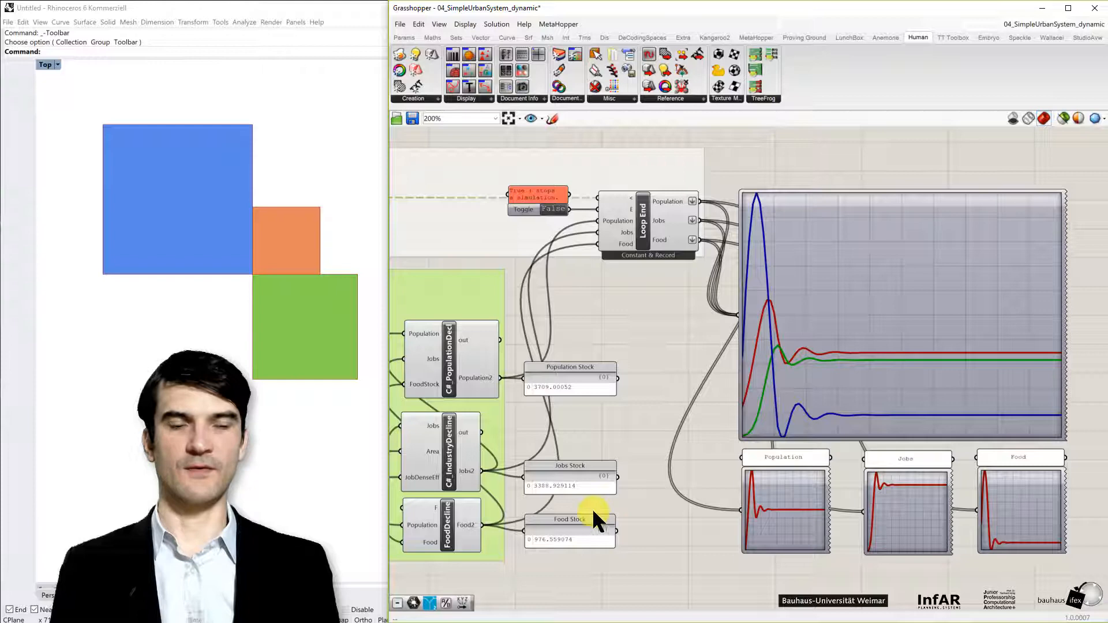
mouse_move(693, 515)
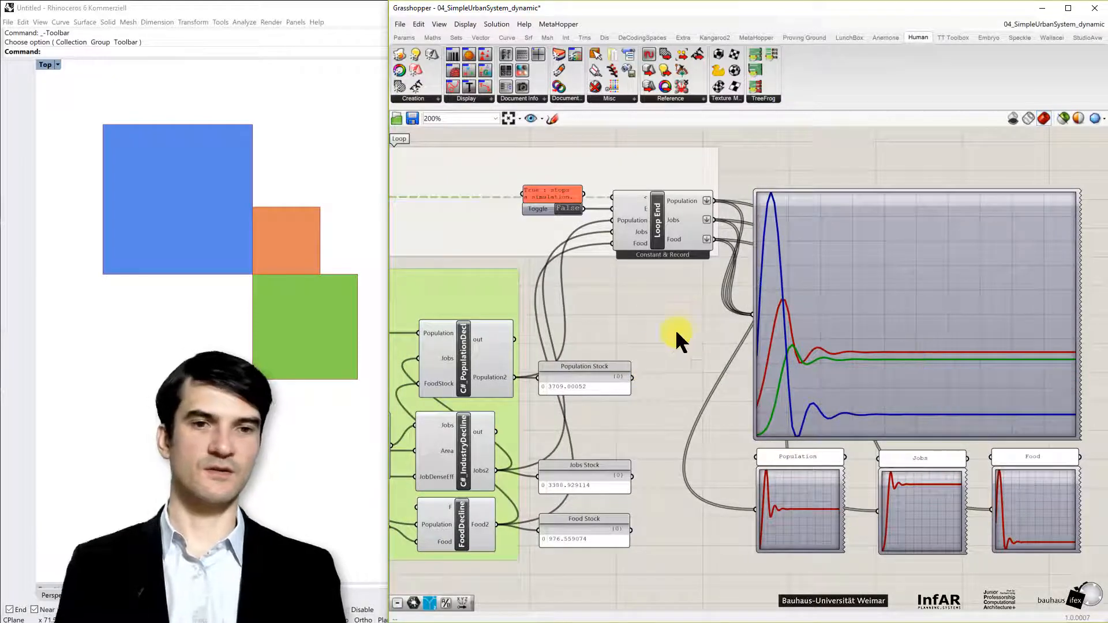
scroll("down", 3)
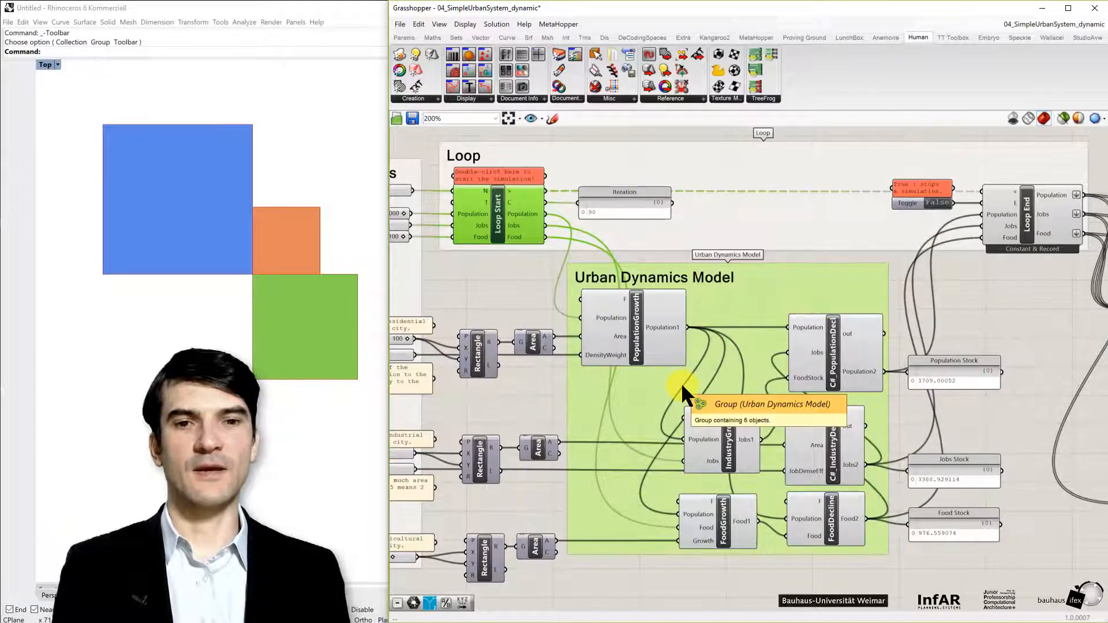
scroll("down", 3)
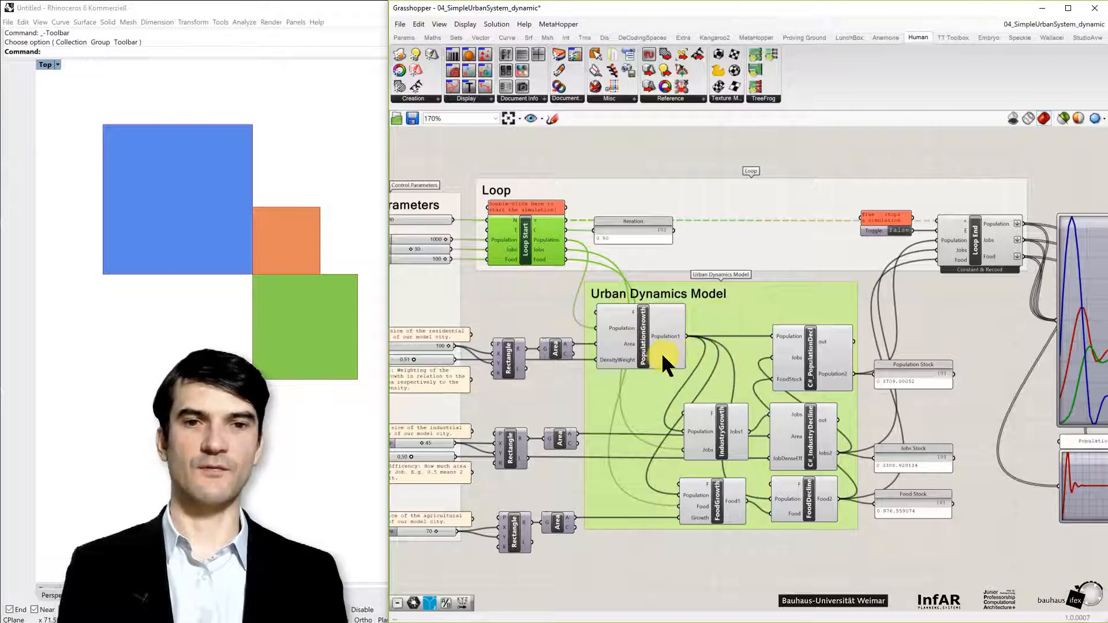
mouse_move(668, 359)
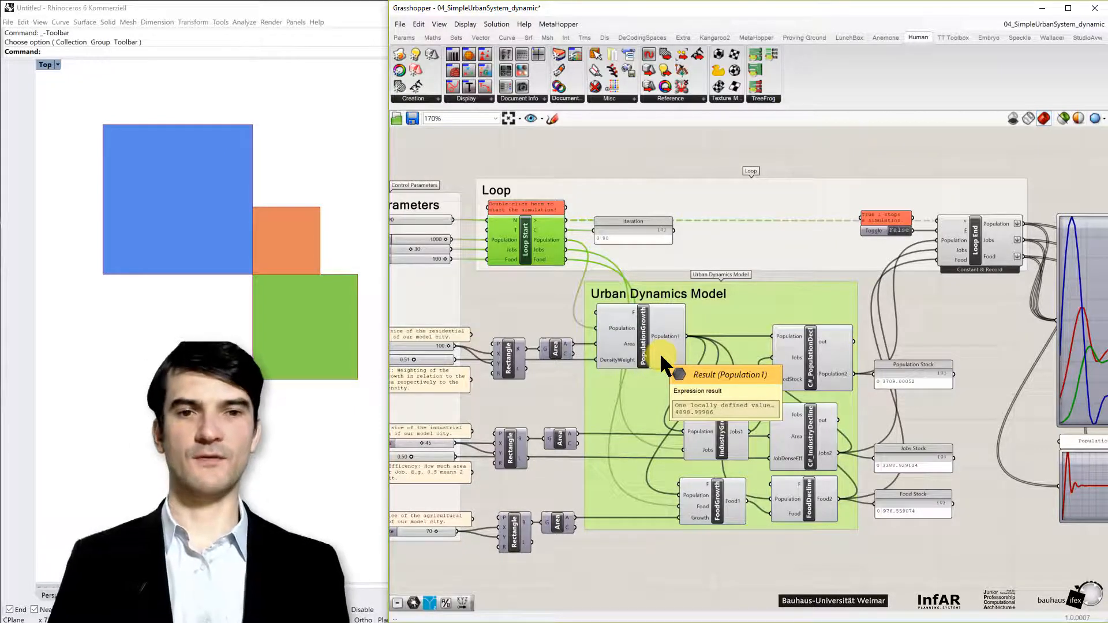
mouse_move(630, 332)
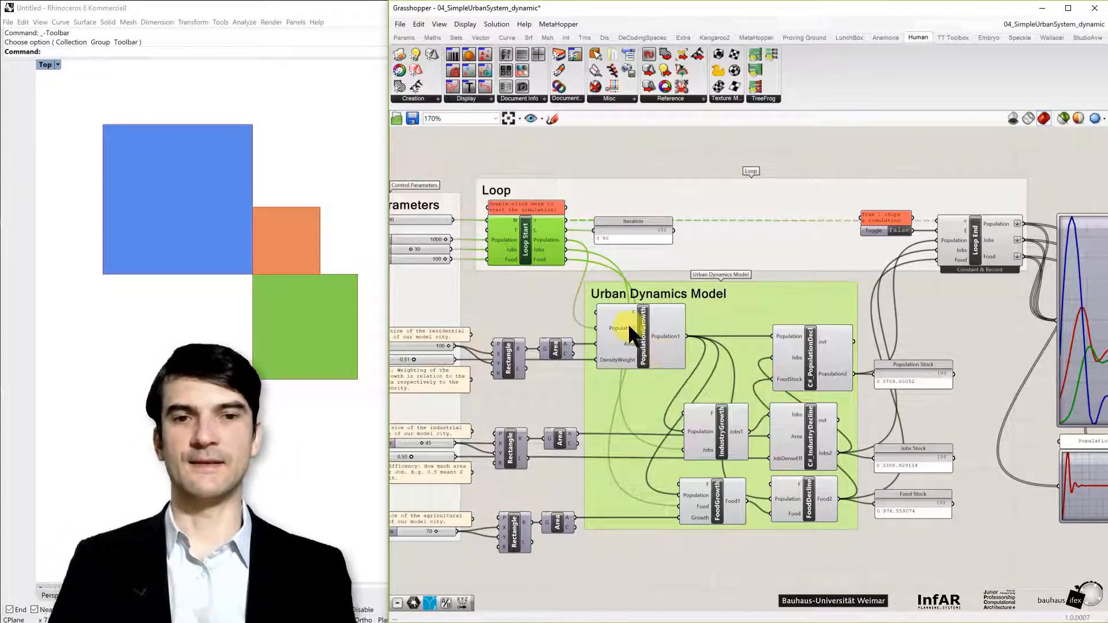
mouse_move(646, 338)
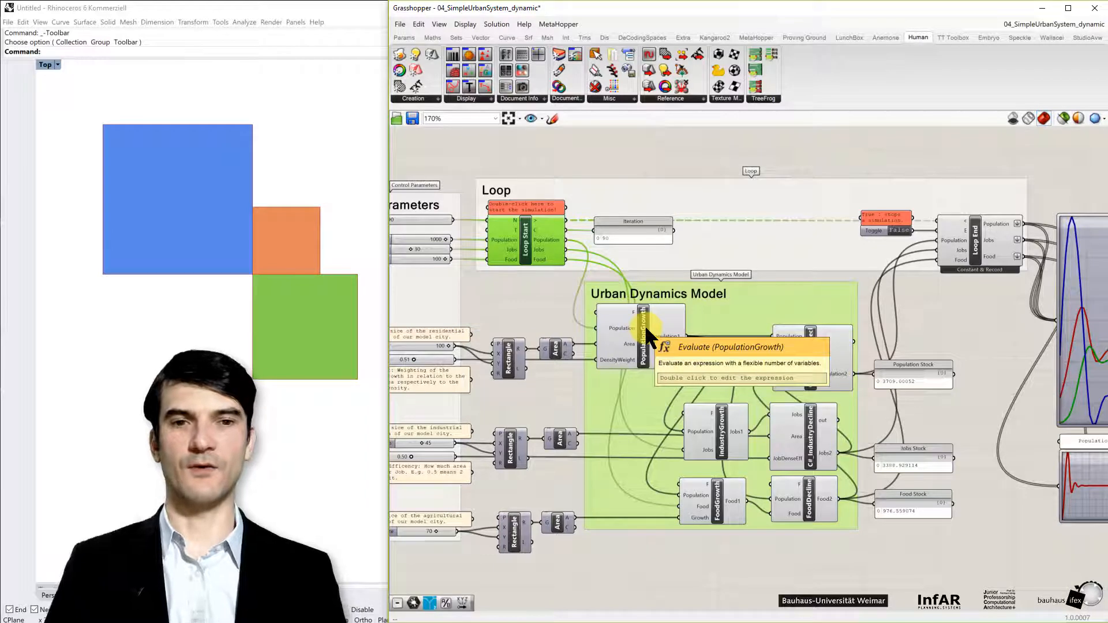
mouse_move(646, 381)
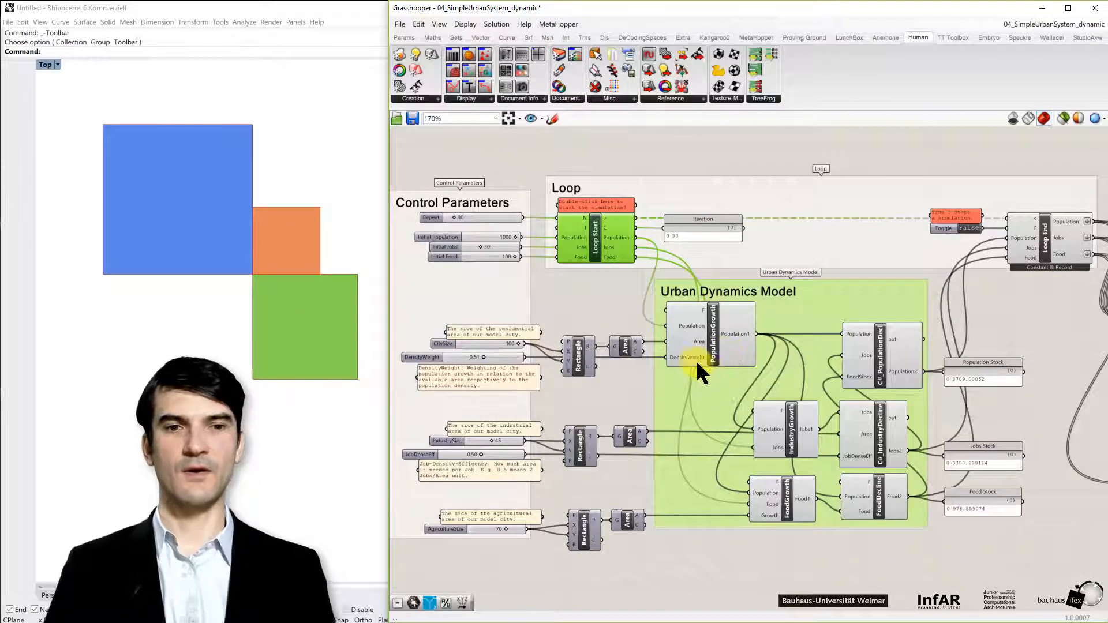
mouse_move(729, 344)
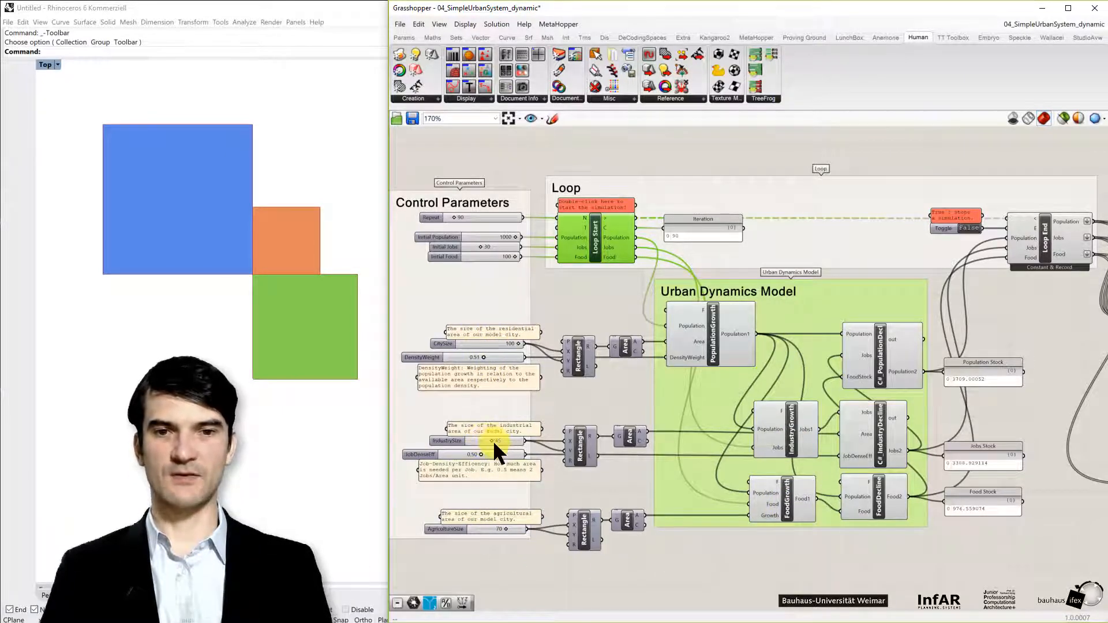
mouse_move(746, 360)
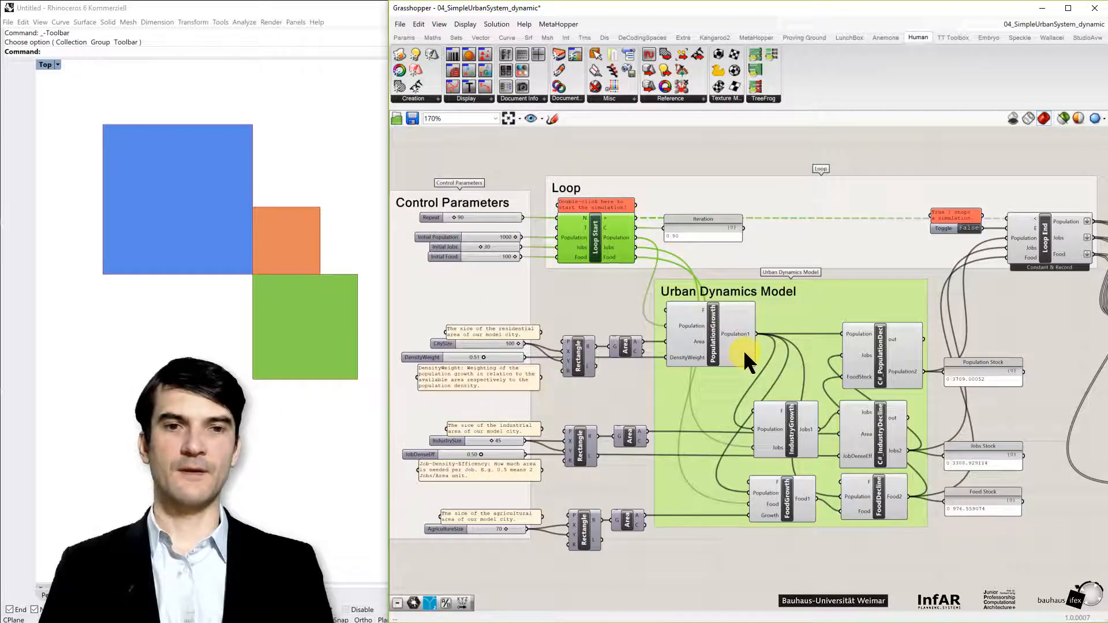
mouse_move(709, 357)
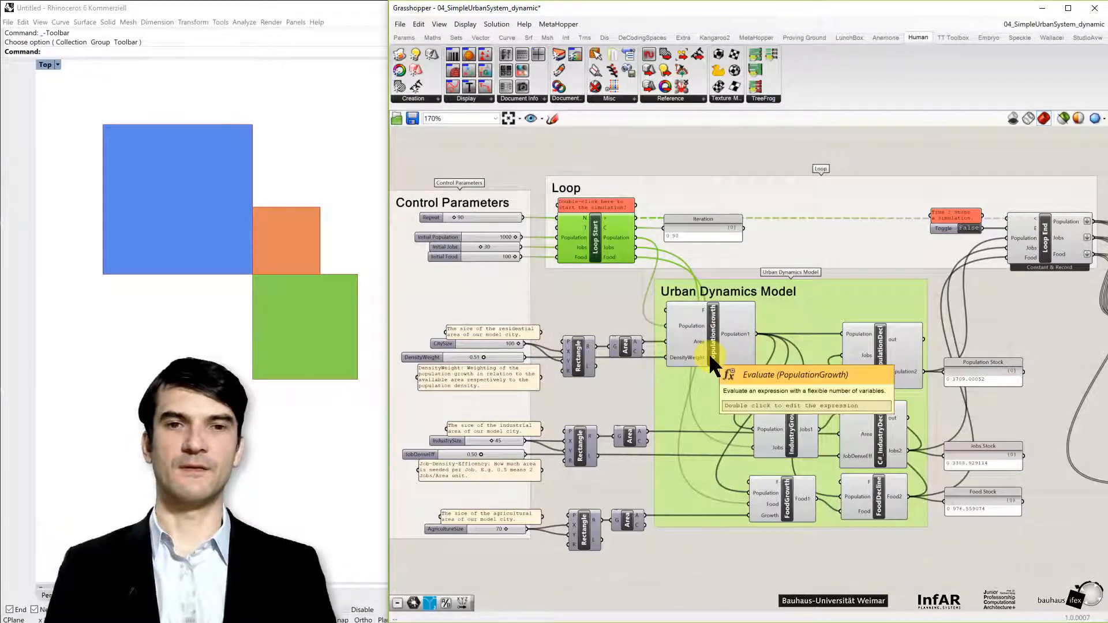
mouse_move(706, 414)
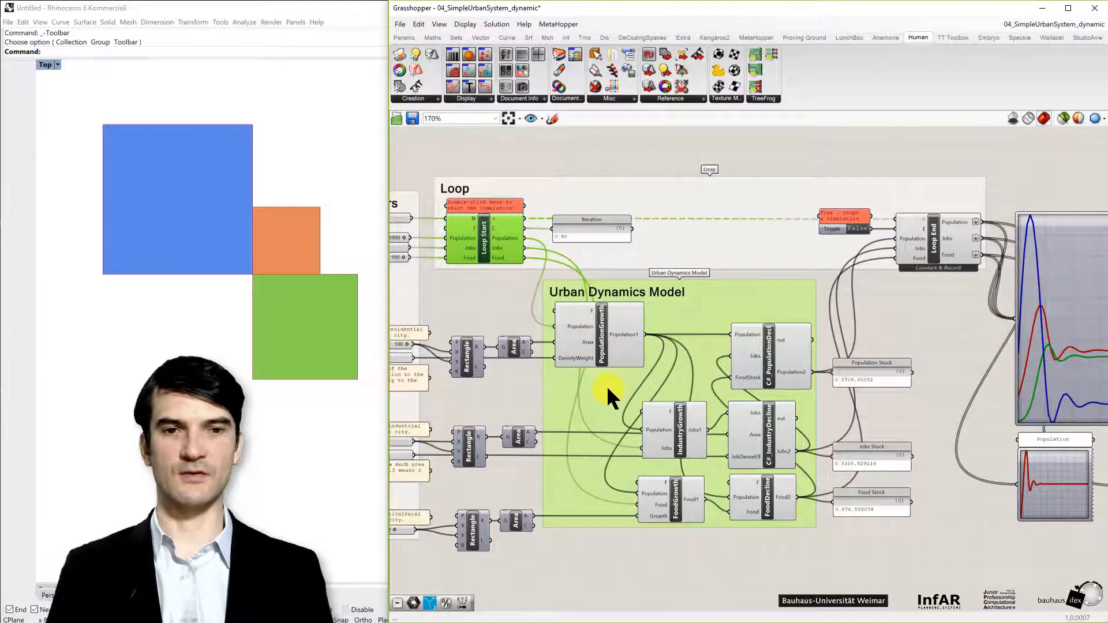
mouse_move(609, 396)
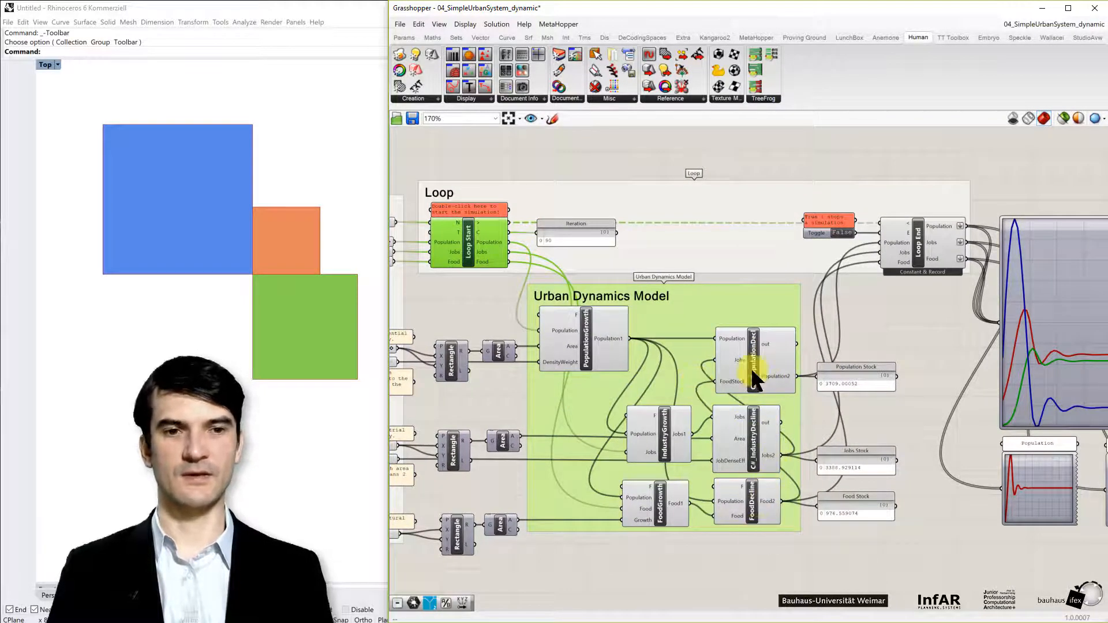
mouse_move(828, 454)
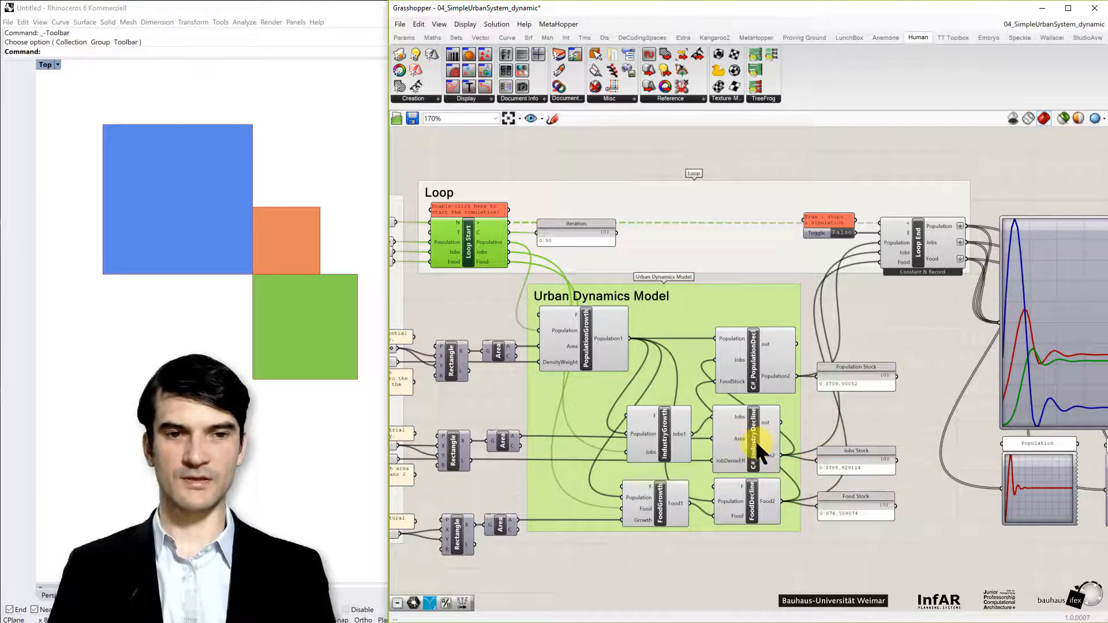
mouse_move(755, 453)
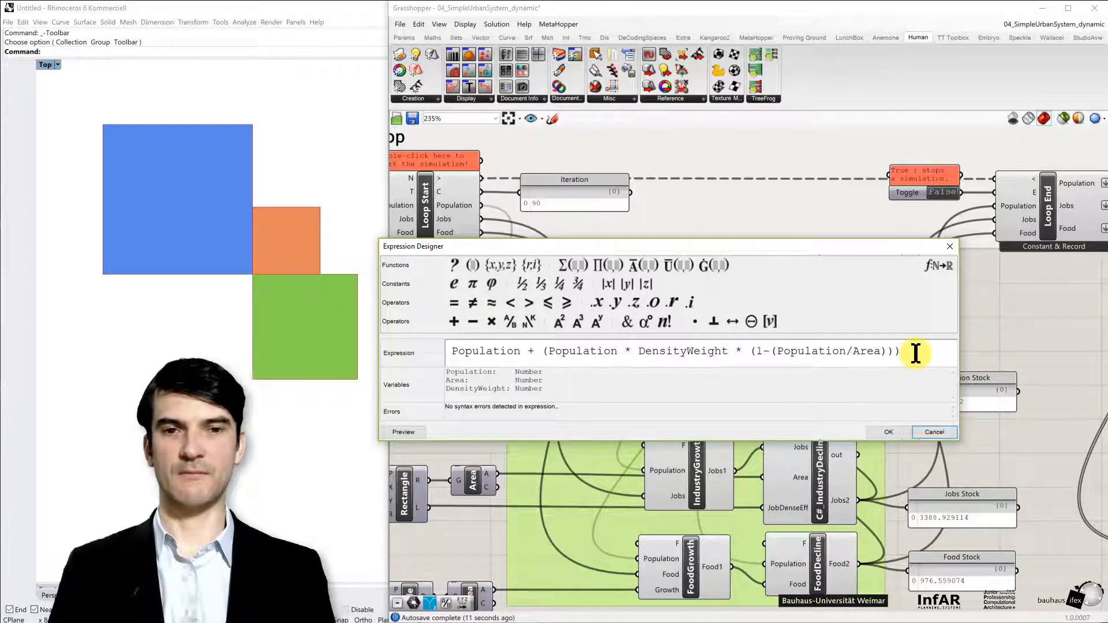
mouse_move(591, 369)
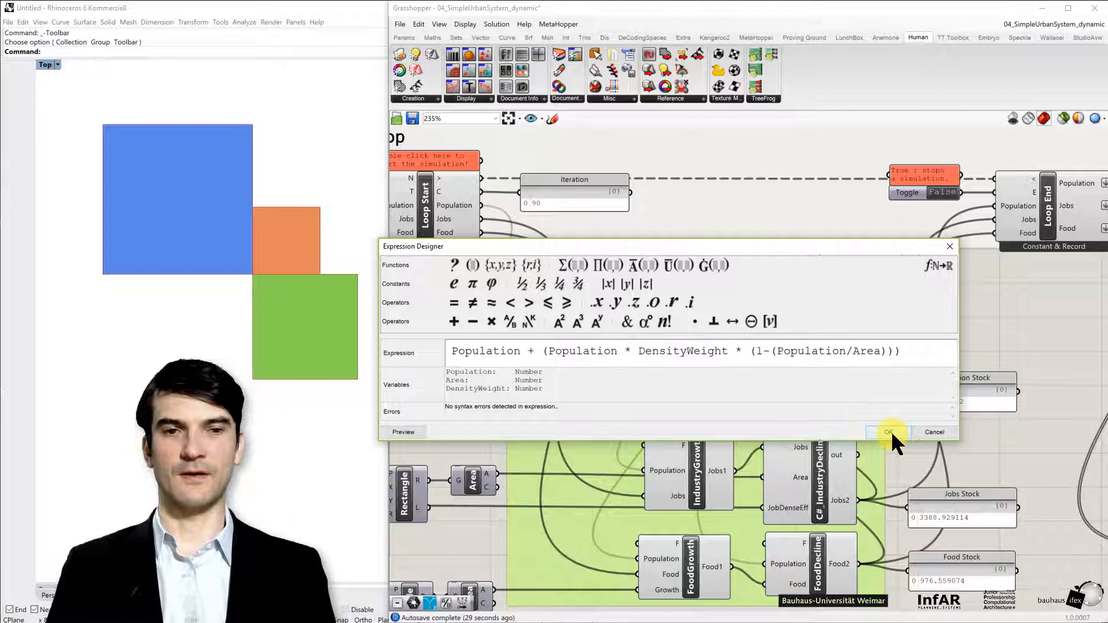
mouse_move(572, 334)
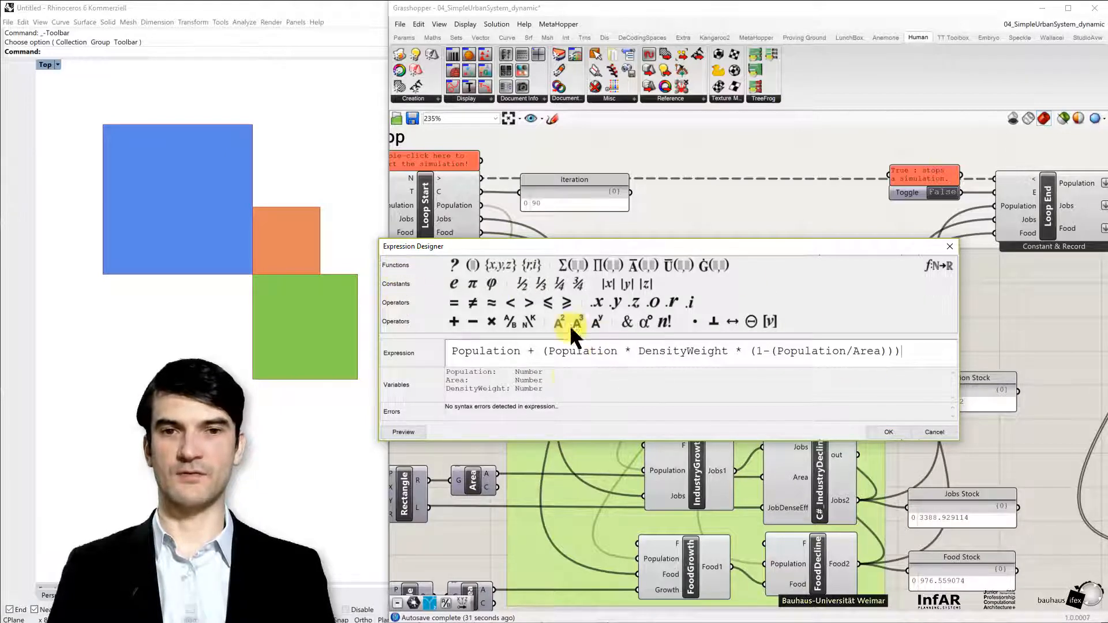
mouse_move(882, 427)
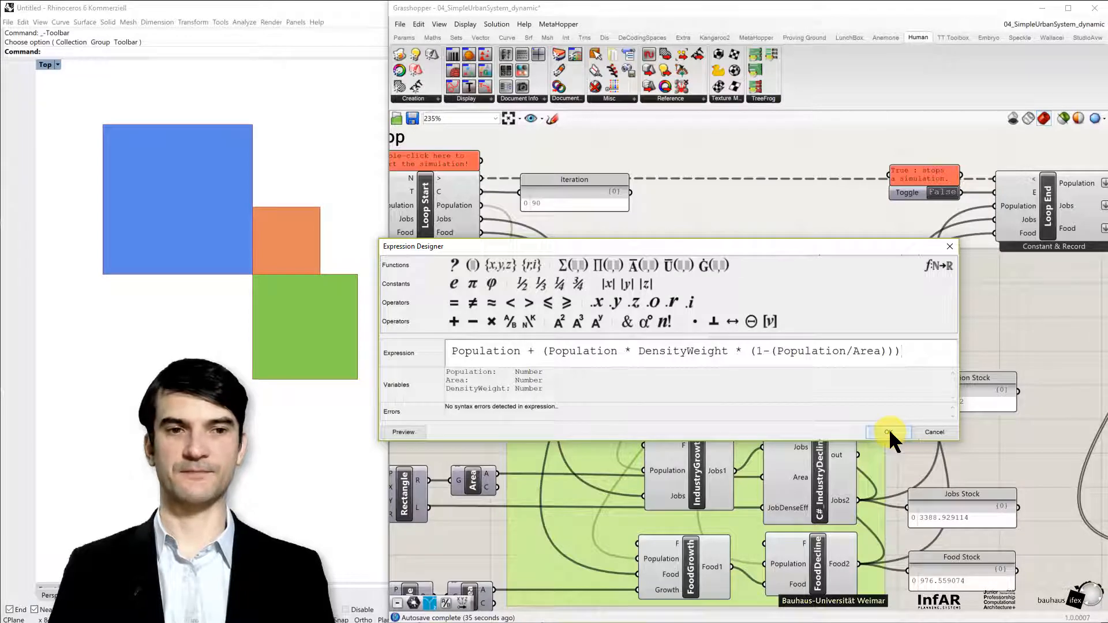
left_click(889, 432)
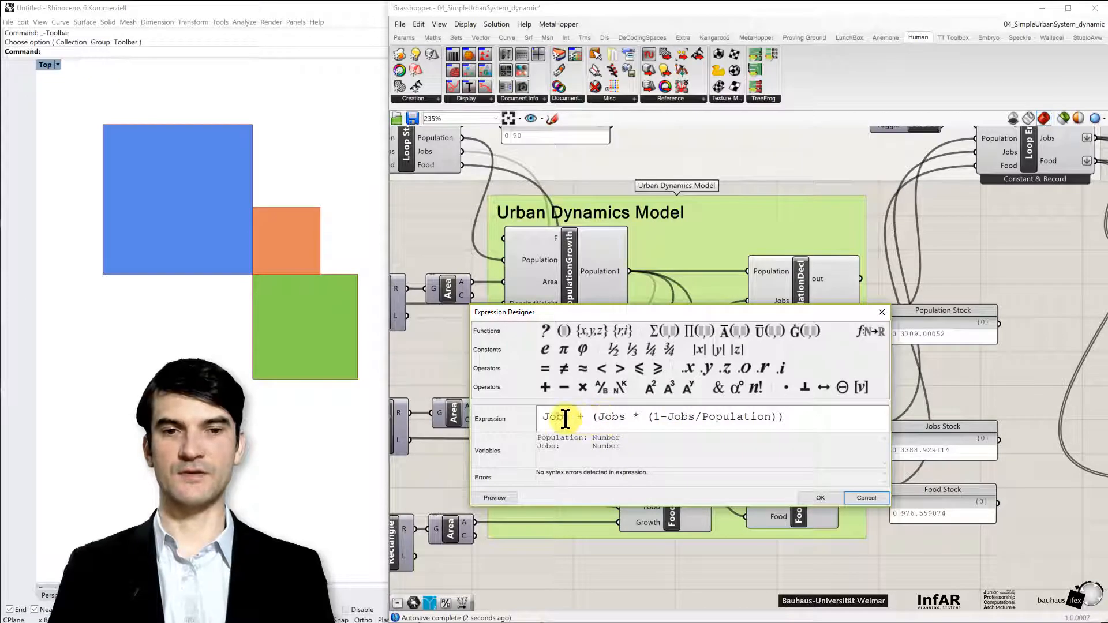
double_click(612, 417)
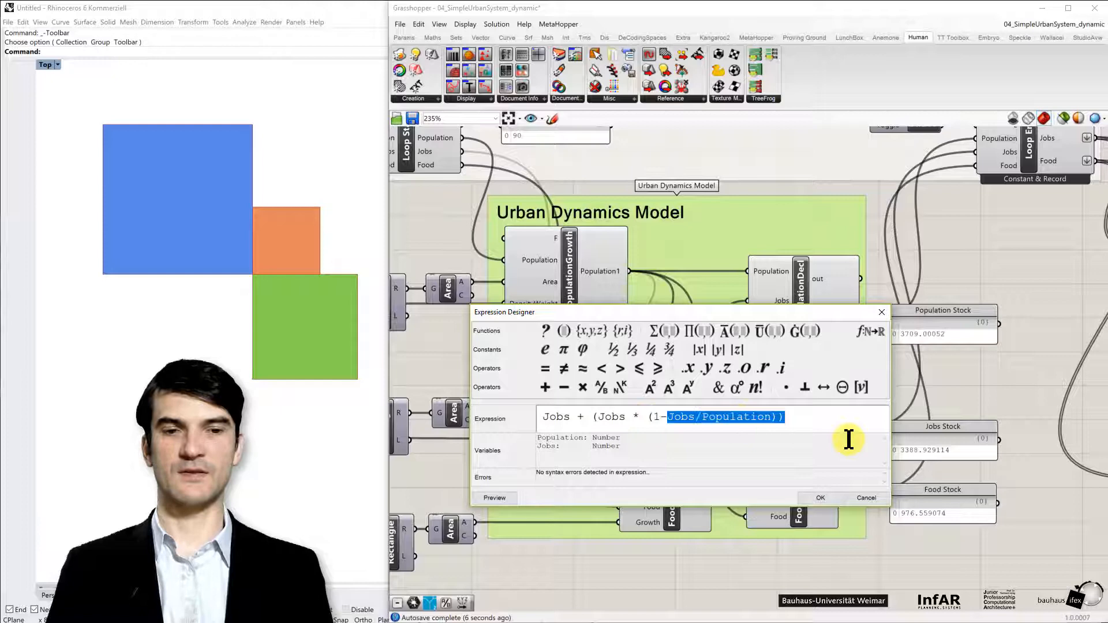
mouse_move(719, 439)
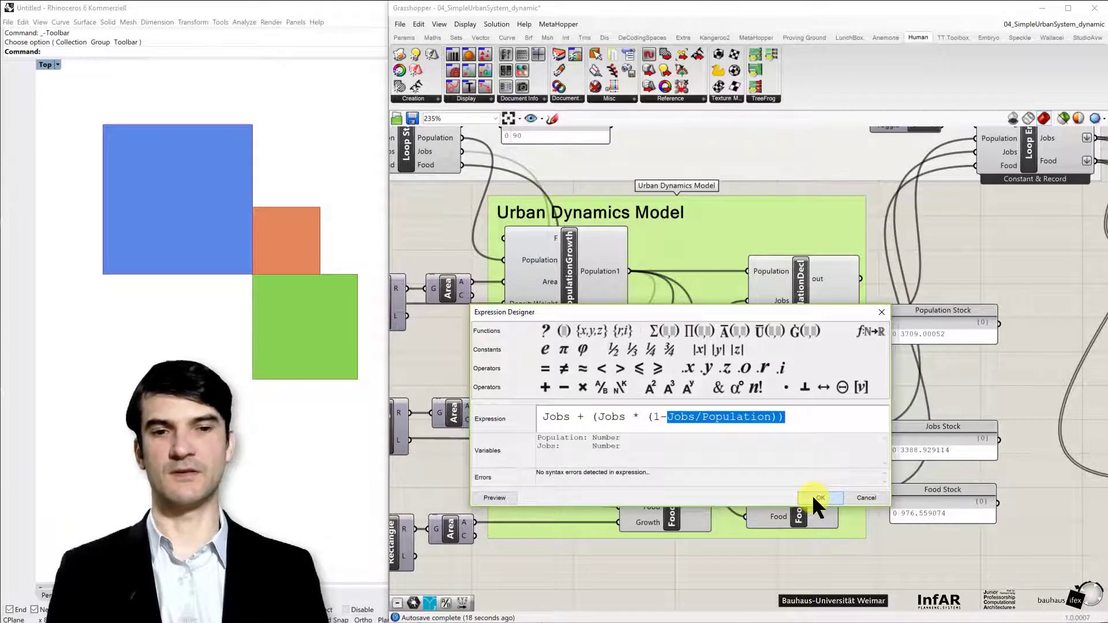
left_click(819, 497)
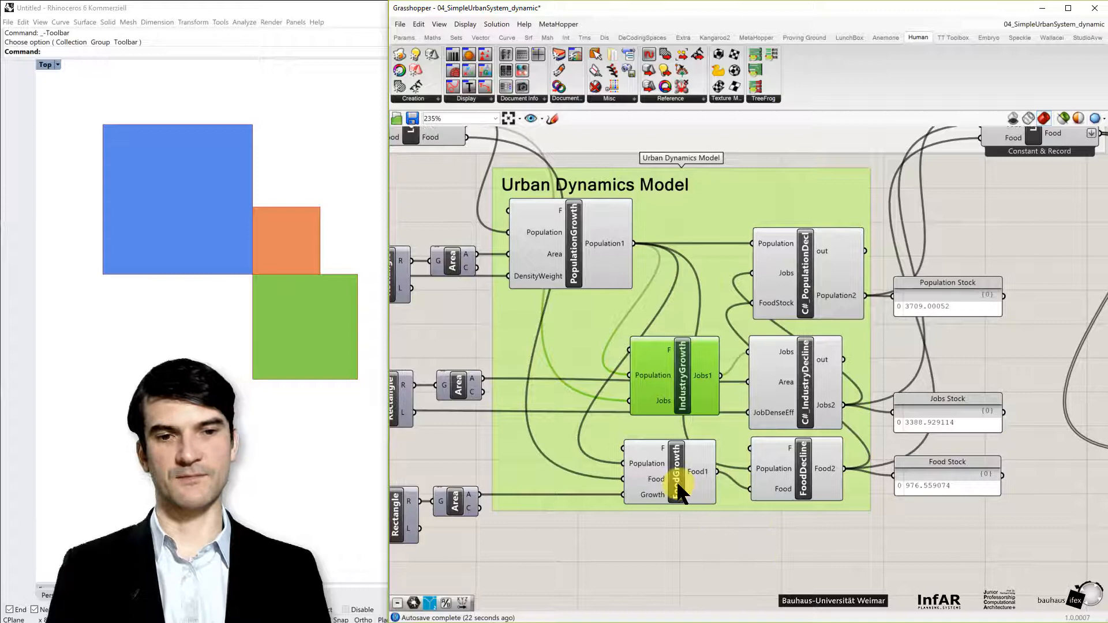
Step: Review the FoodGrowth expression Food + (1 - 1/Population) * Growth, then close it
double_click(681, 473)
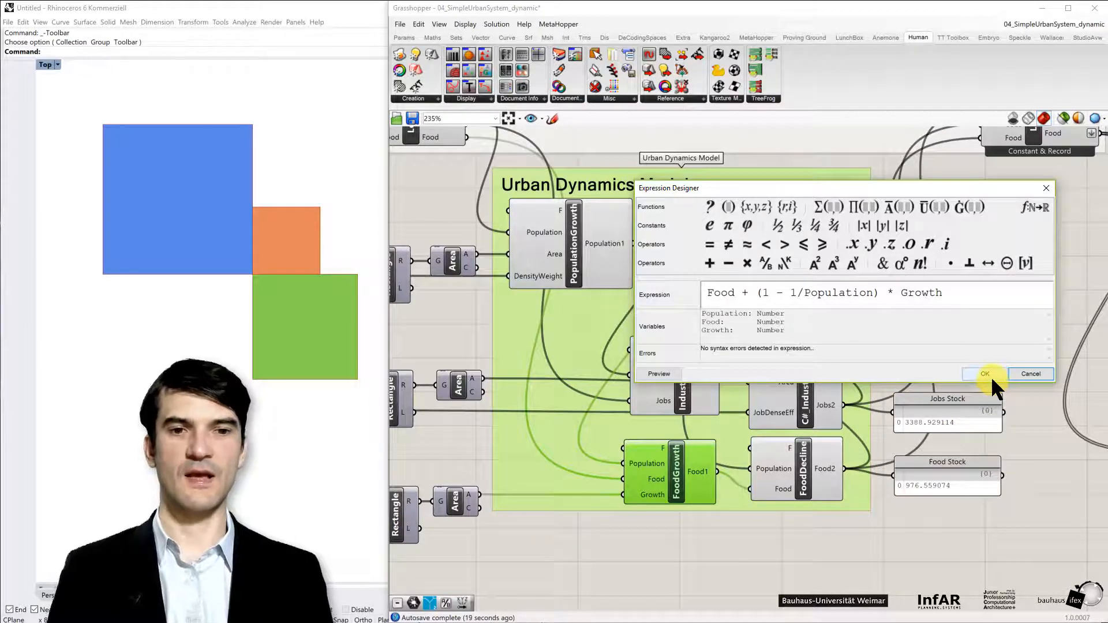
mouse_move(644, 511)
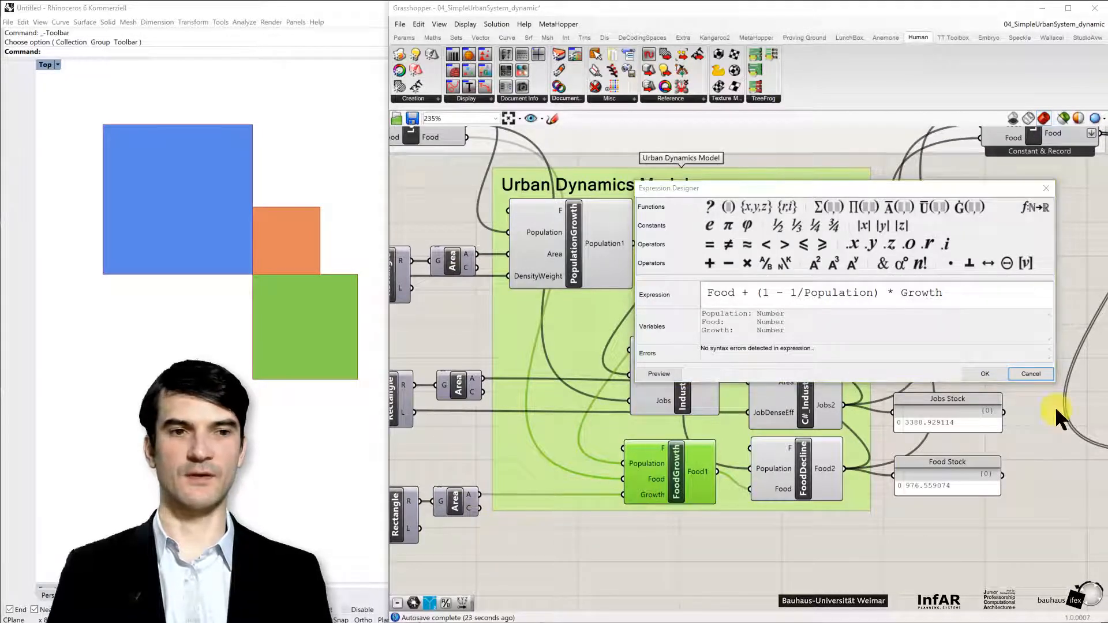
left_click(985, 374)
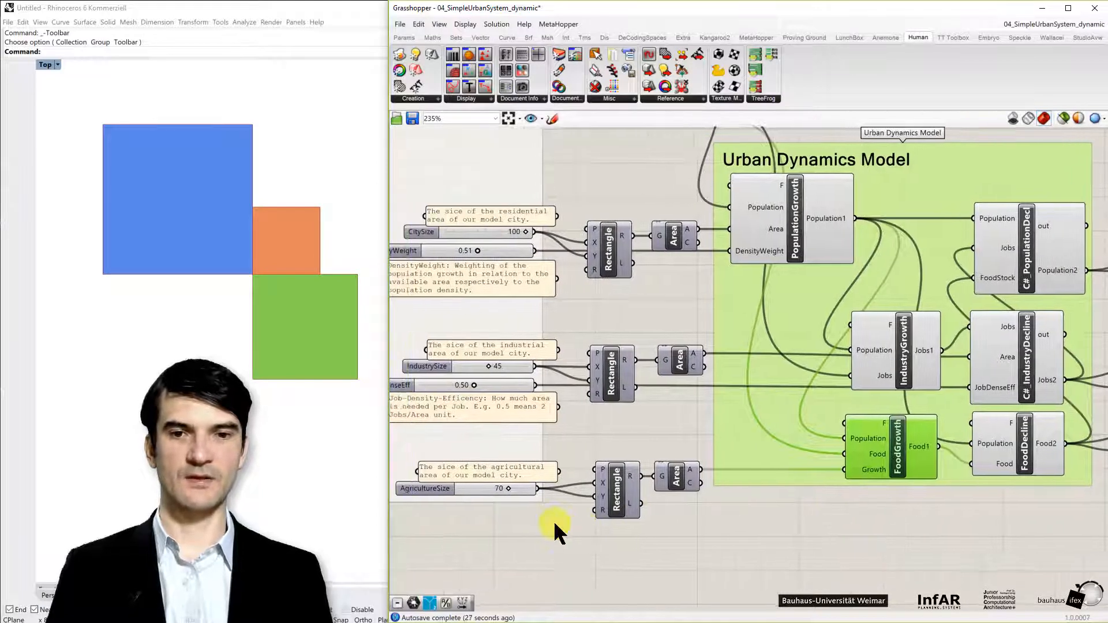
mouse_move(568, 497)
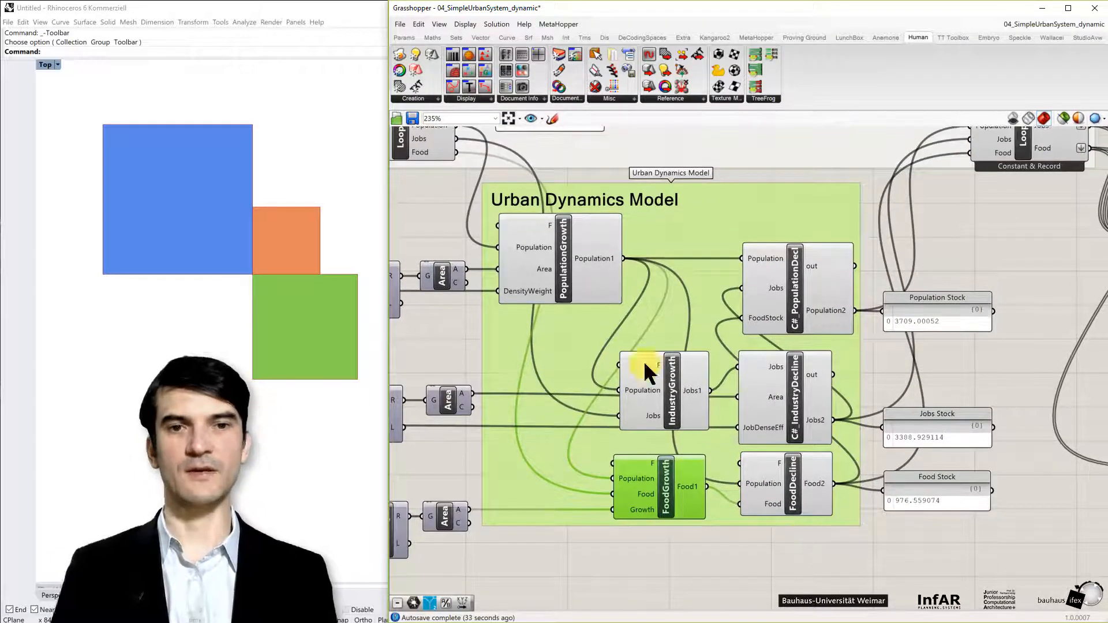
mouse_move(675, 543)
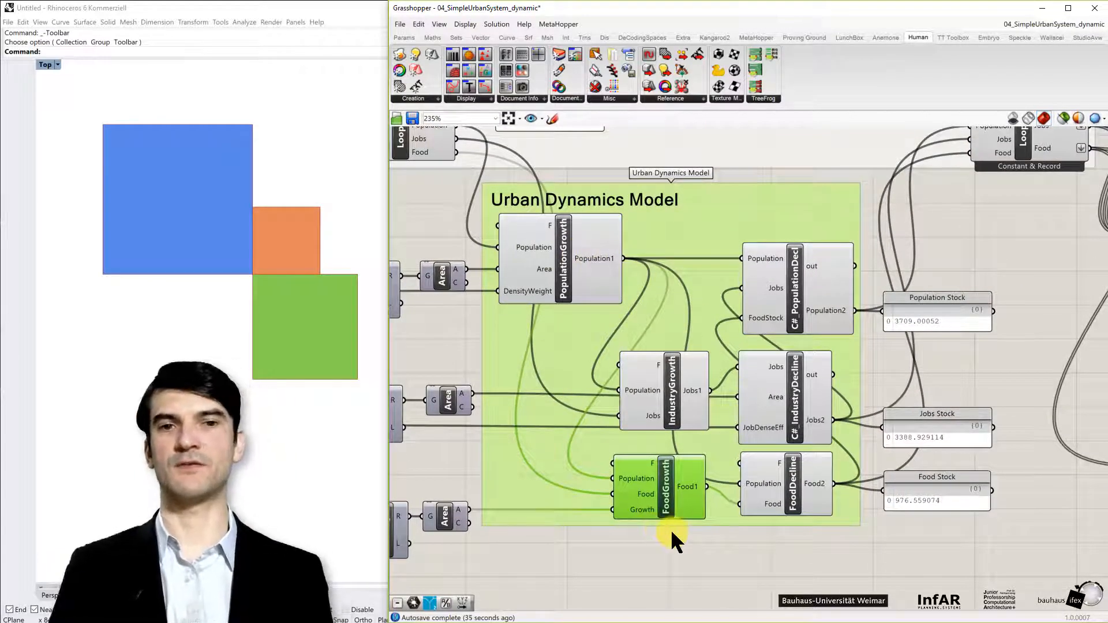
mouse_move(794, 304)
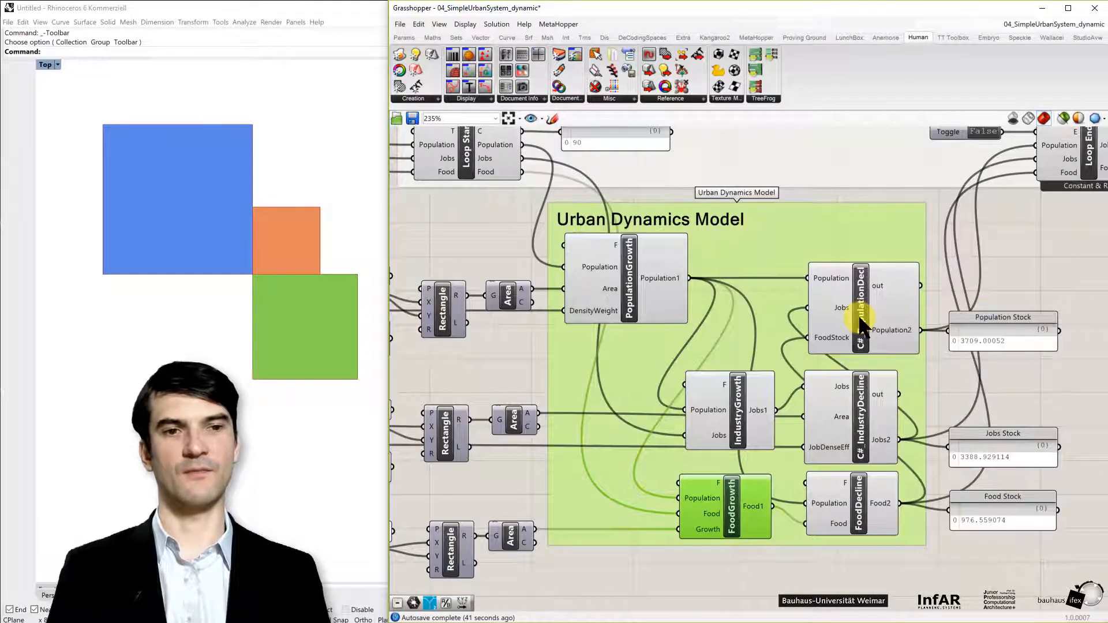
Step: Open the C#_PopulationDecline script and highlight the Population terms in the newPop formula
double_click(858, 307)
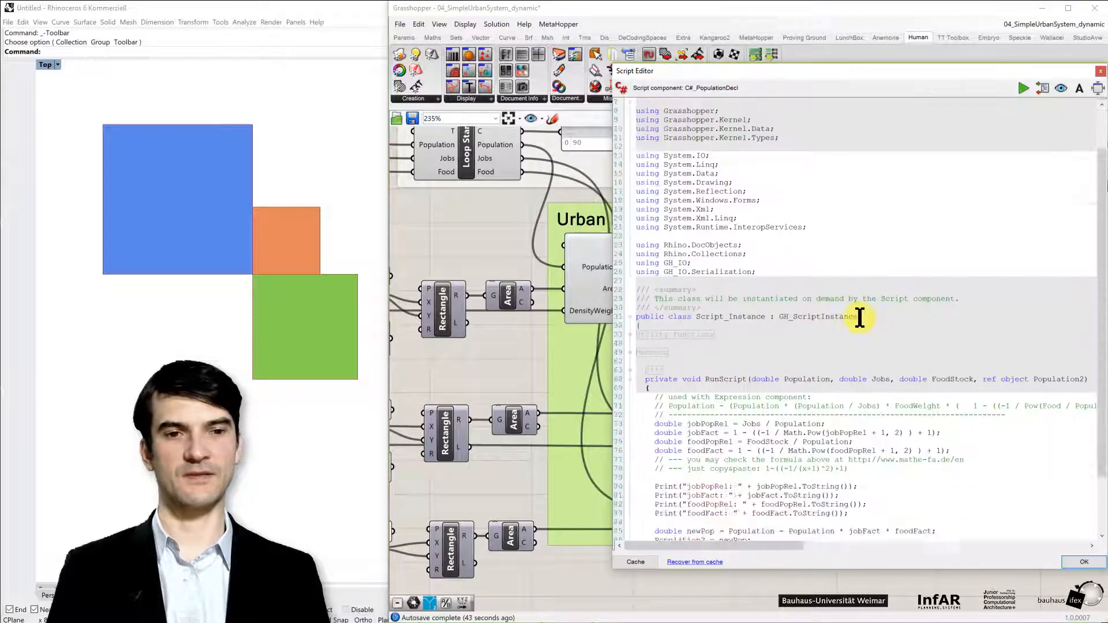
scroll("down", 3)
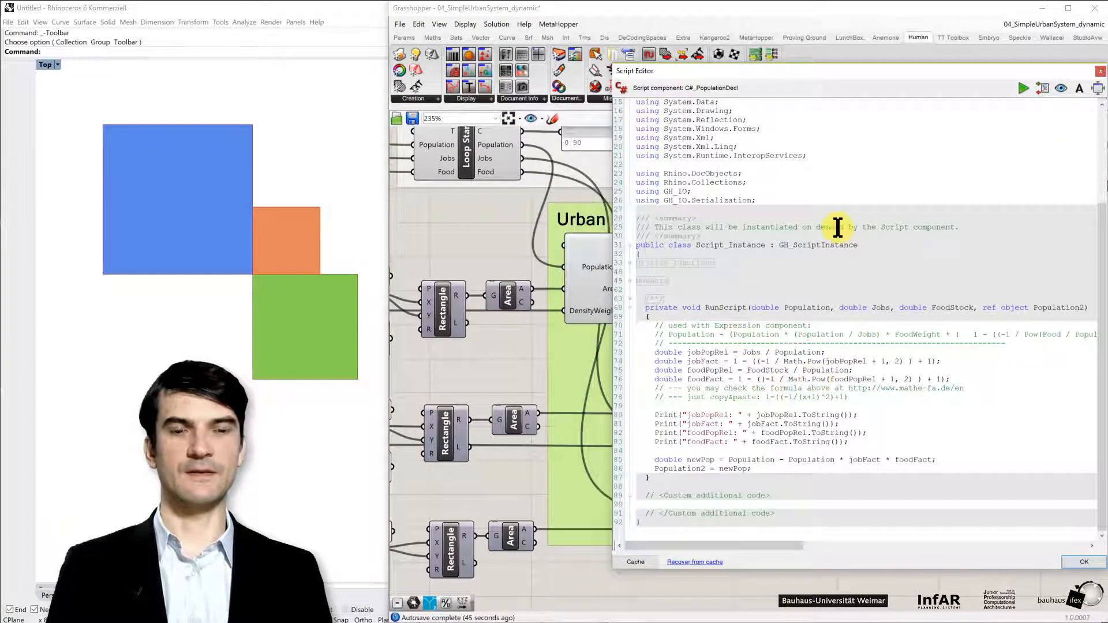
mouse_move(816, 434)
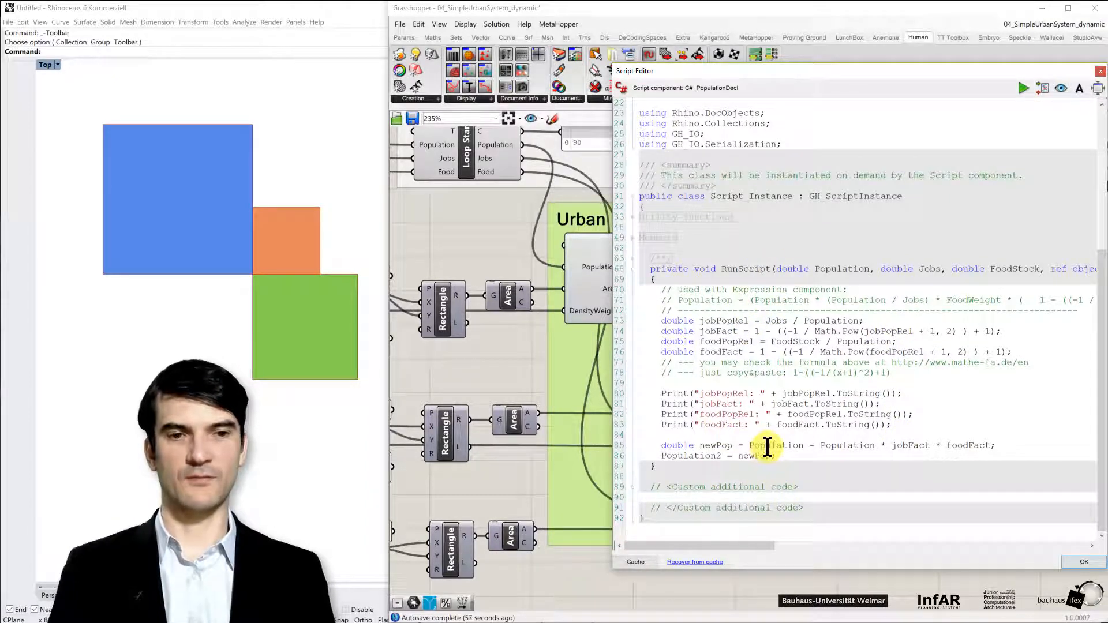
double_click(776, 446)
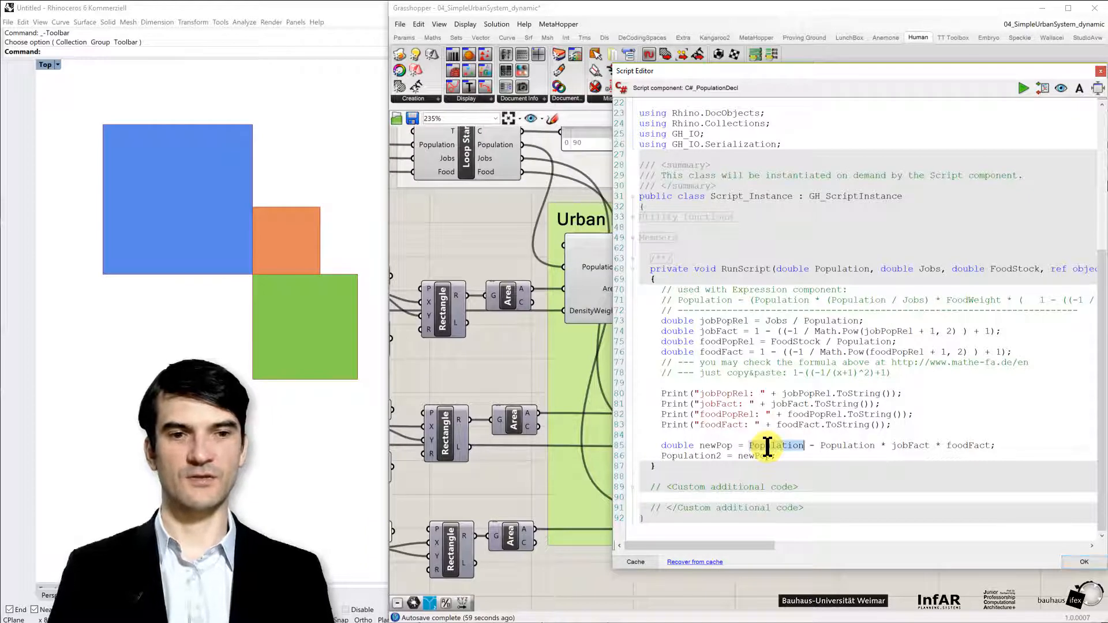
double_click(775, 445)
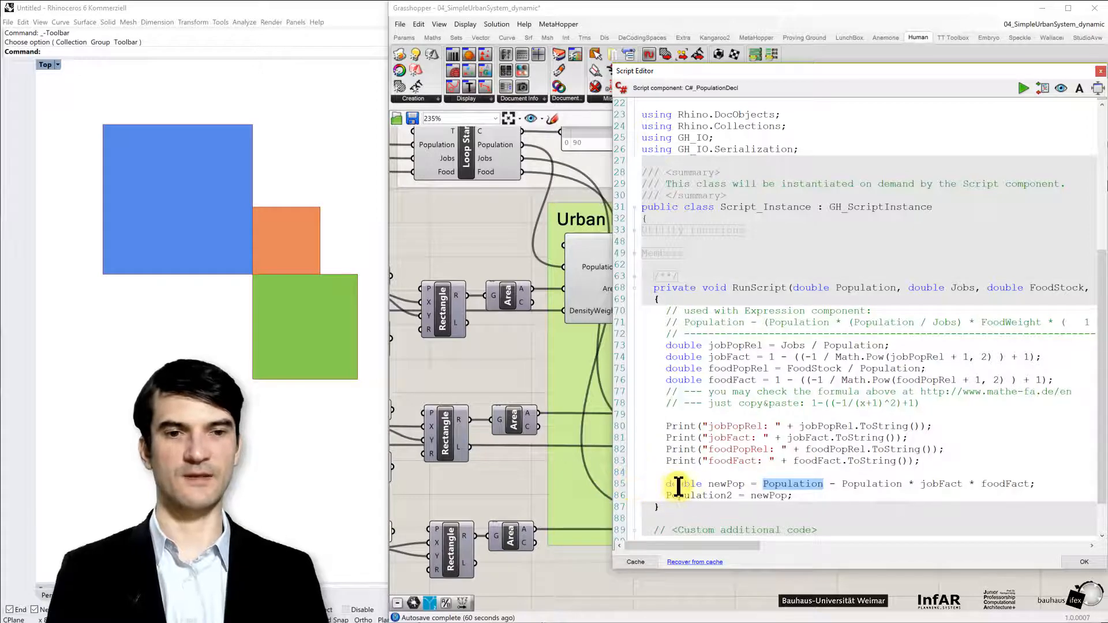
left_click_drag(664, 484, 1036, 483)
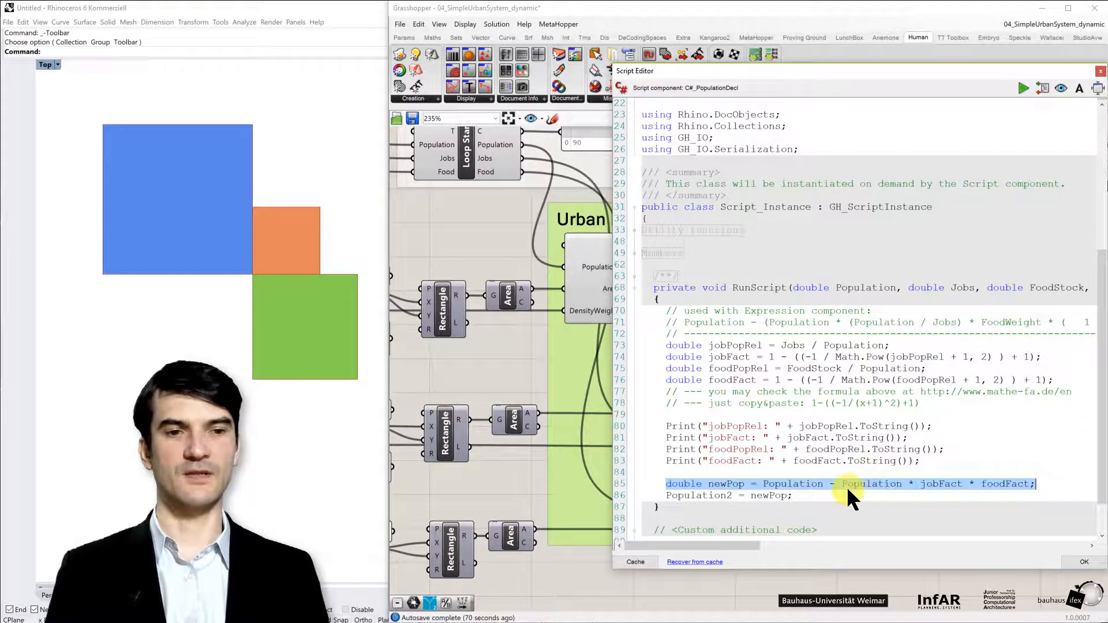
double_click(793, 484)
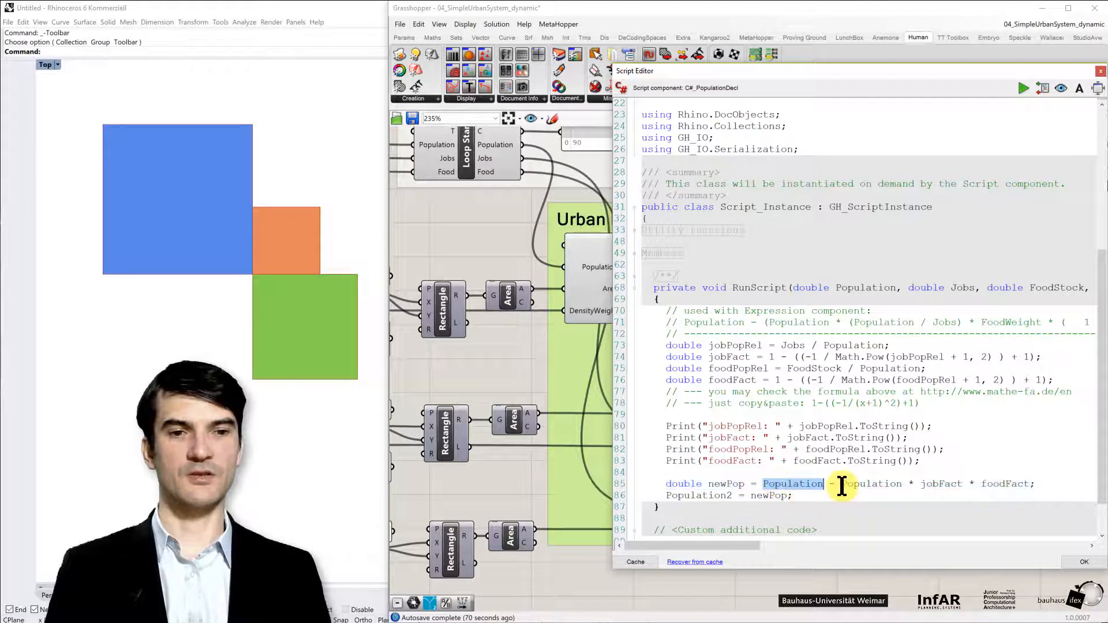
double_click(872, 484)
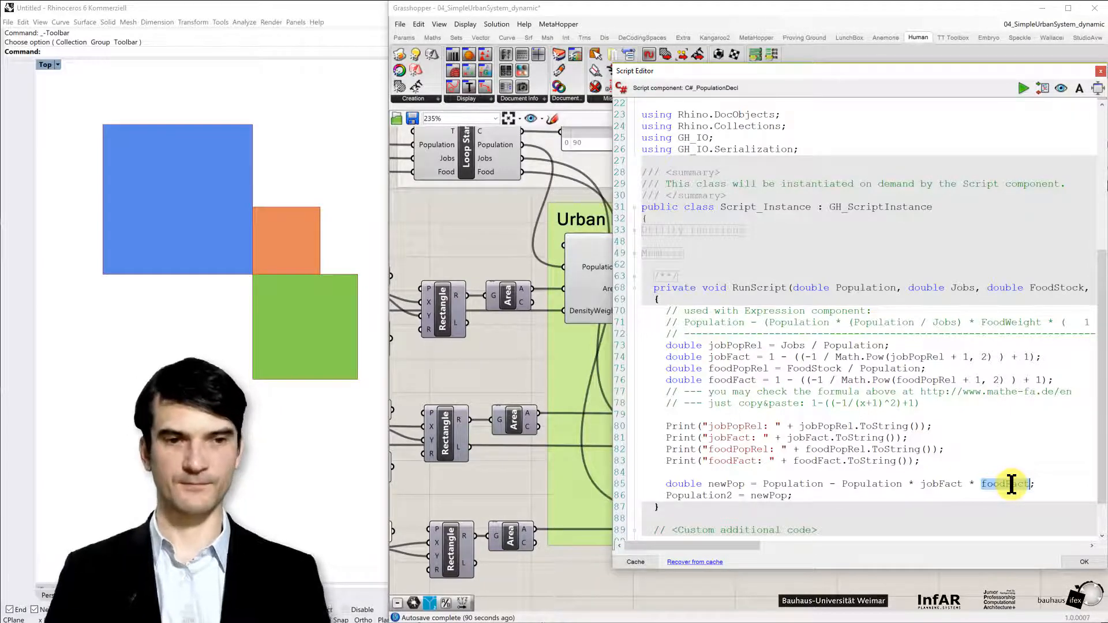
double_click(941, 484)
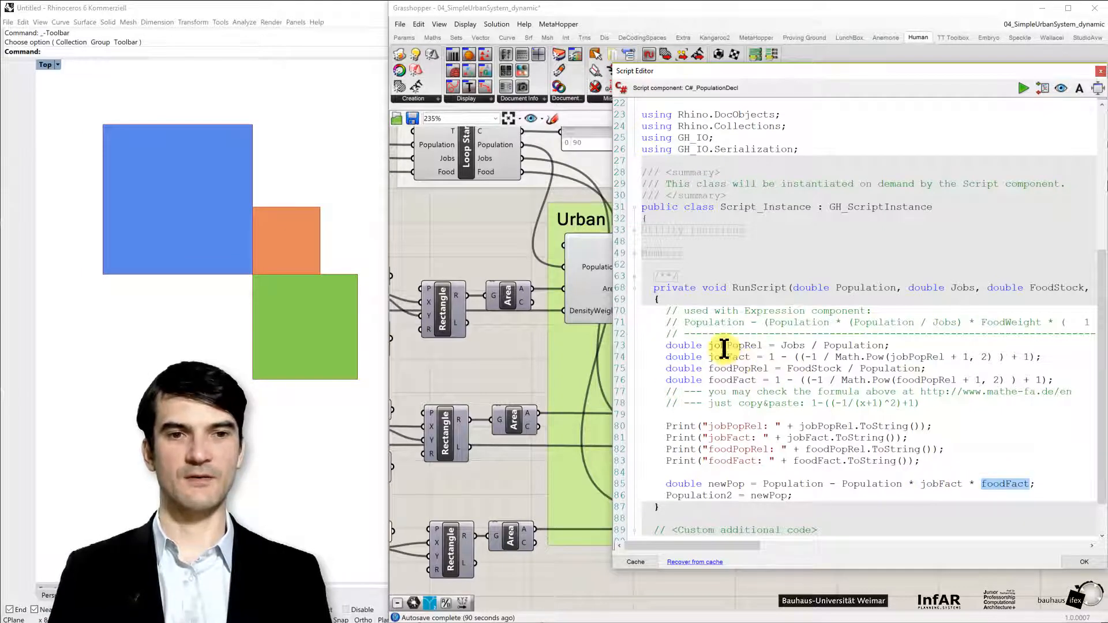
double_click(732, 380)
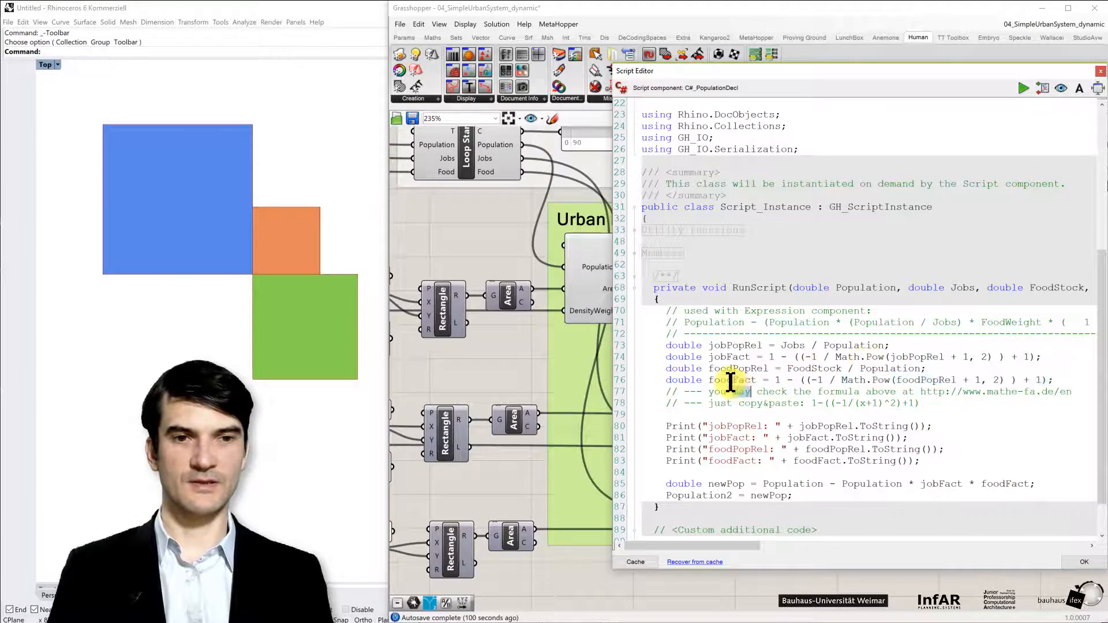
double_click(733, 380)
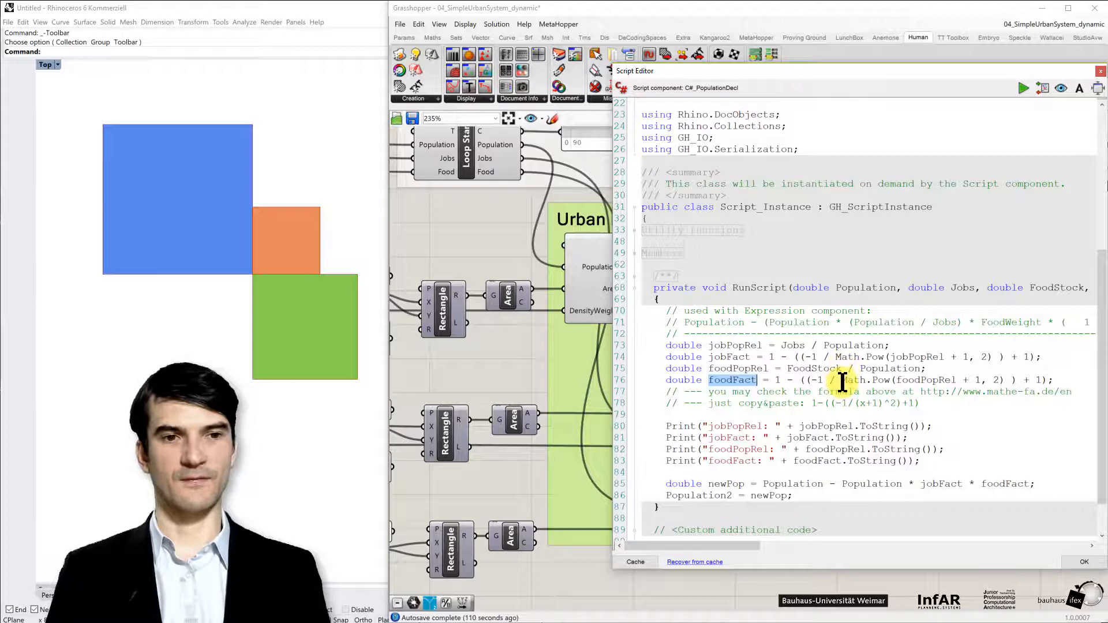
double_click(854, 380)
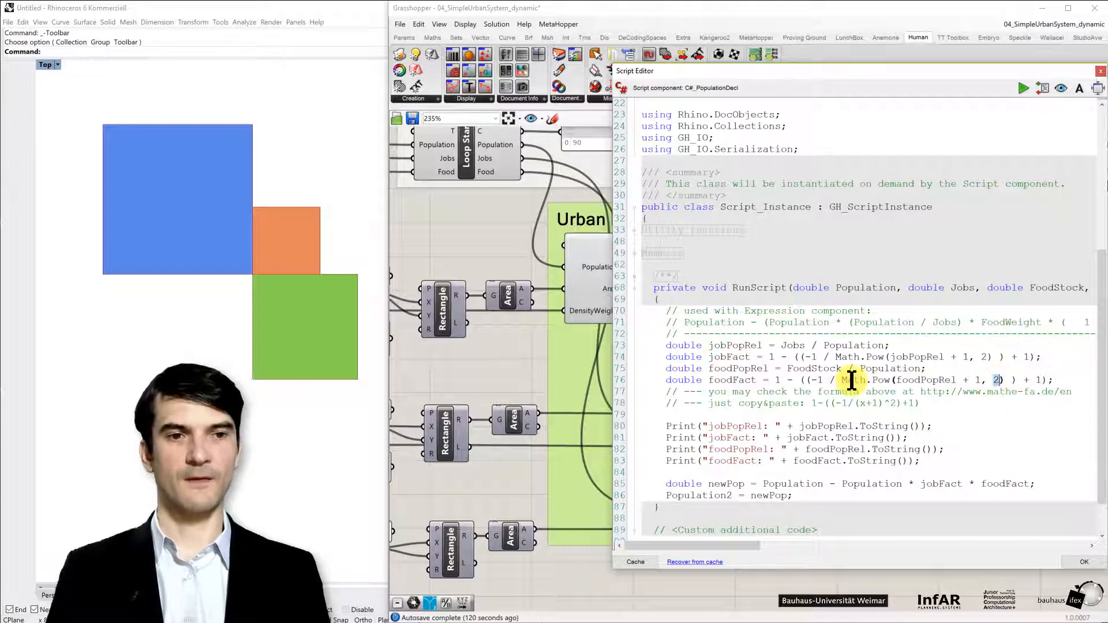
double_click(853, 380)
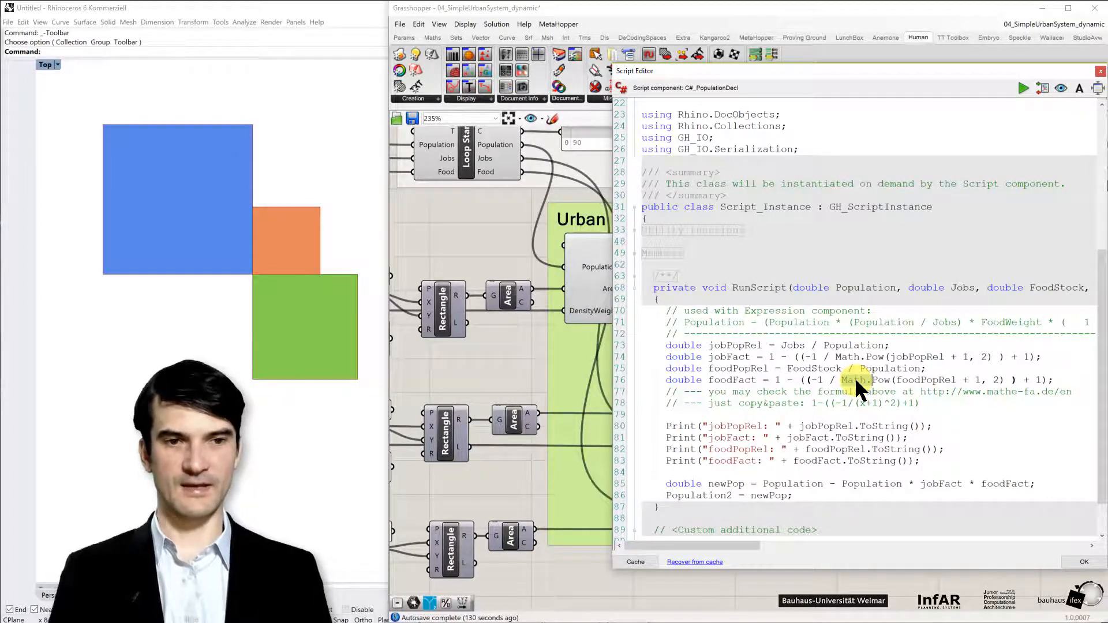
double_click(854, 379)
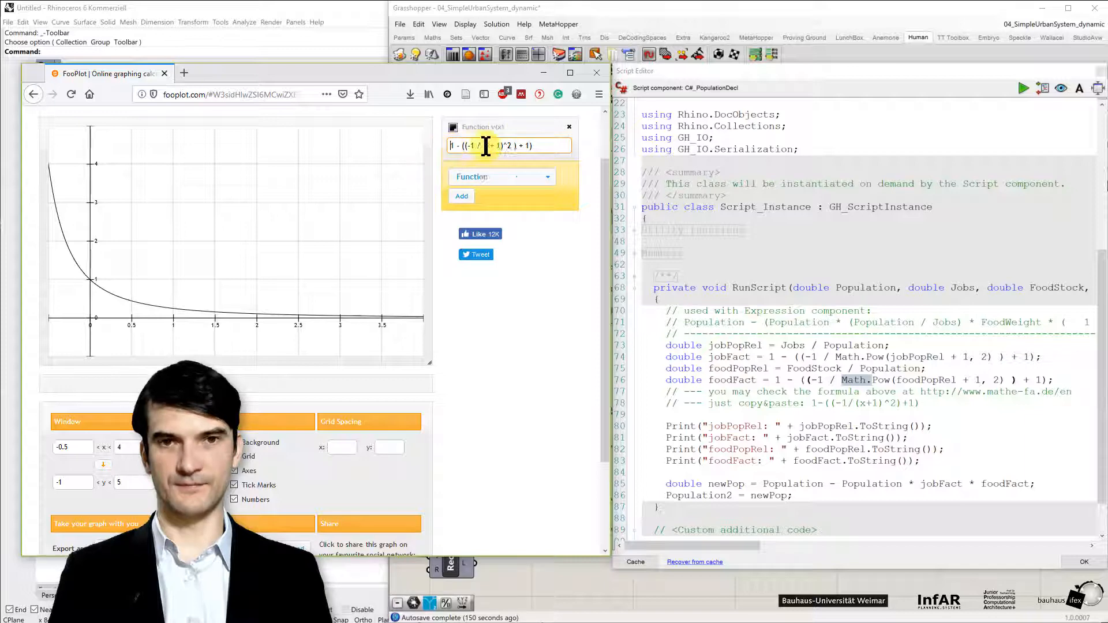
Step: Compare FooPlot's decline curve with the foodFact formula selected in the population decline script
triple_click(509, 146)
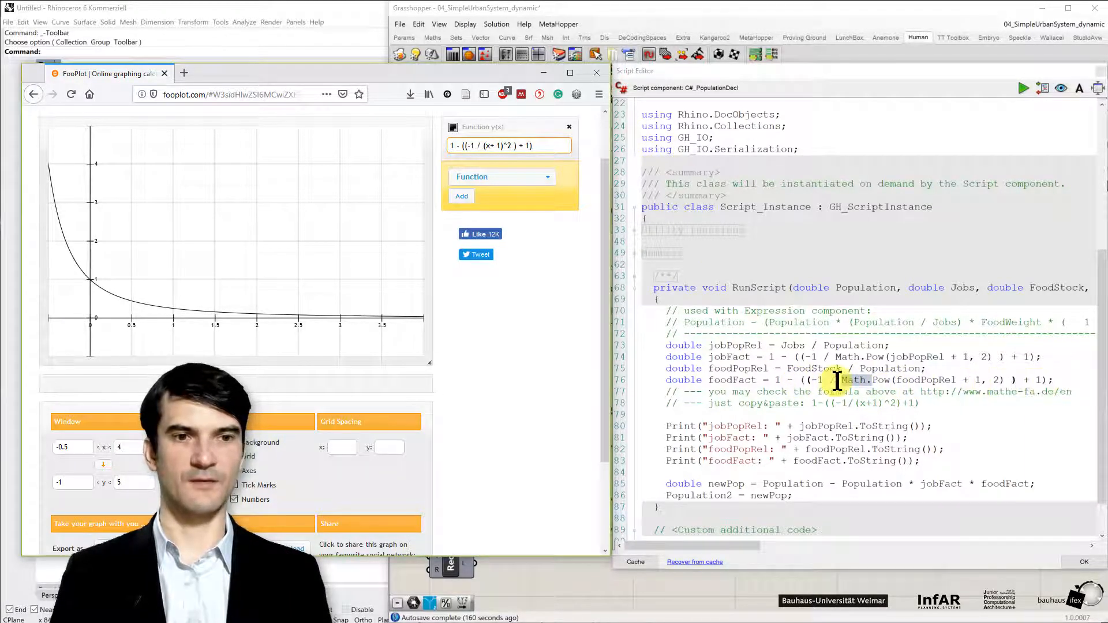
left_click(597, 72)
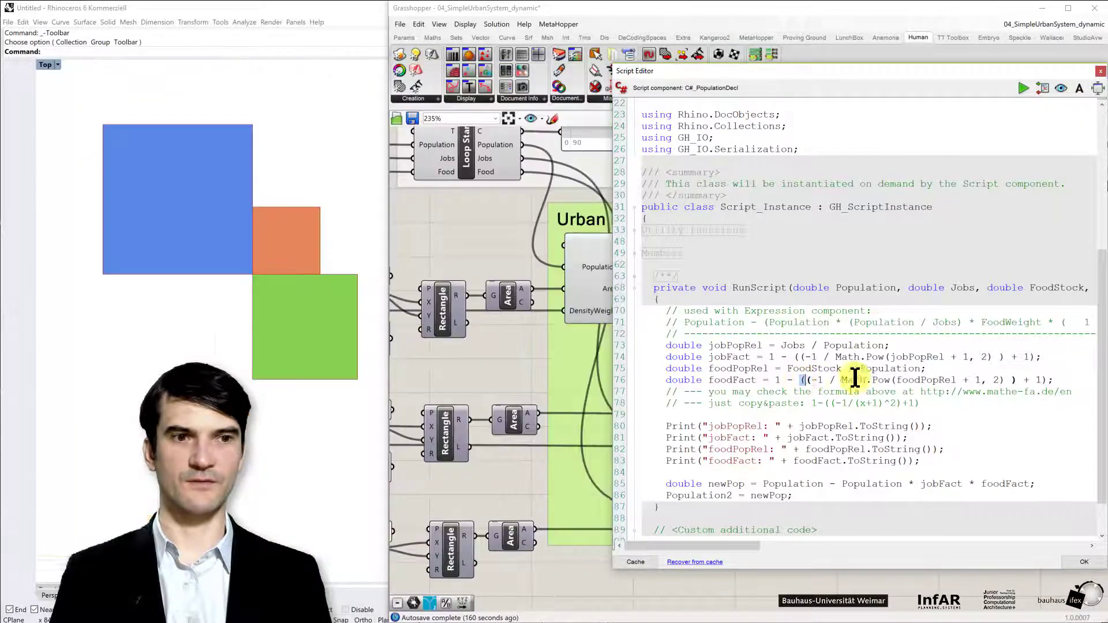
left_click_drag(803, 379, 1039, 380)
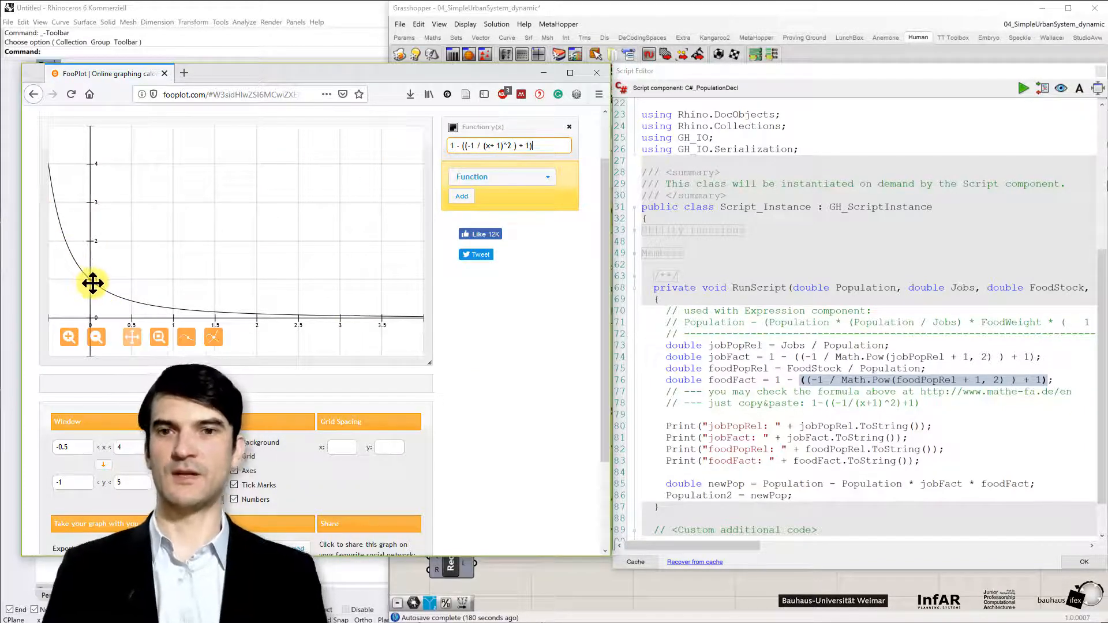
mouse_move(102, 302)
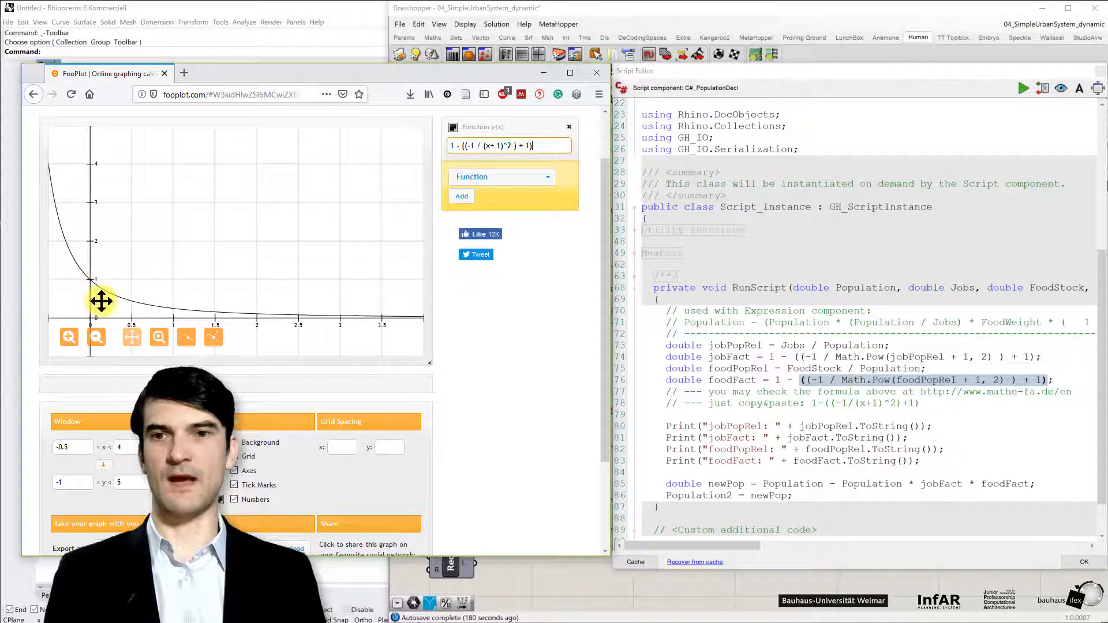
mouse_move(243, 312)
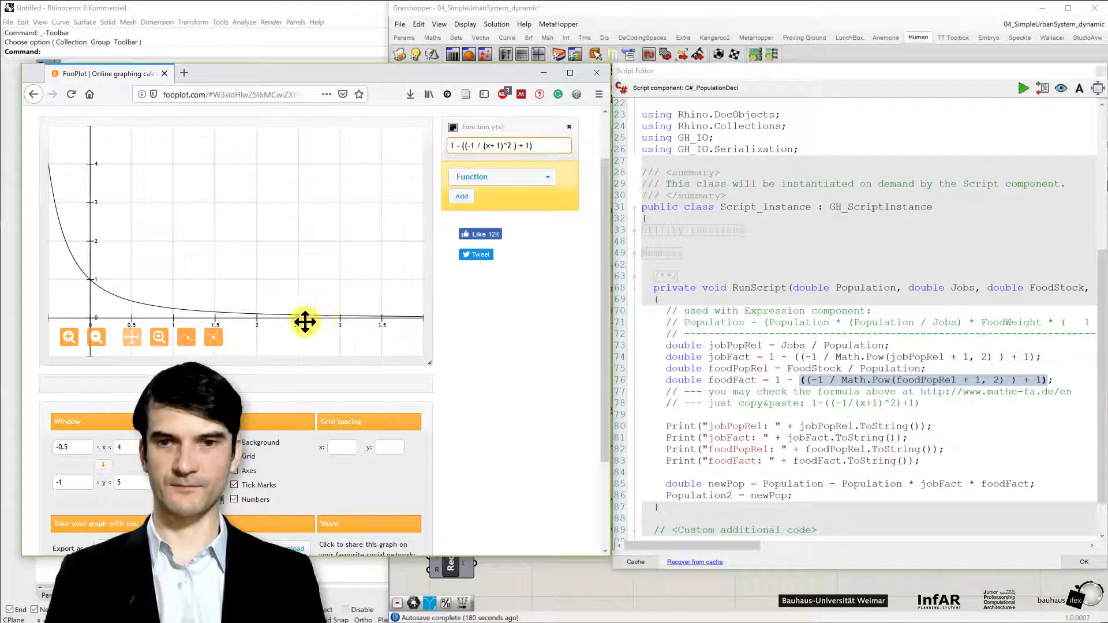
mouse_move(91, 316)
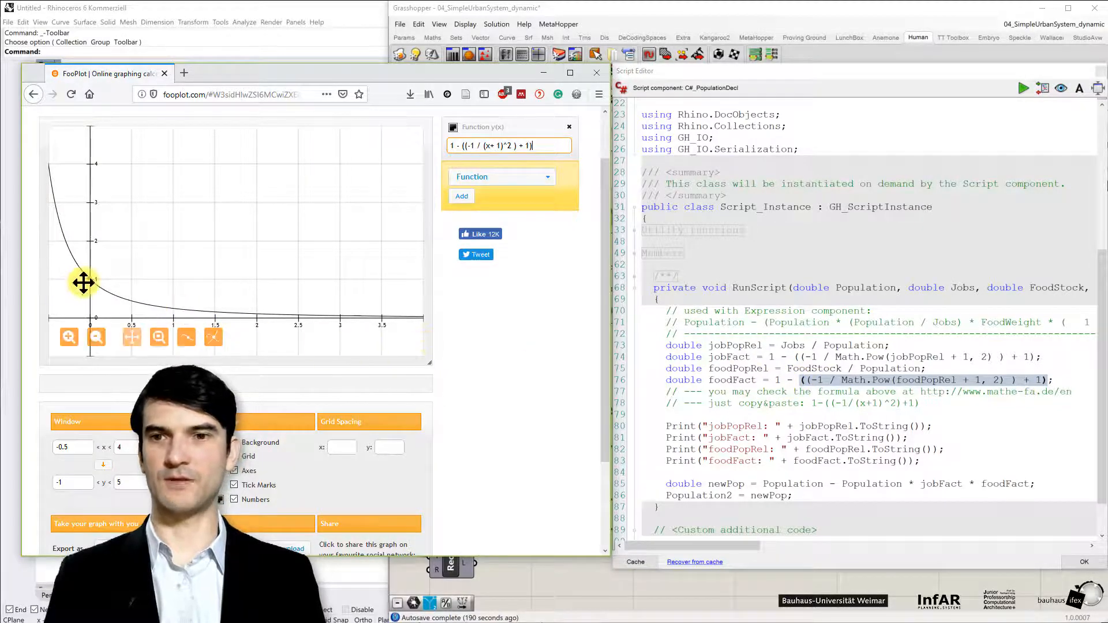
mouse_move(392, 322)
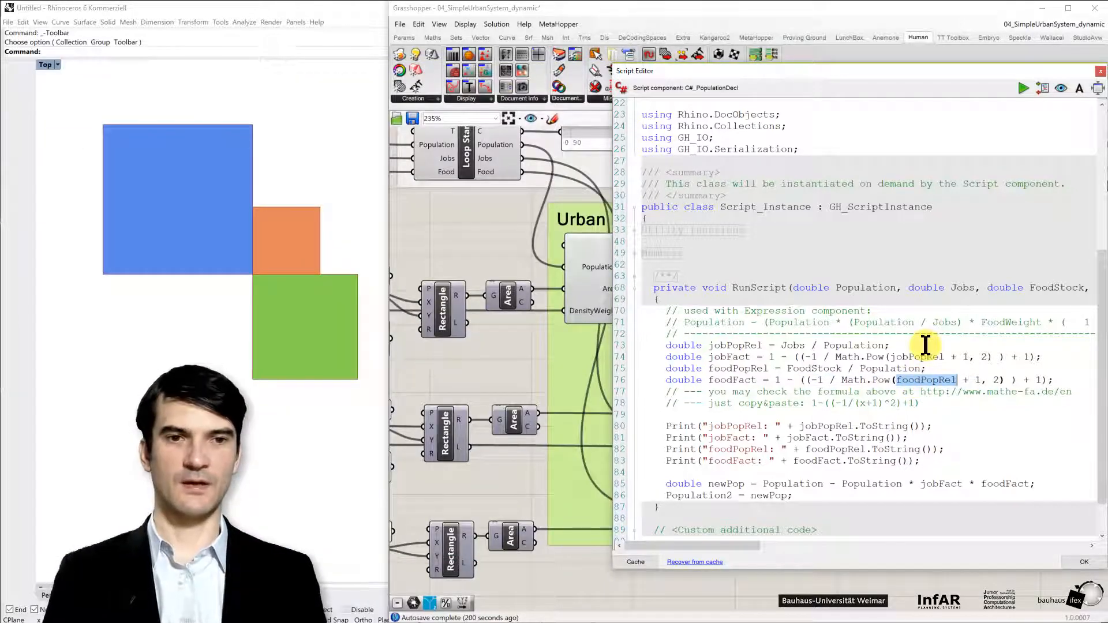
mouse_move(743, 368)
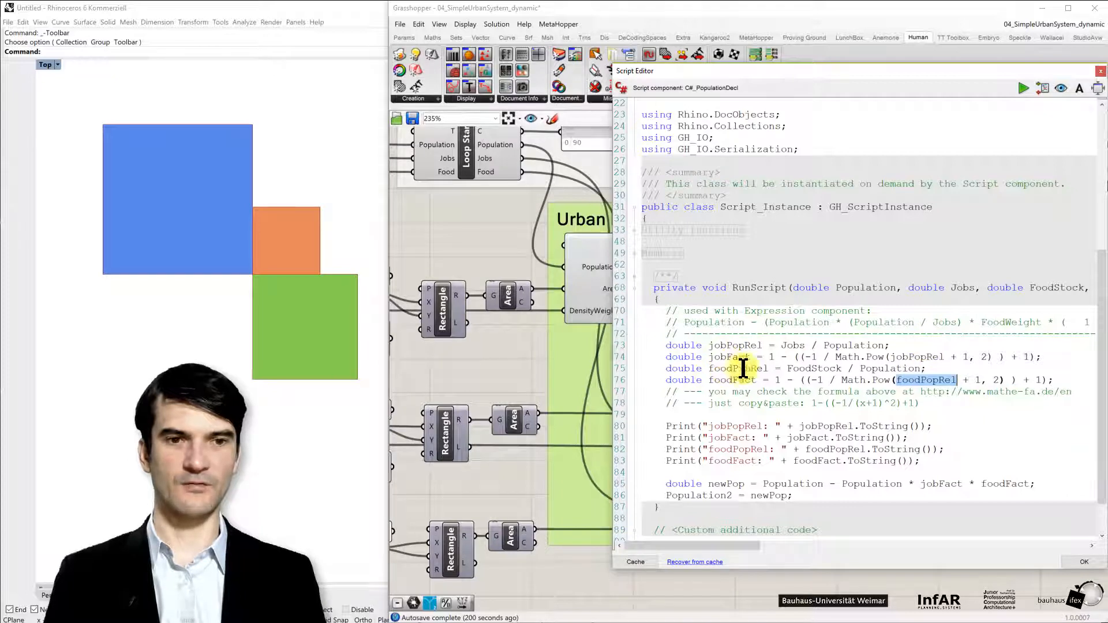
Step: Highlight FoodStock and Population in the foodPopRel formula FoodStock / Population
double_click(814, 369)
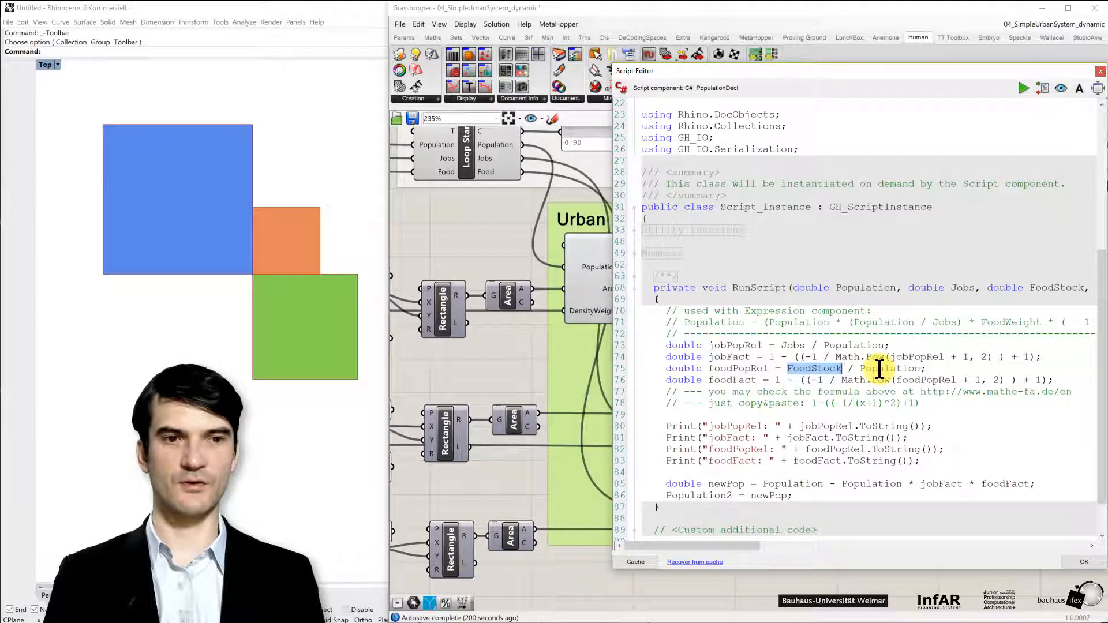
double_click(890, 368)
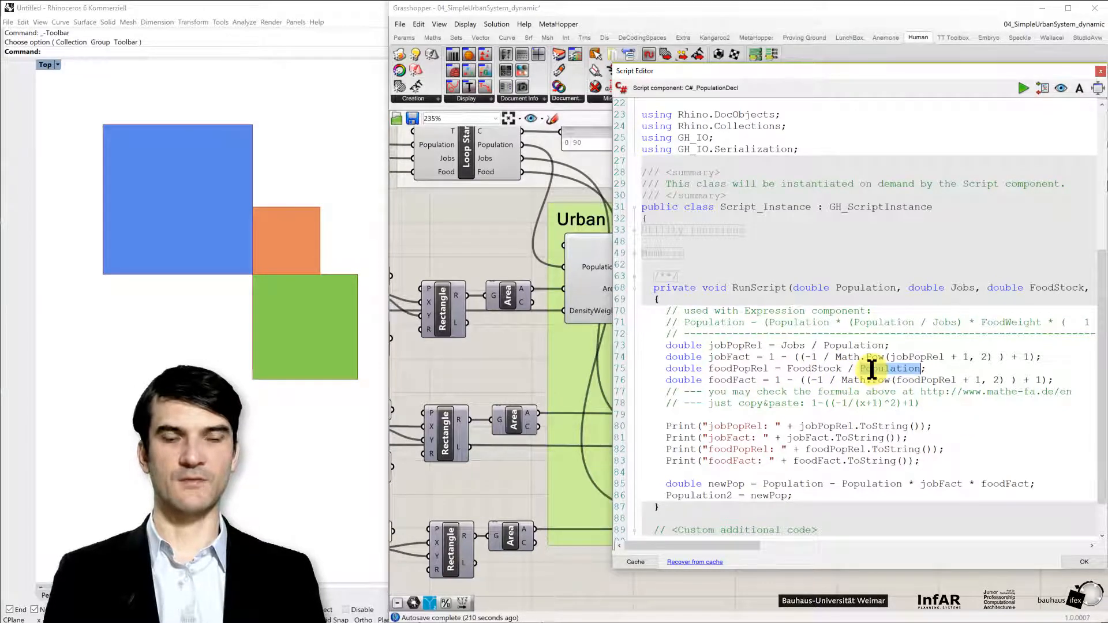
mouse_move(876, 379)
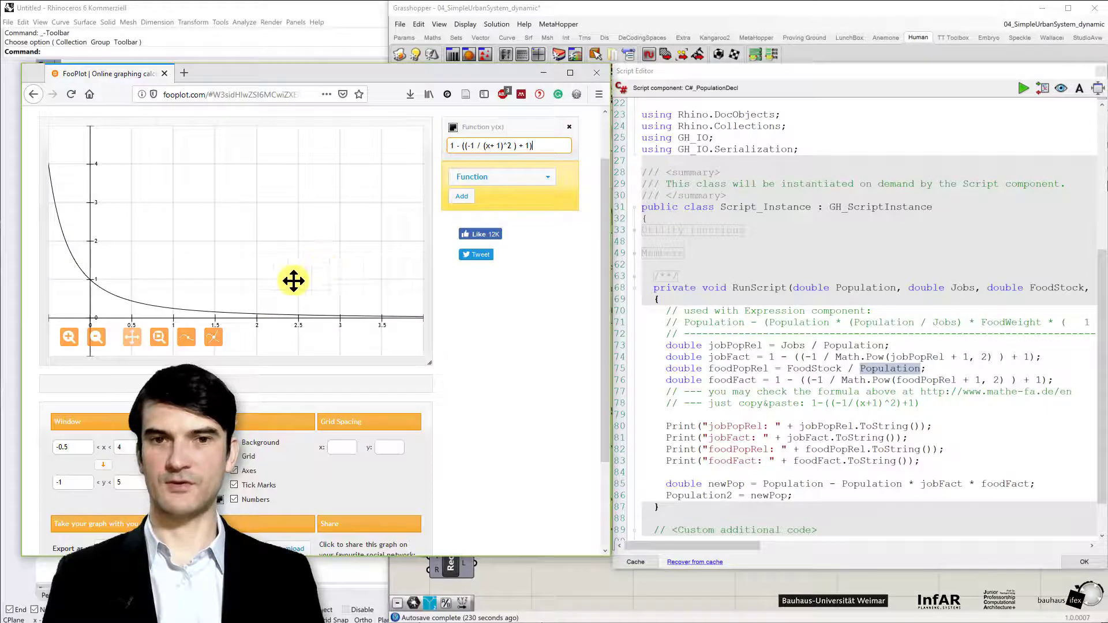
mouse_move(361, 313)
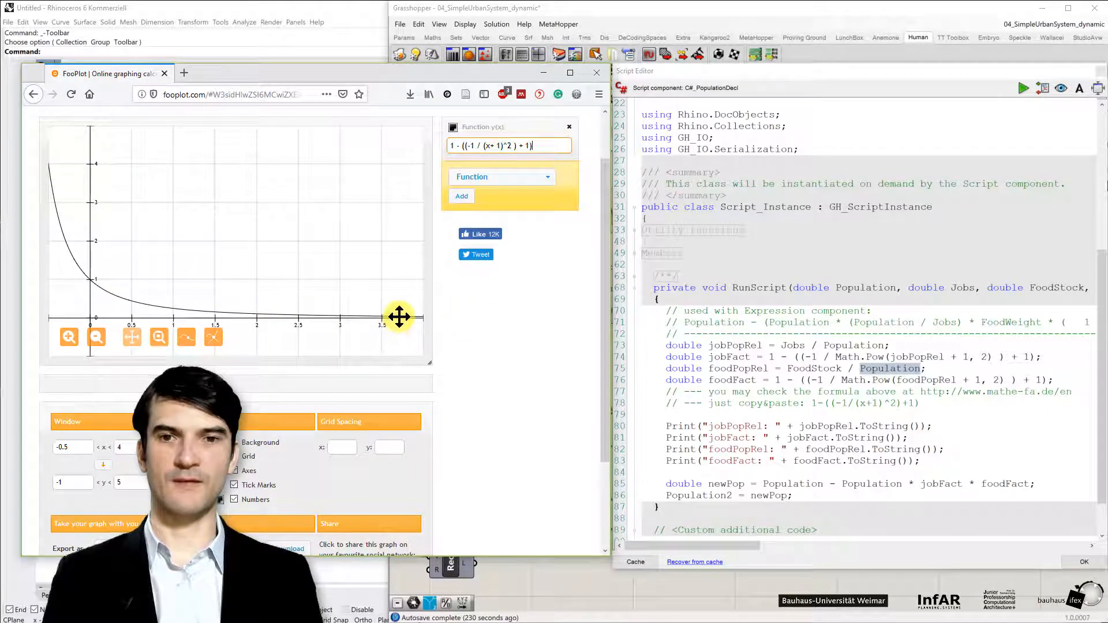
mouse_move(381, 326)
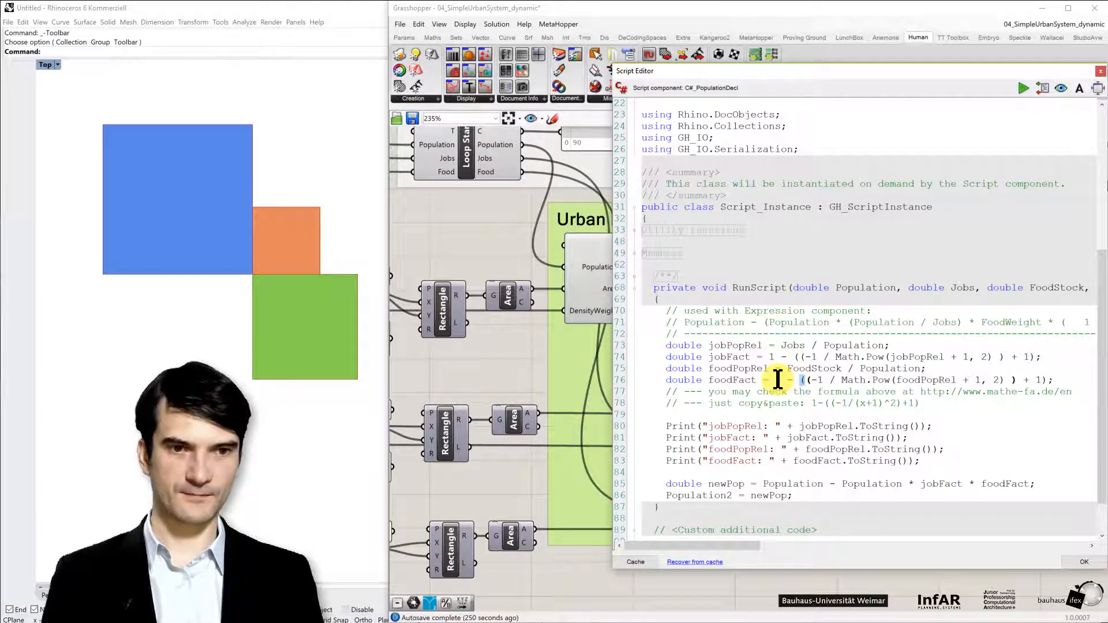
double_click(732, 380)
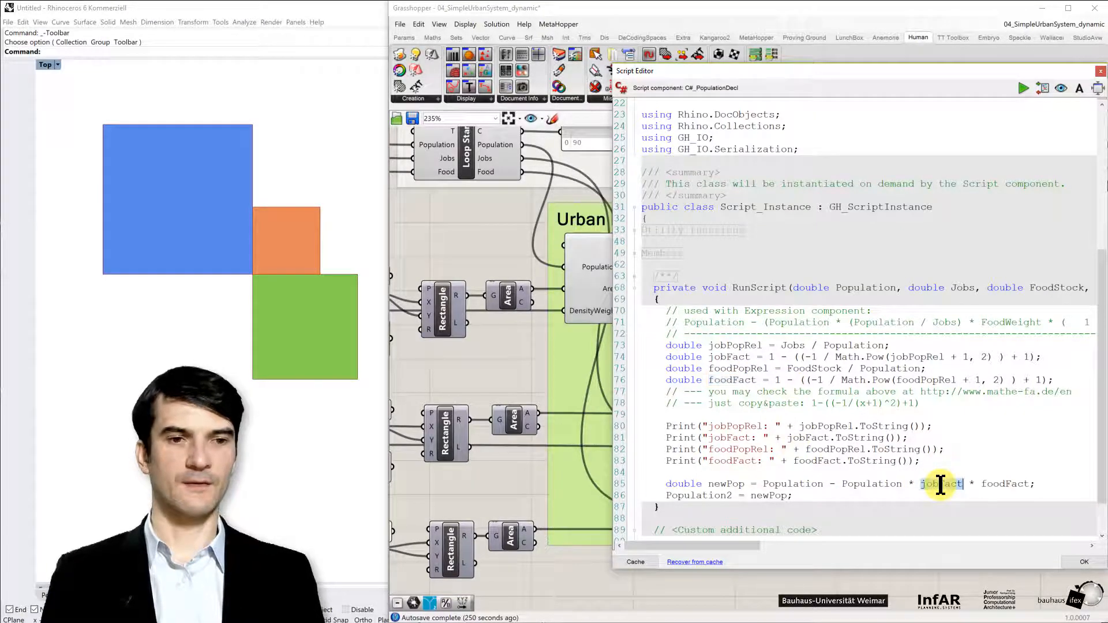
double_click(941, 483)
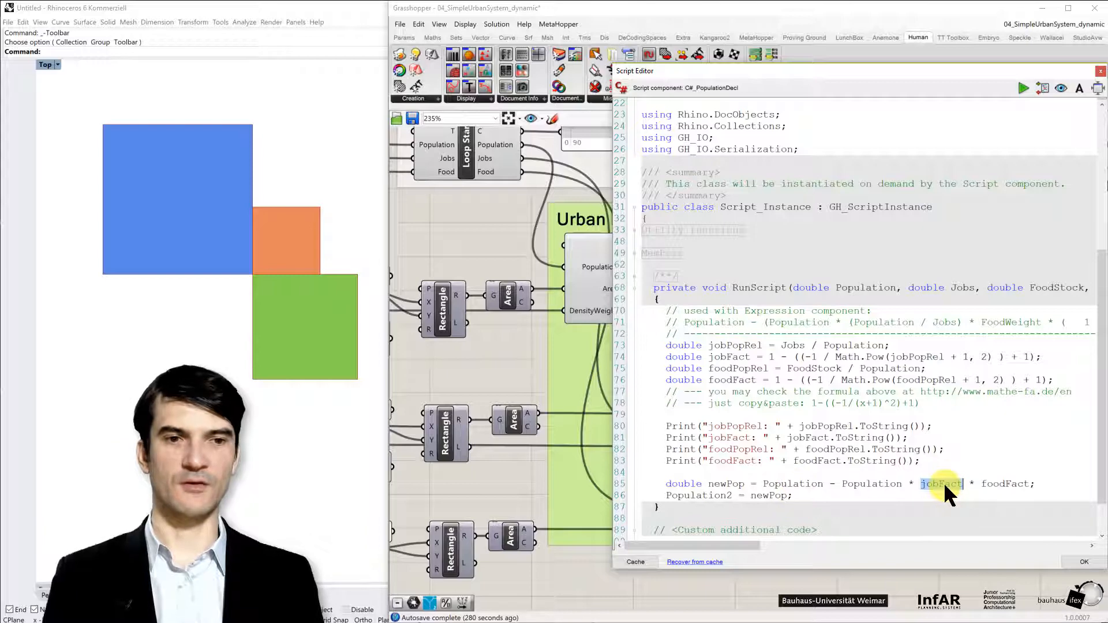
mouse_move(785, 346)
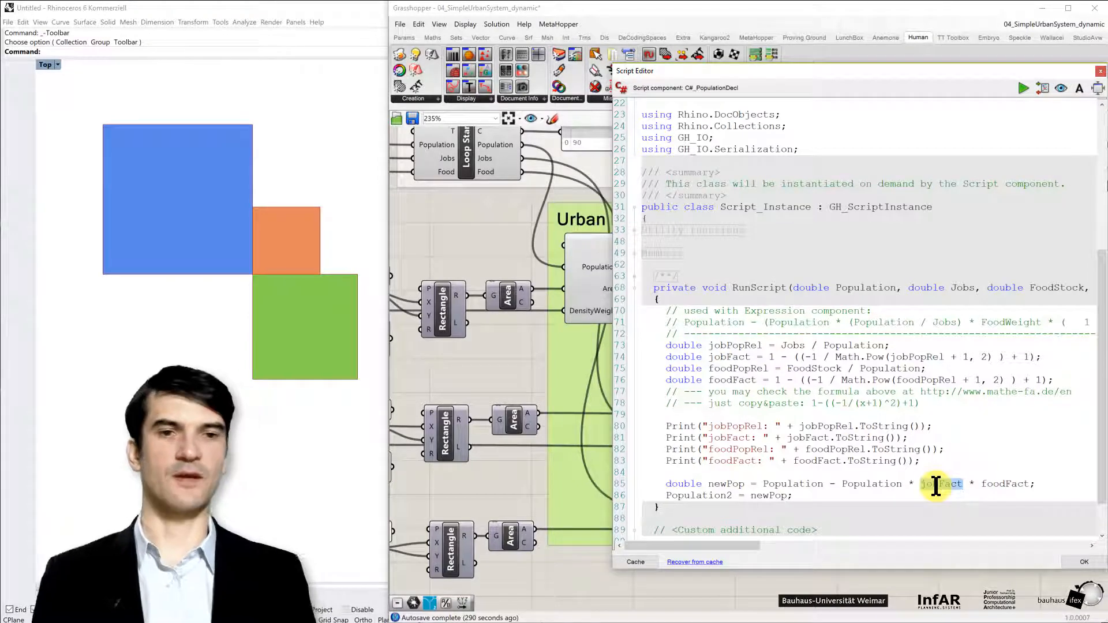
double_click(729, 357)
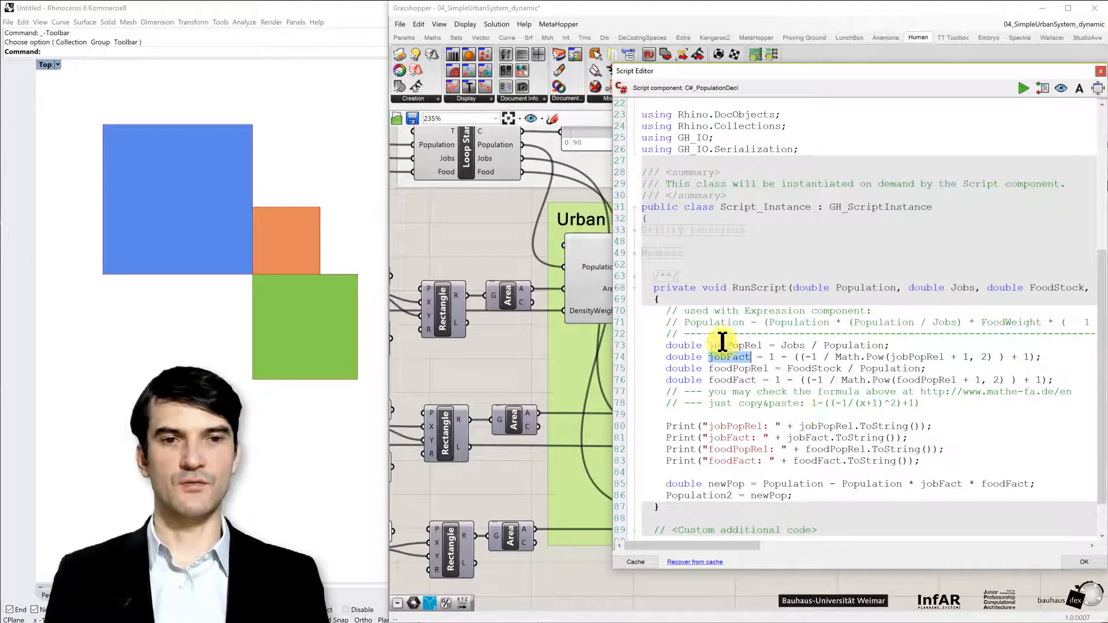
mouse_move(934, 404)
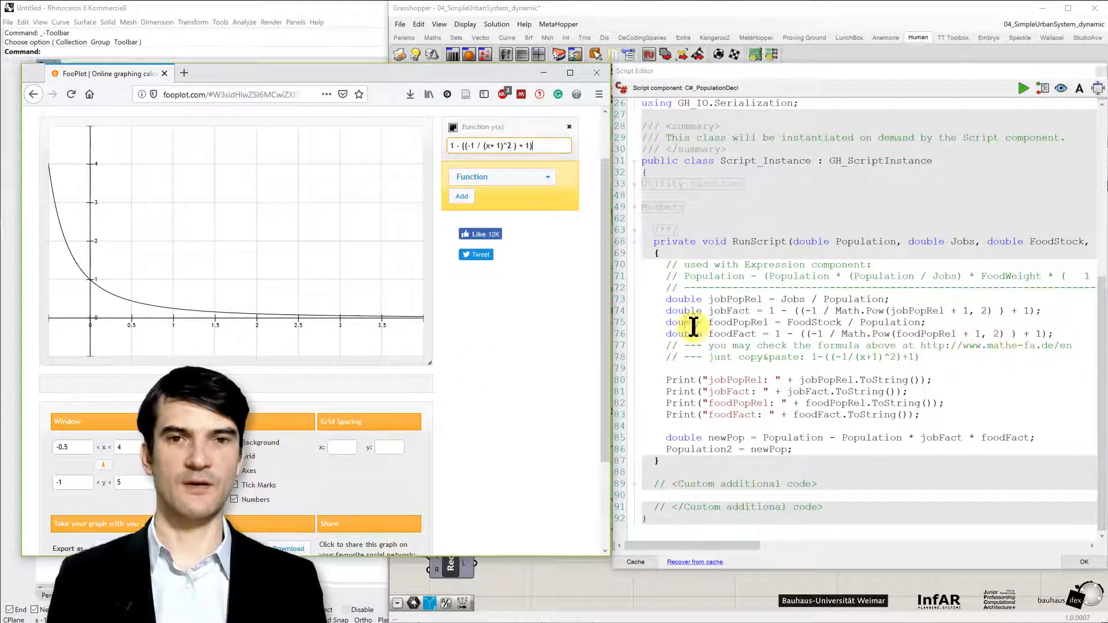
mouse_move(248, 343)
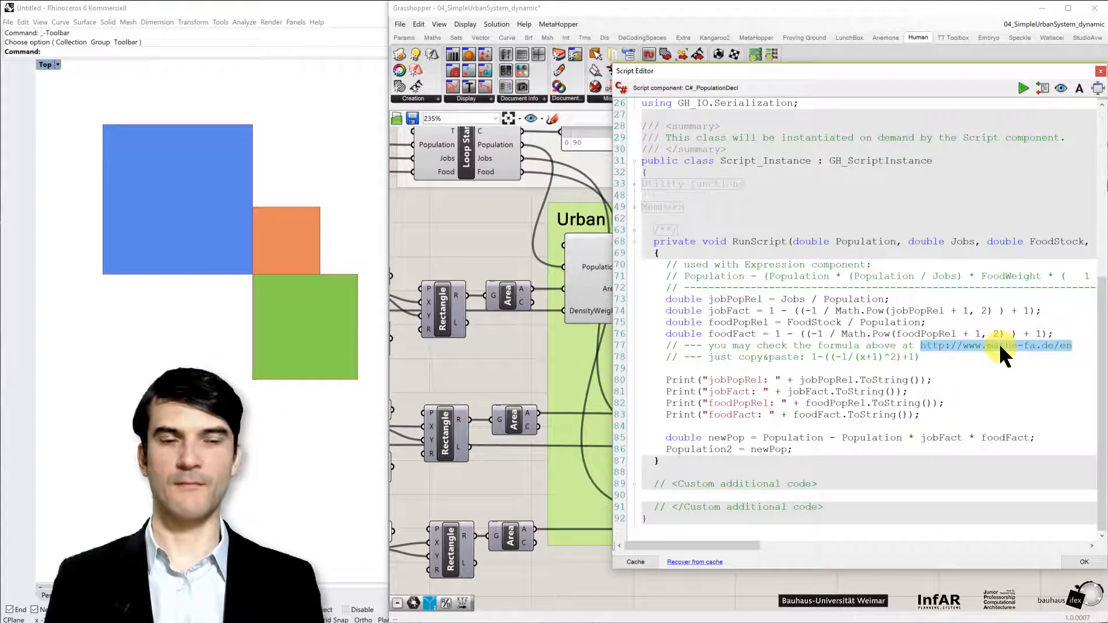
mouse_move(814, 357)
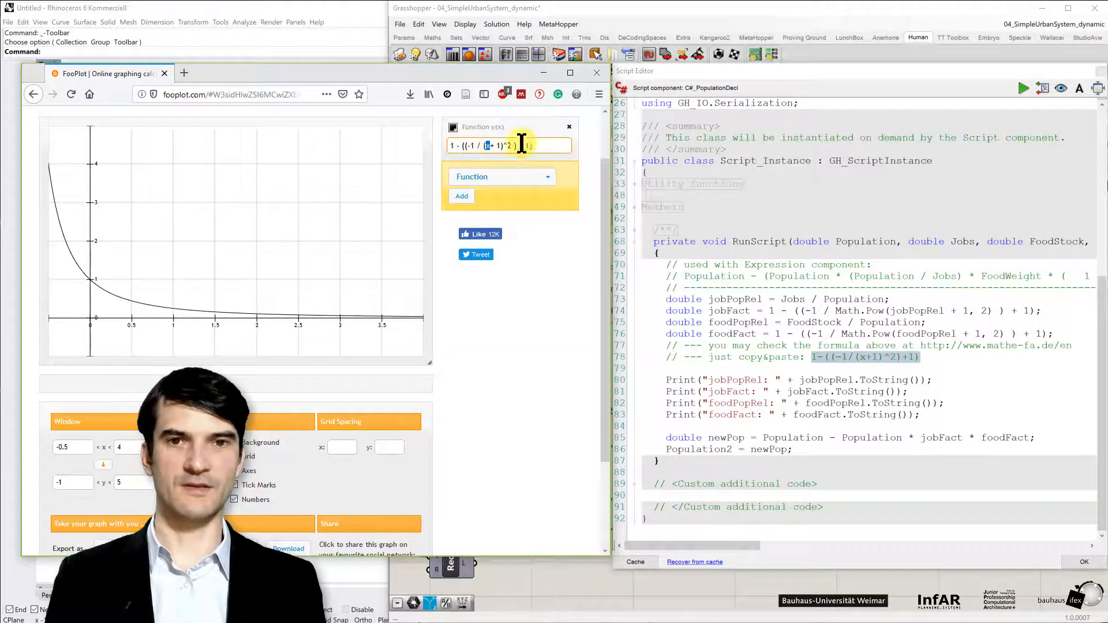
mouse_move(812, 333)
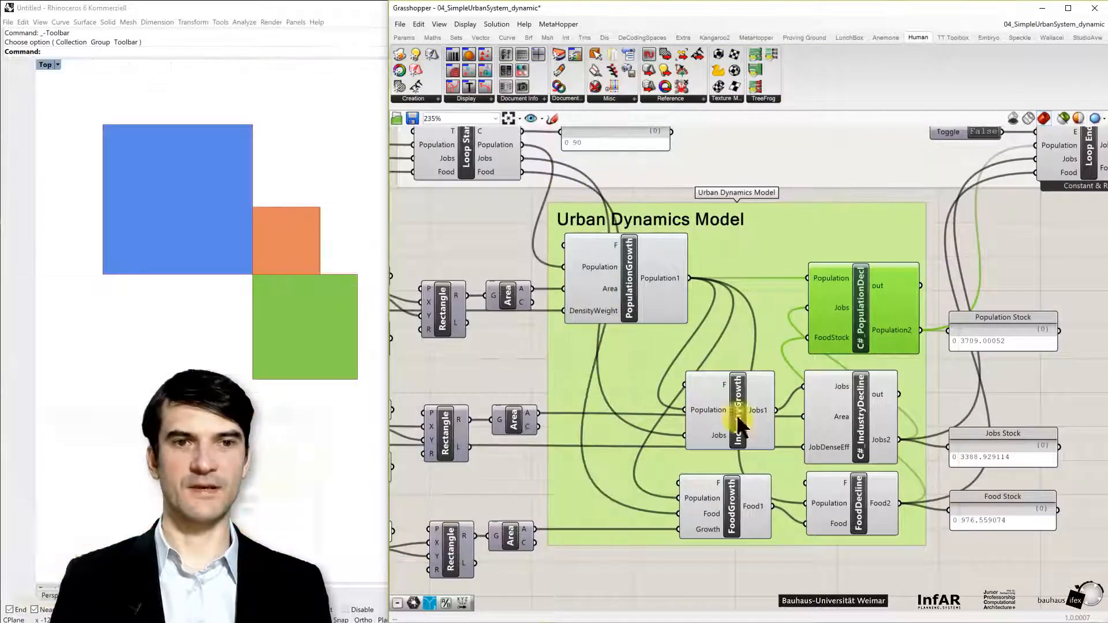
mouse_move(866, 440)
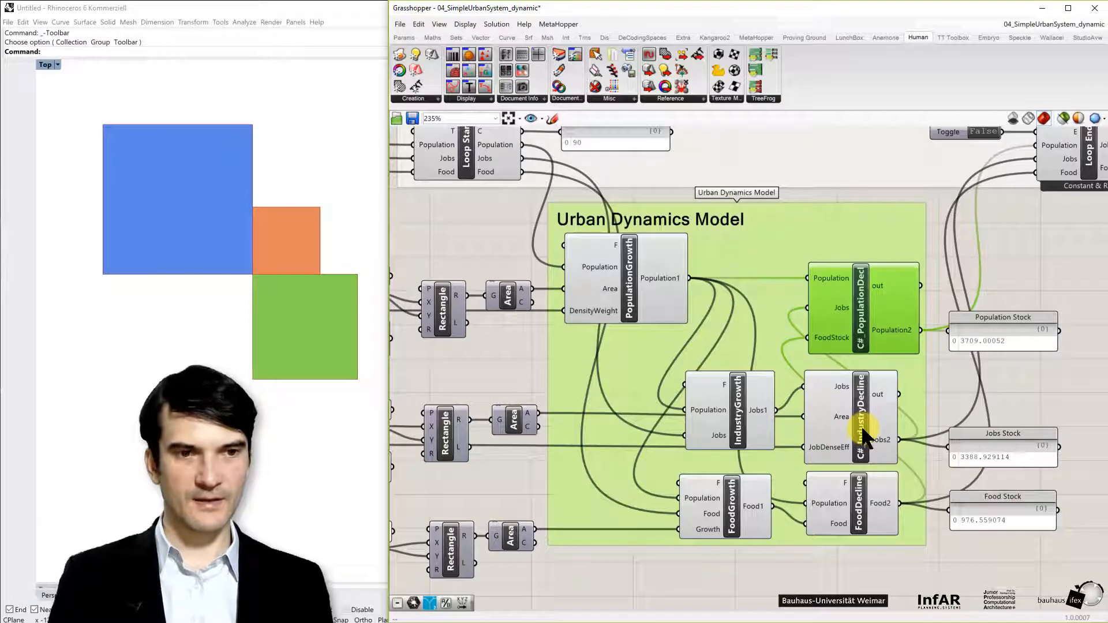
double_click(861, 417)
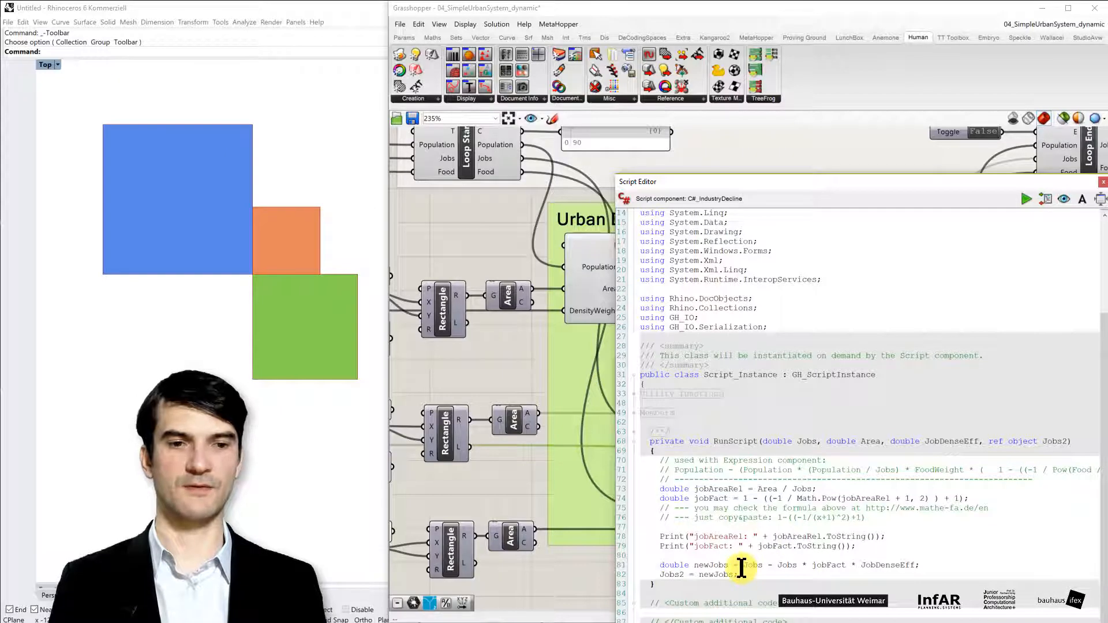
left_click_drag(743, 564, 919, 565)
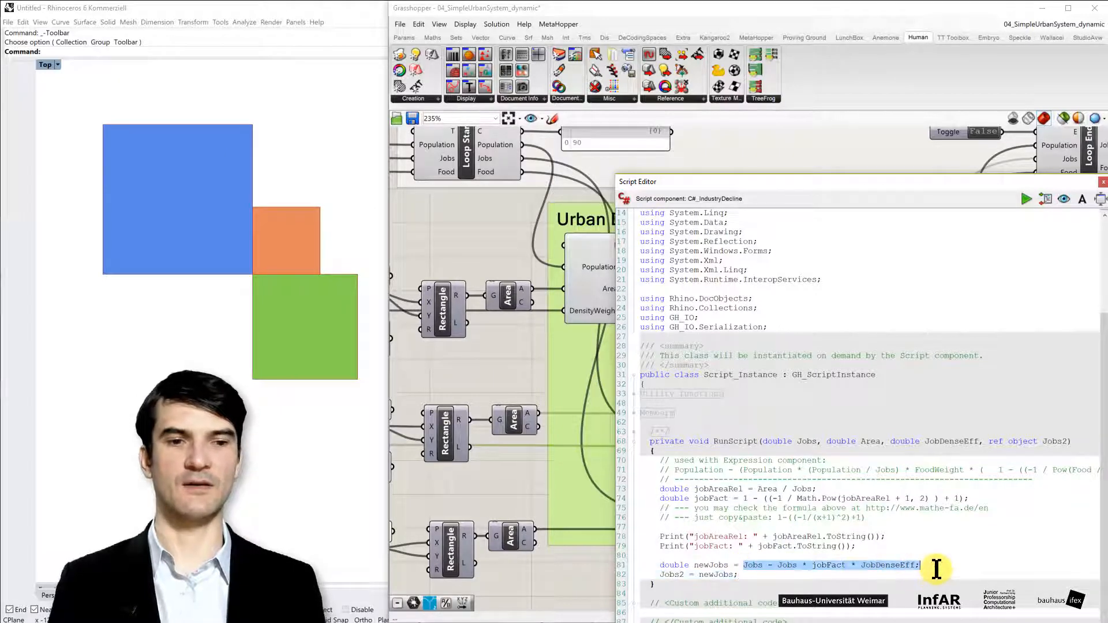
double_click(829, 565)
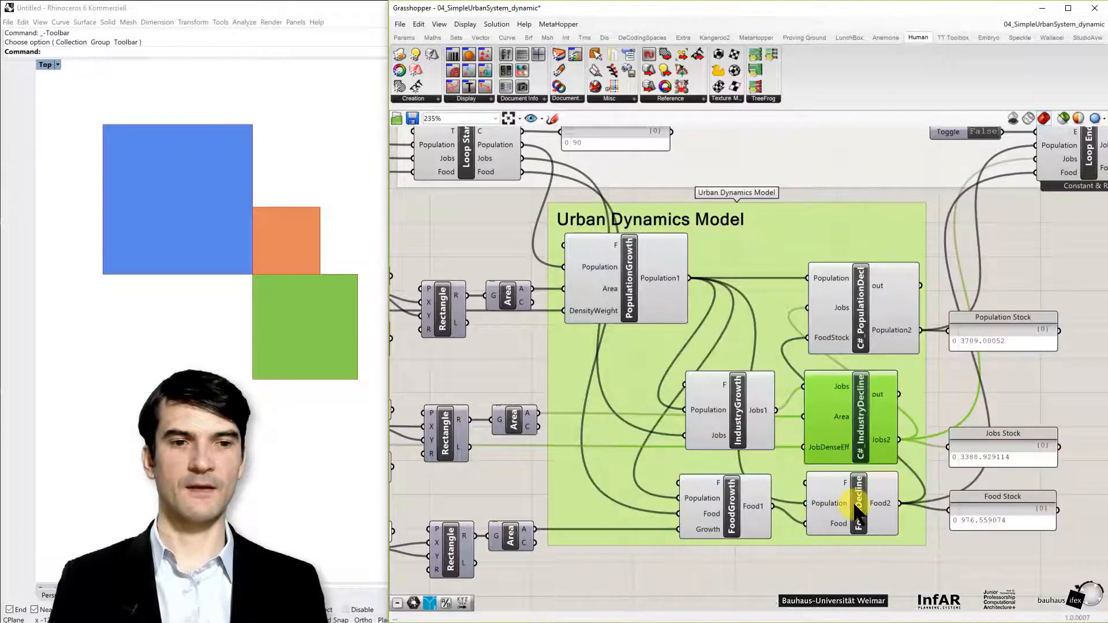
double_click(852, 504)
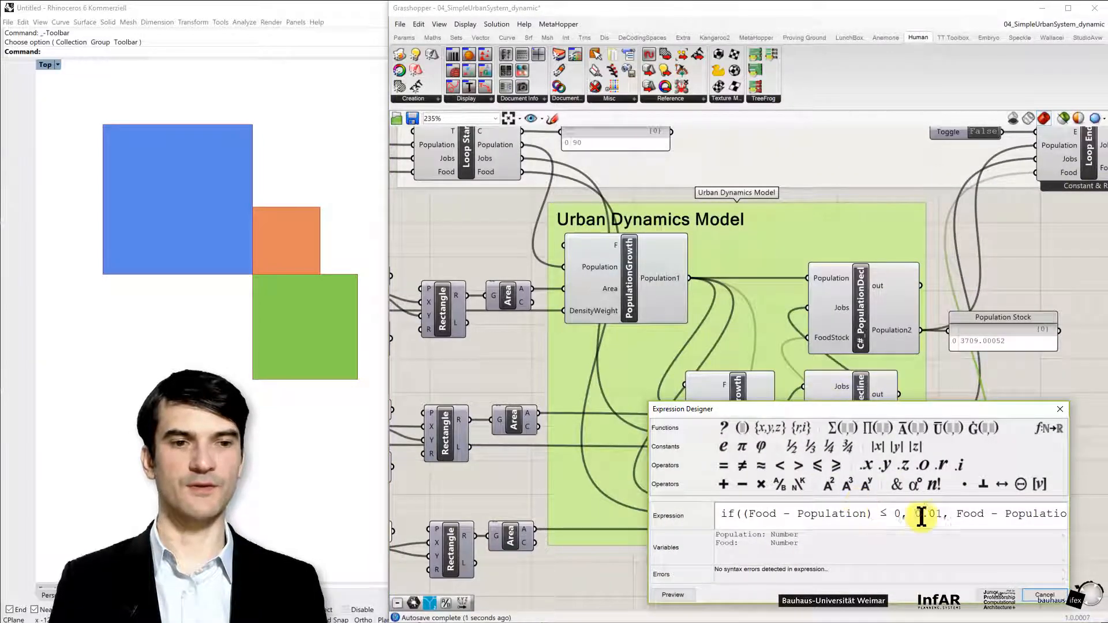
mouse_move(829, 494)
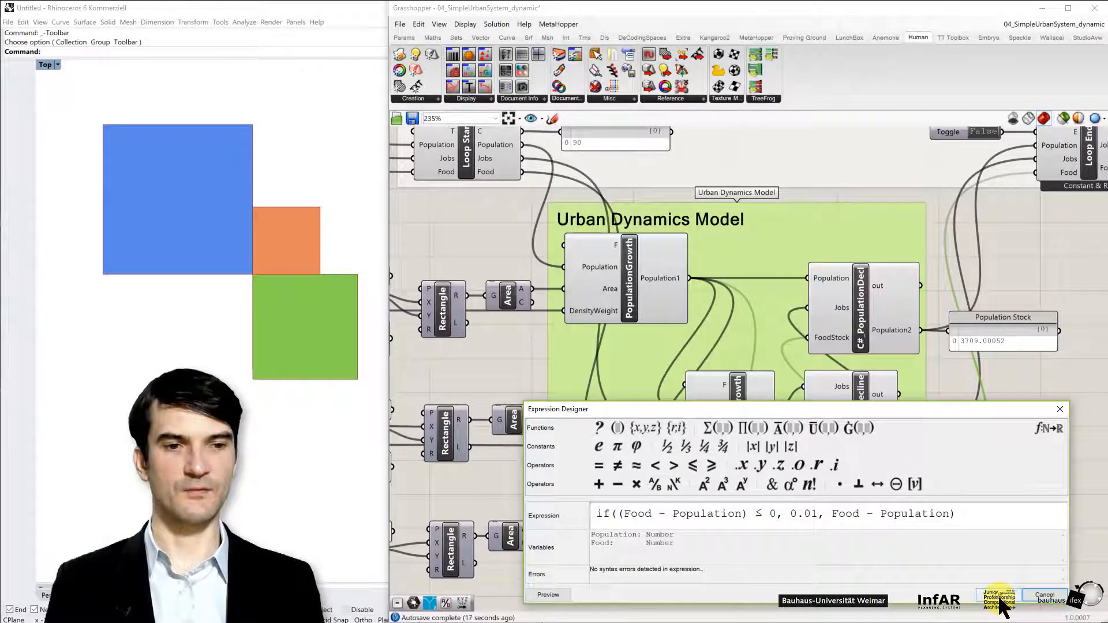
left_click(904, 514)
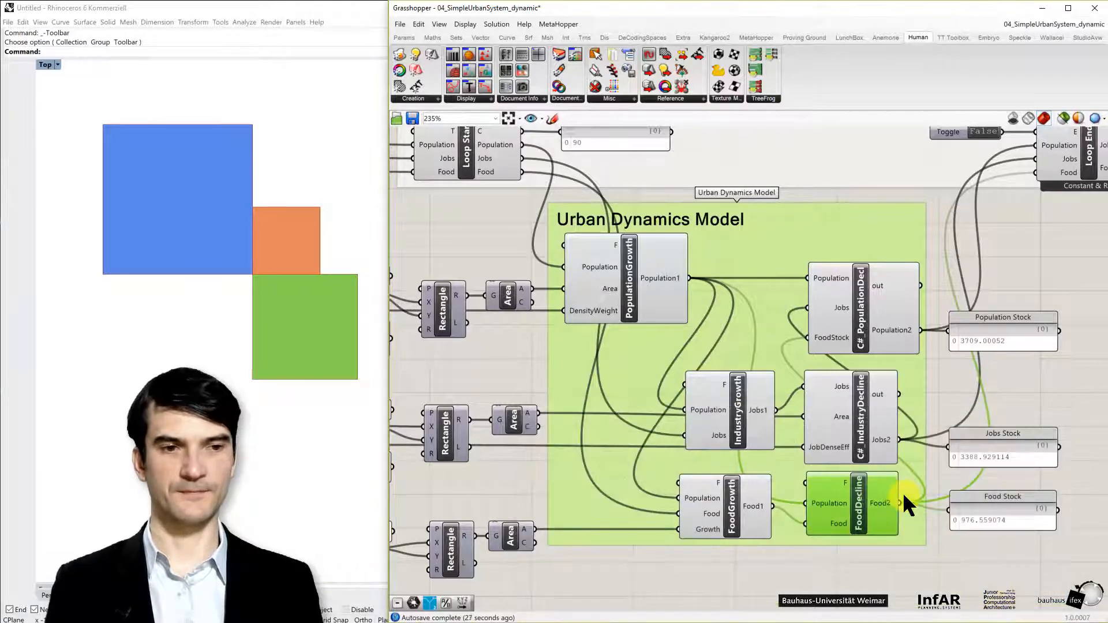
scroll("down", 3)
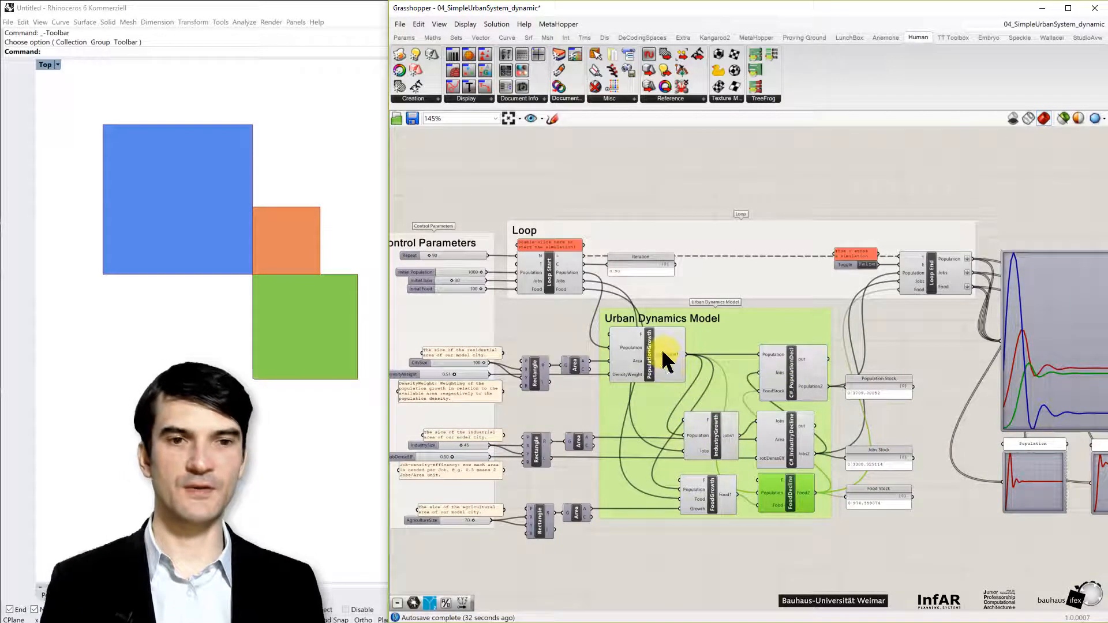
mouse_move(767, 419)
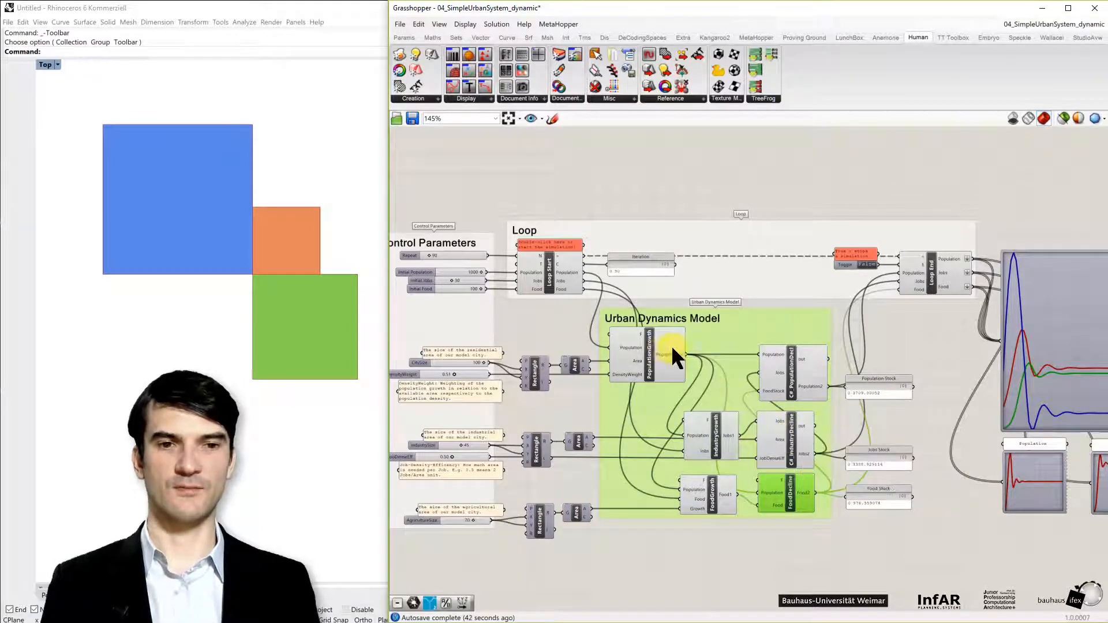
mouse_move(708, 459)
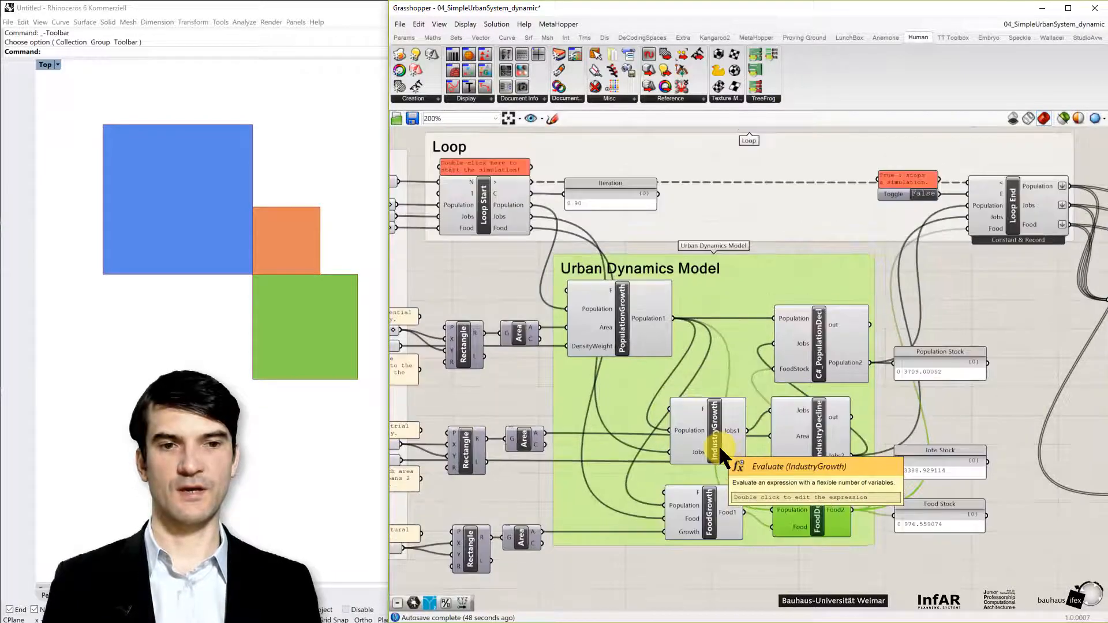
mouse_move(712, 528)
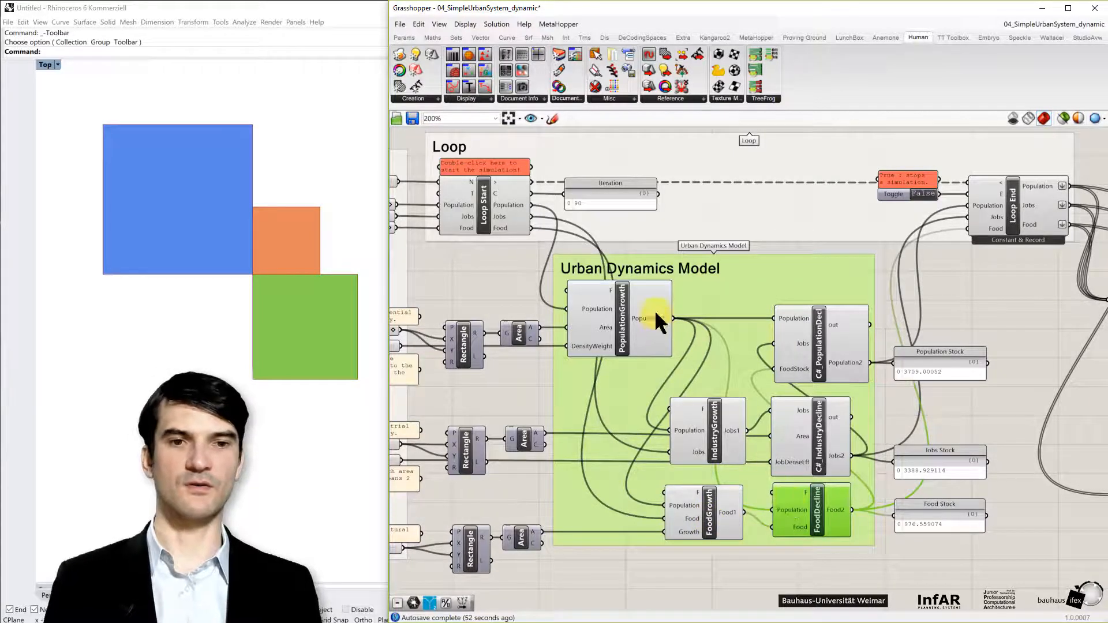
mouse_move(831, 445)
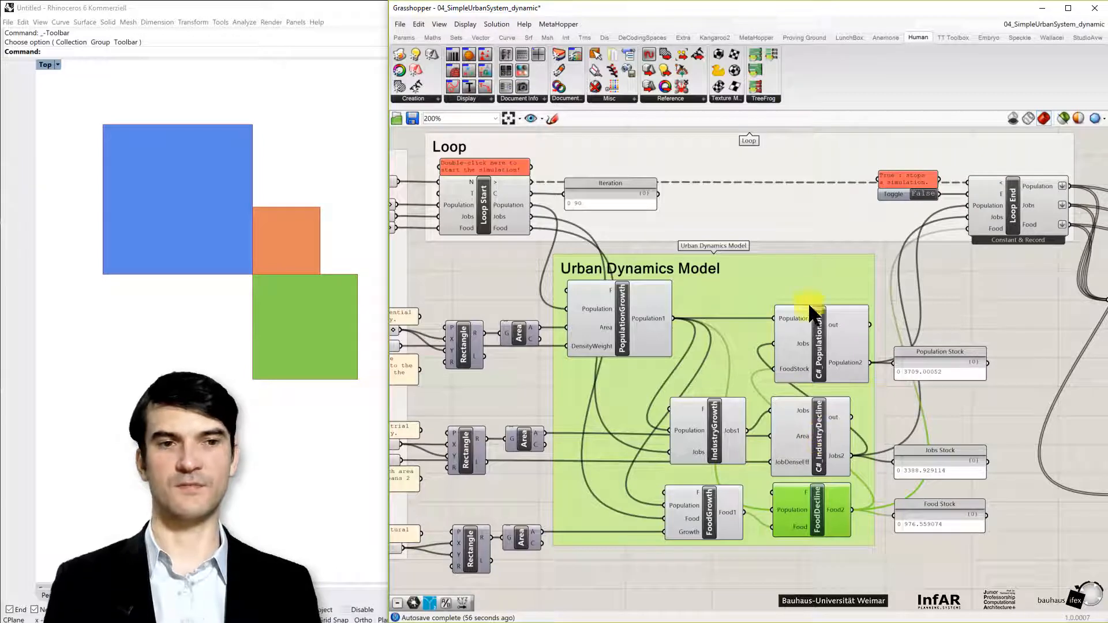
mouse_move(817, 342)
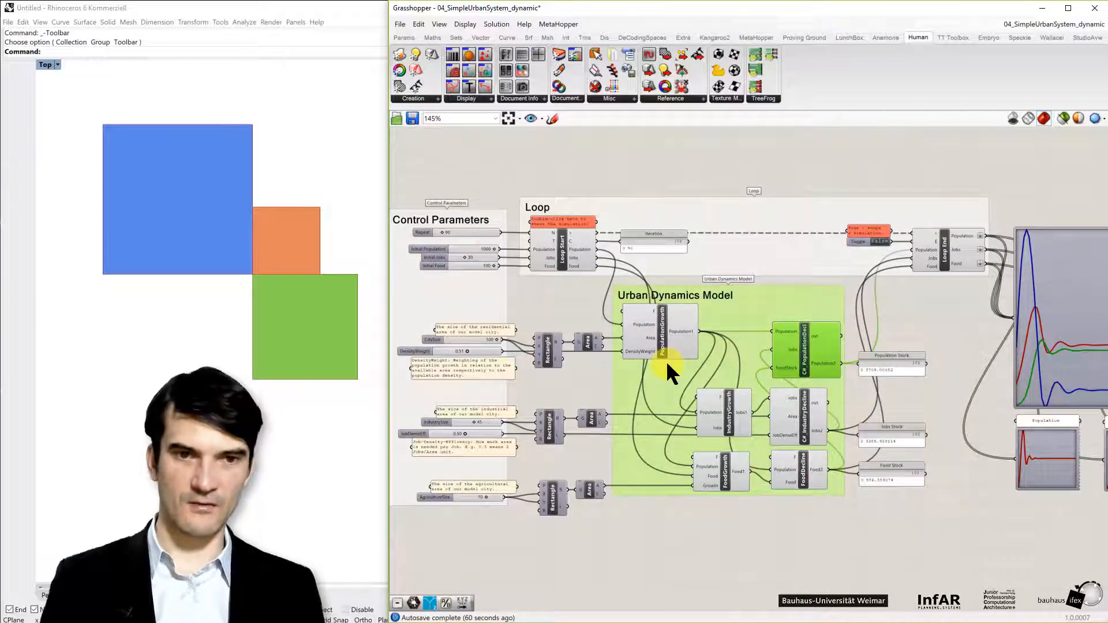
mouse_move(669, 370)
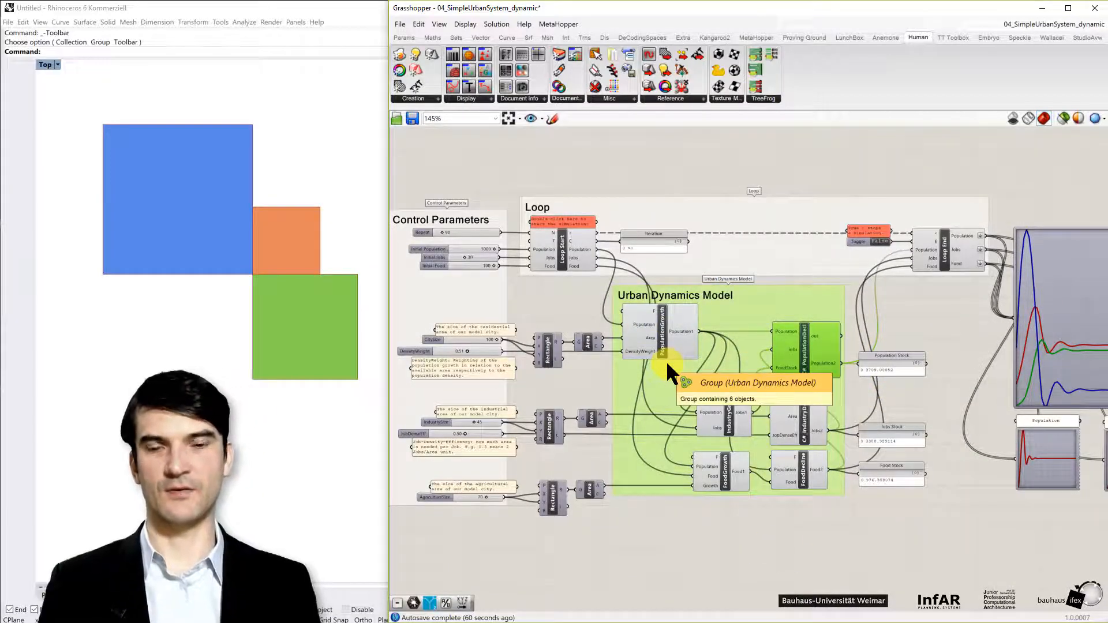
mouse_move(814, 531)
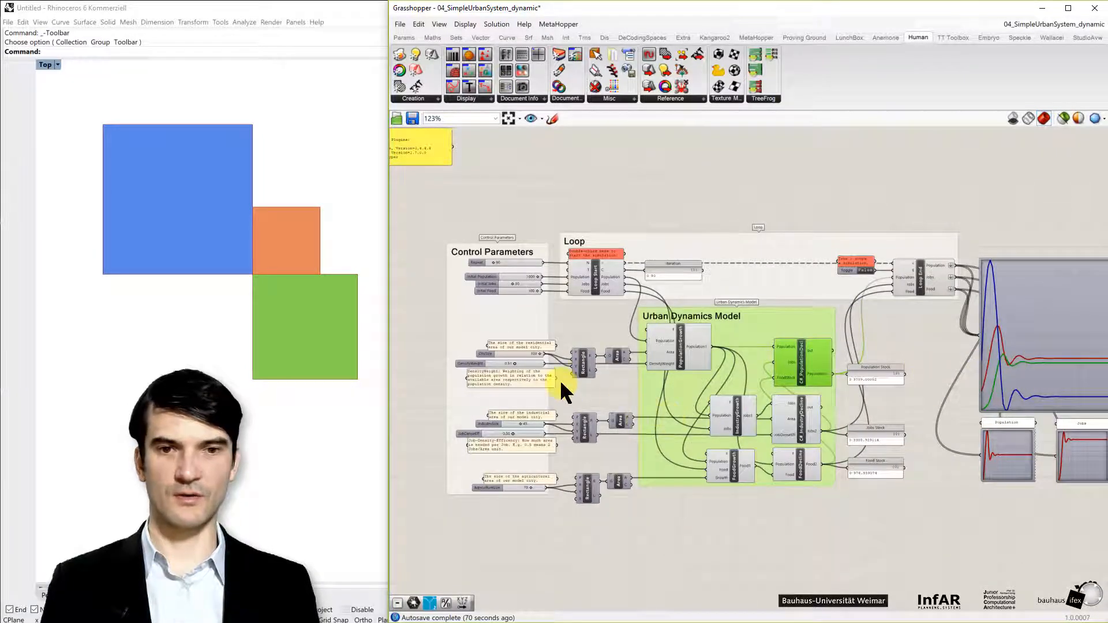
Step: Zoom out to inspect the population and jobs graphs, then reopen the PopulationDecline script
scroll("down", 3)
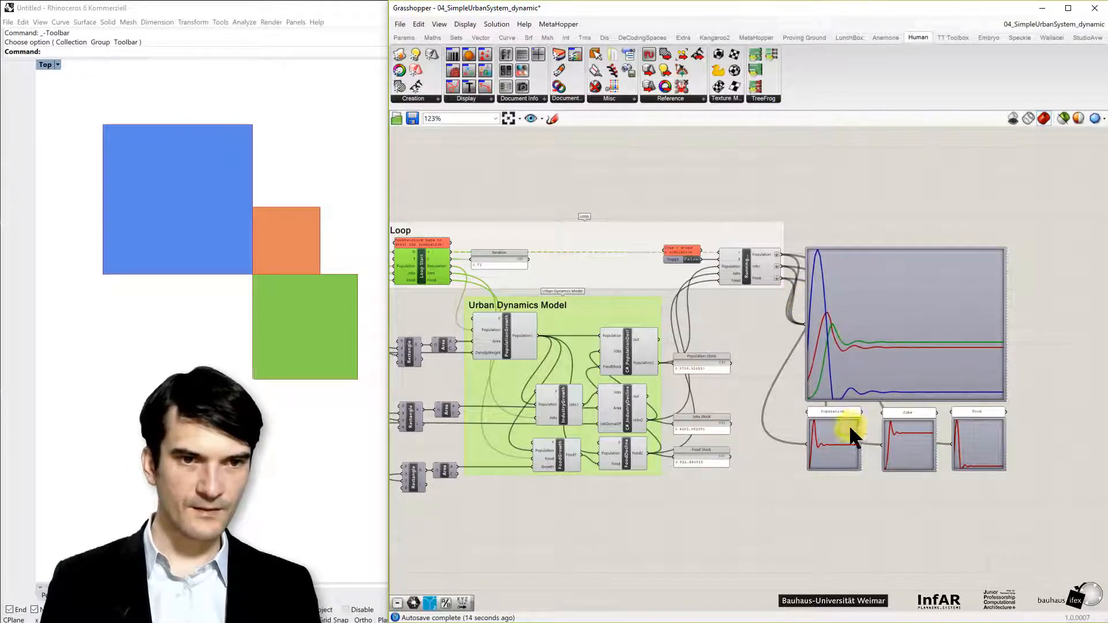
mouse_move(843, 445)
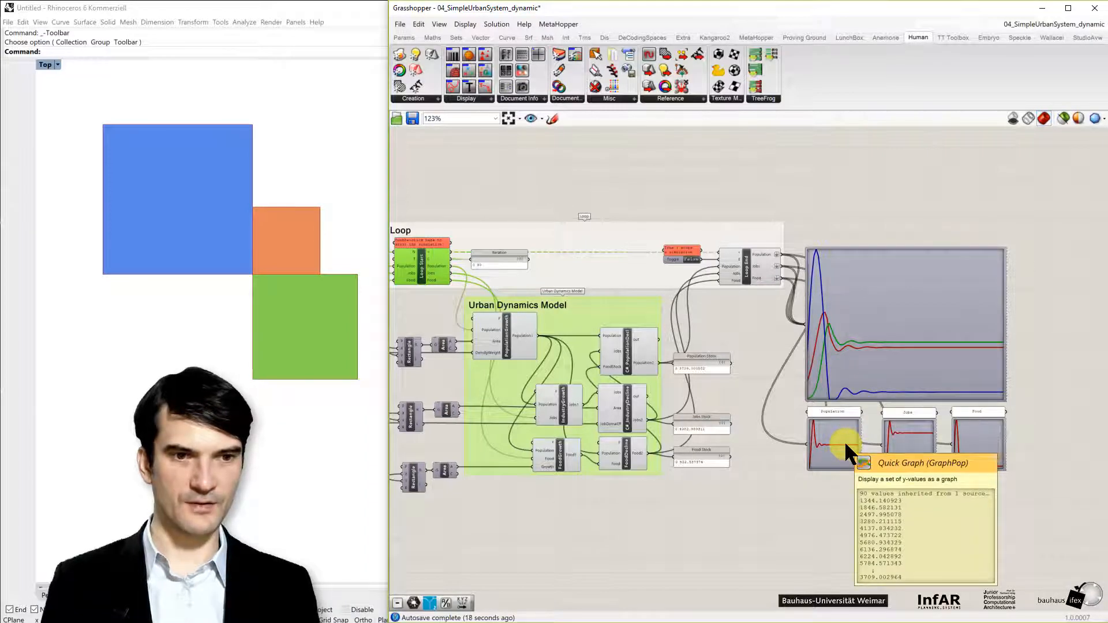
mouse_move(912, 450)
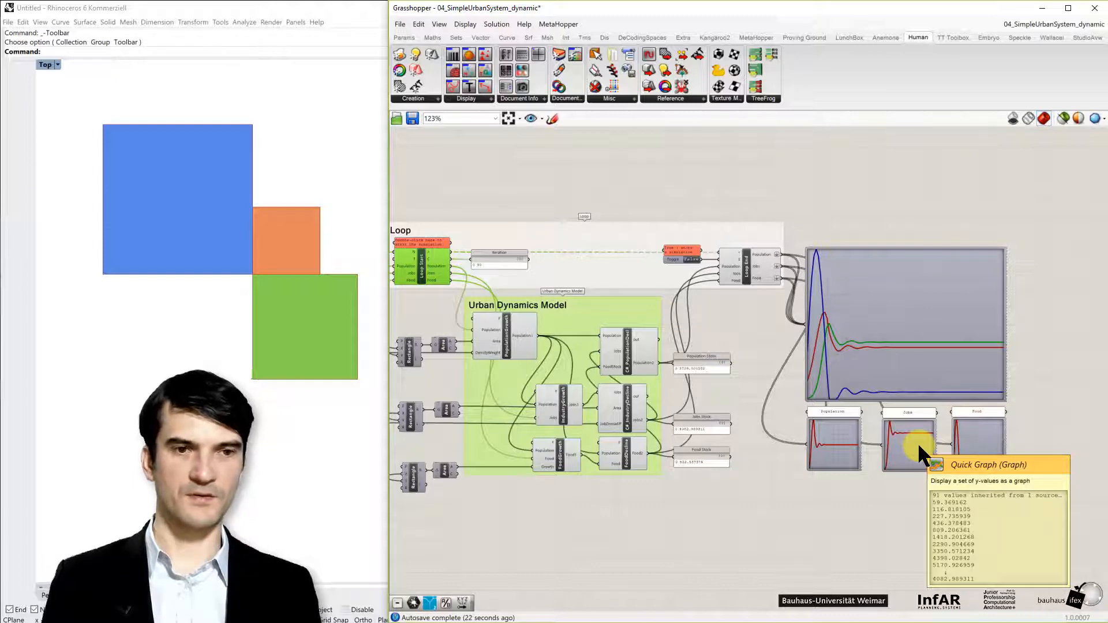
mouse_move(575, 539)
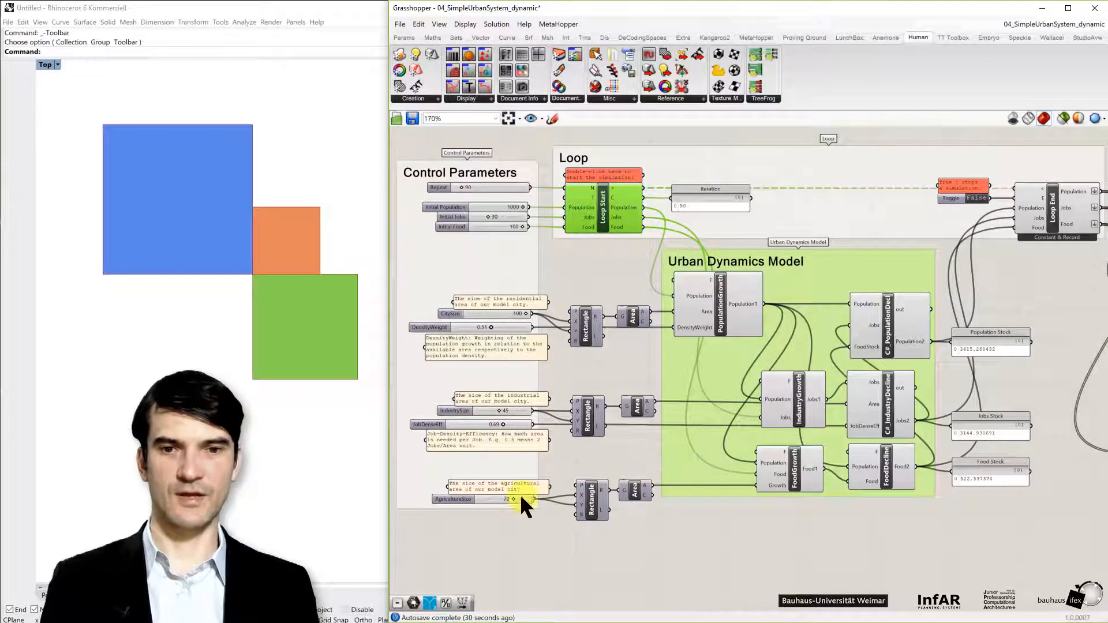
mouse_move(480, 327)
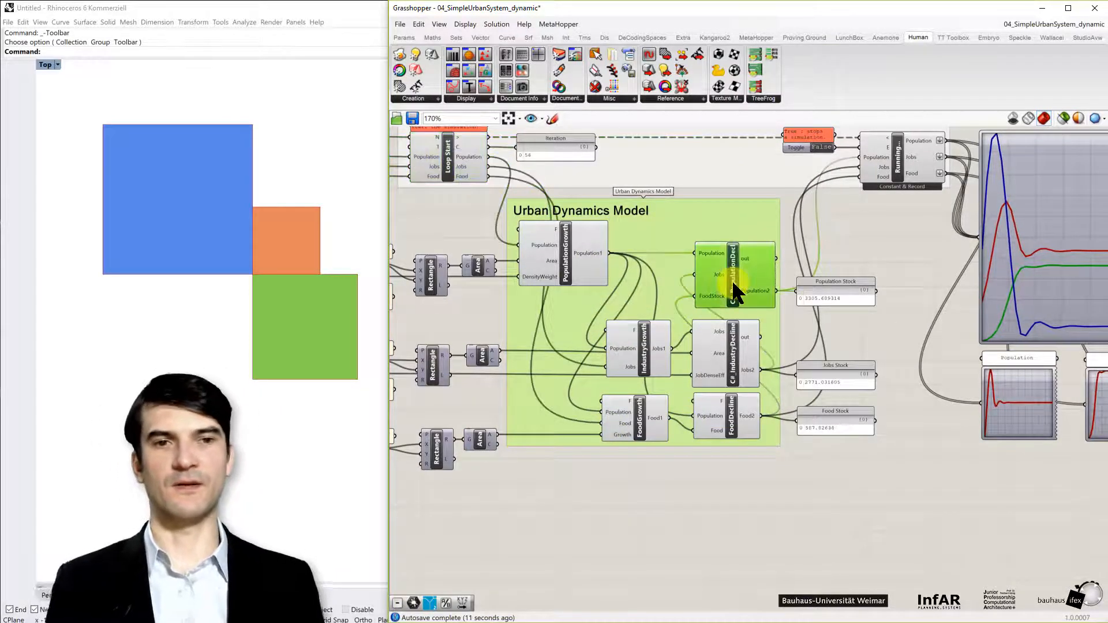
double_click(730, 274)
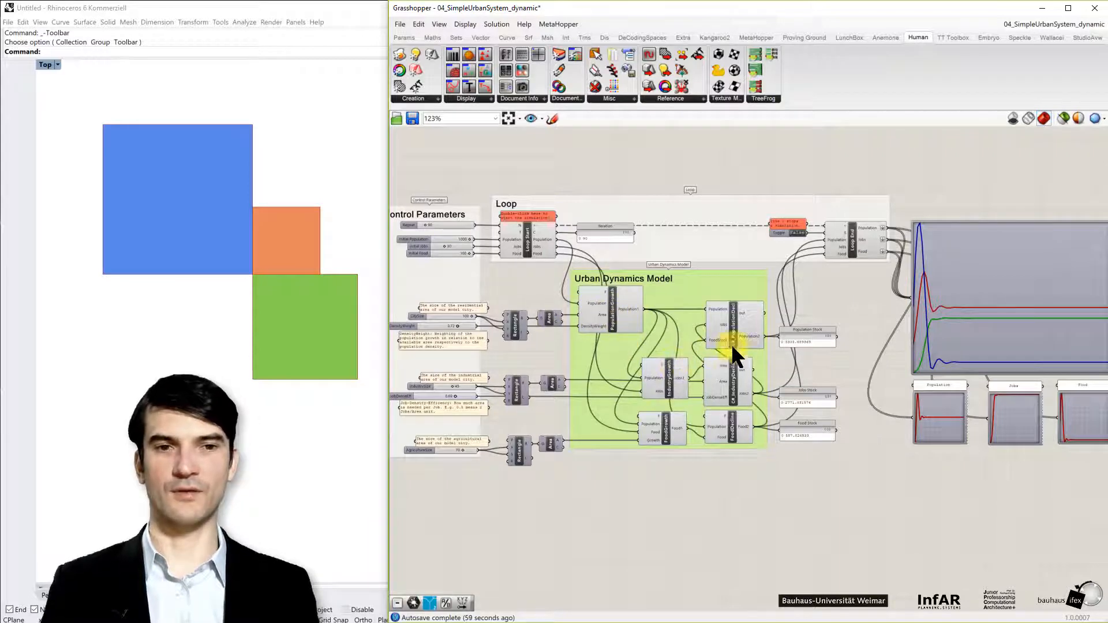
left_click_drag(735, 353, 846, 467)
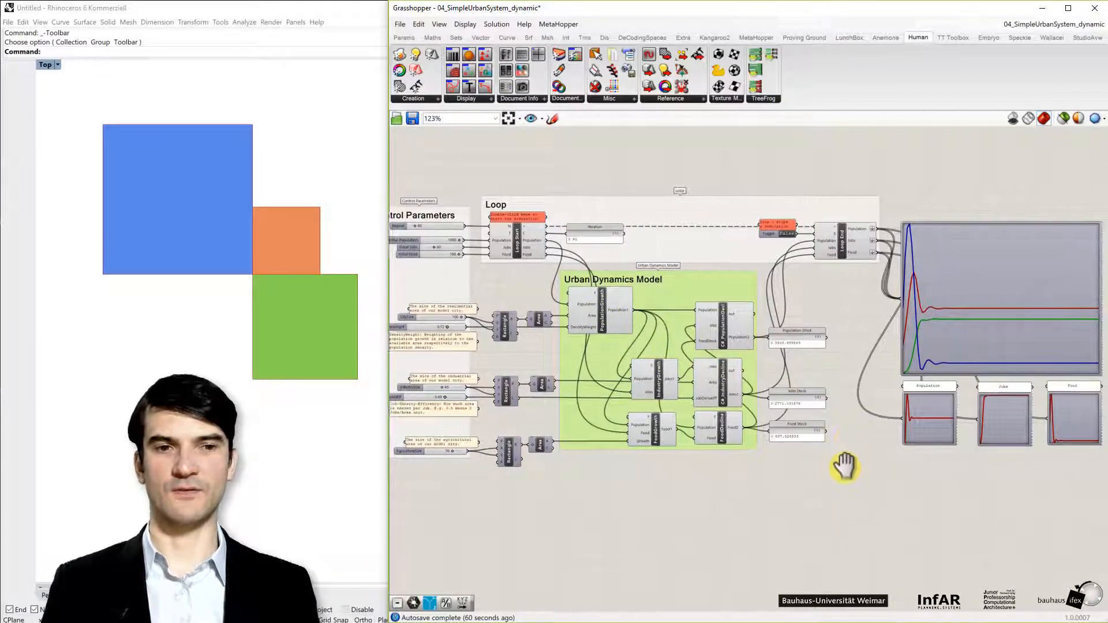